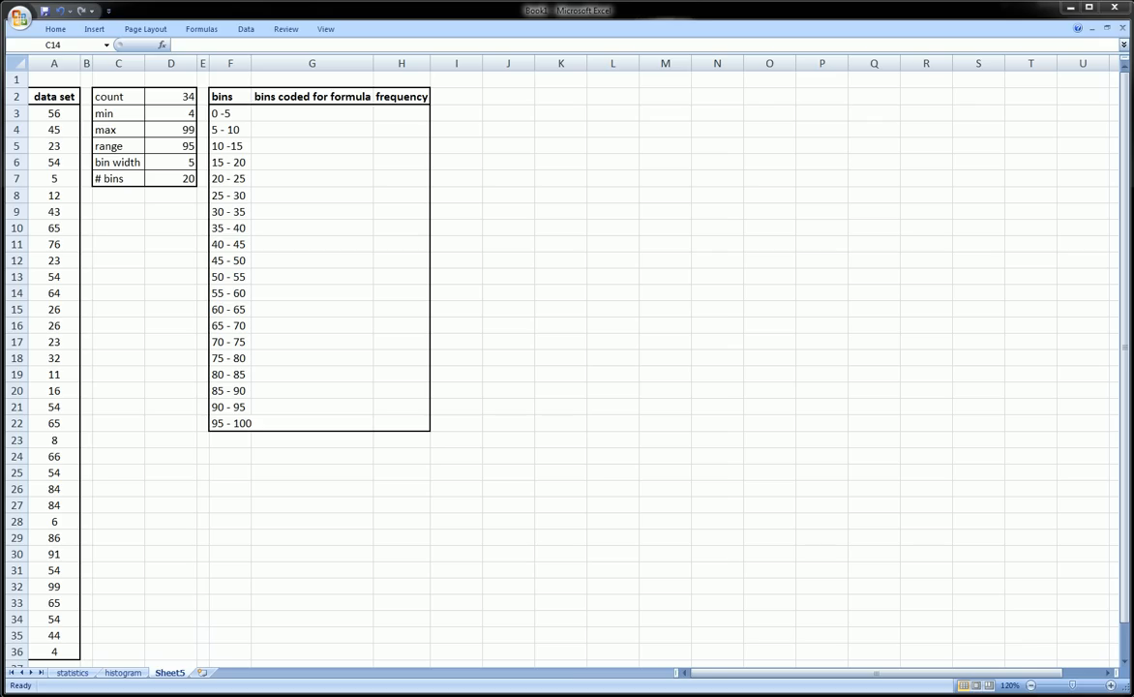
{"action": "mouse_move", "coordinate": [143, 128]}
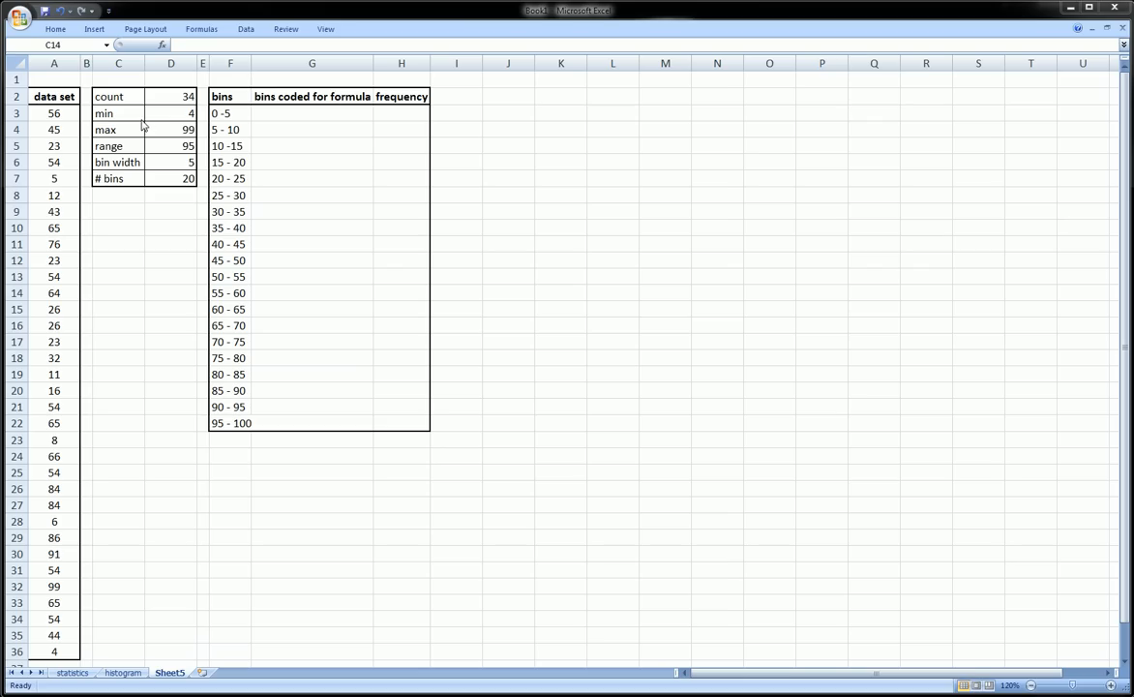
- Review the data set column and the count, min, max and range formulas in the summary
{"action": "left_click", "coordinate": [118, 292]}
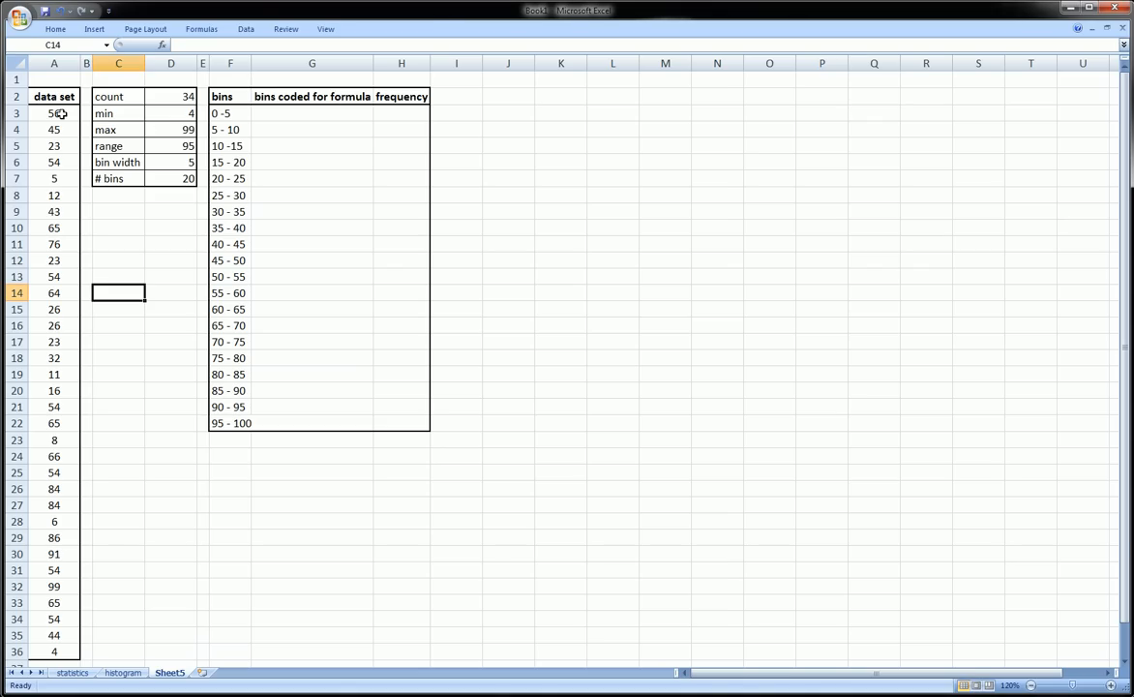
{"action": "left_click_drag", "start_coordinate": [54, 97], "coordinate": [54, 146]}
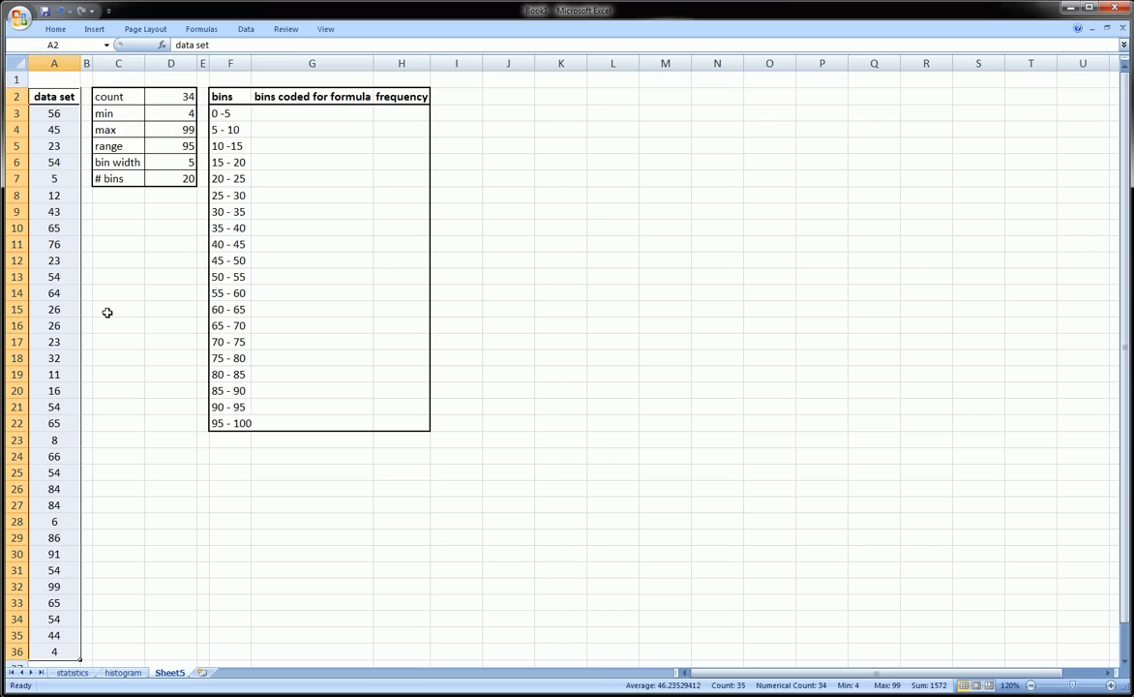
{"action": "left_click", "coordinate": [54, 228]}
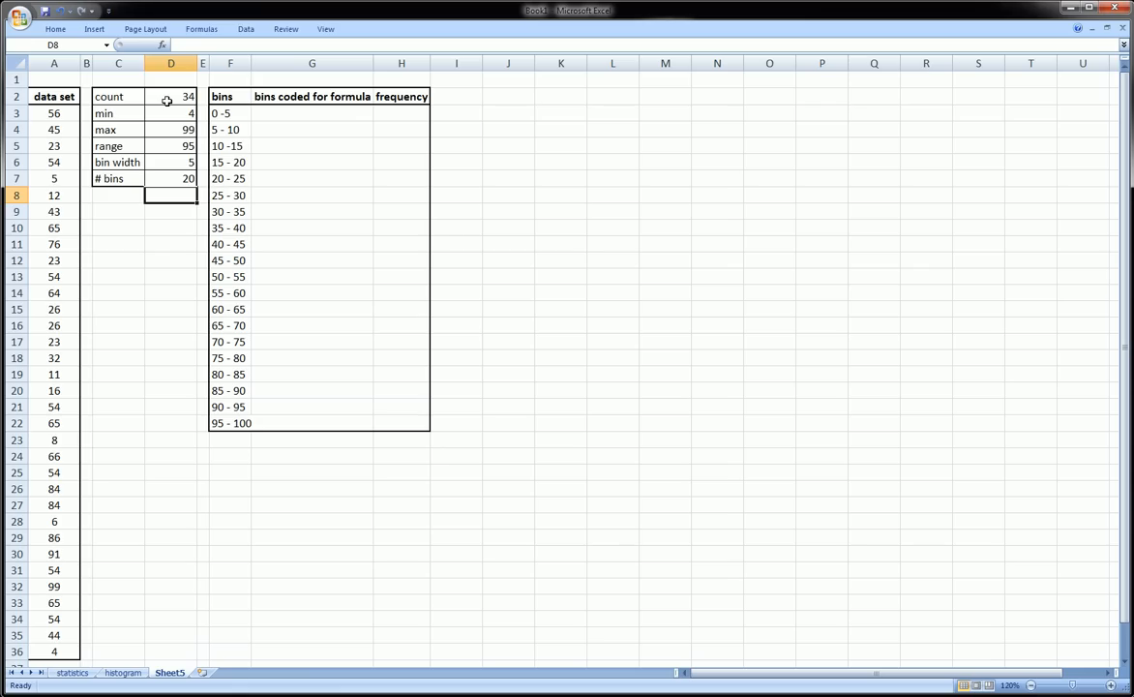
{"action": "mouse_move", "coordinate": [201, 101]}
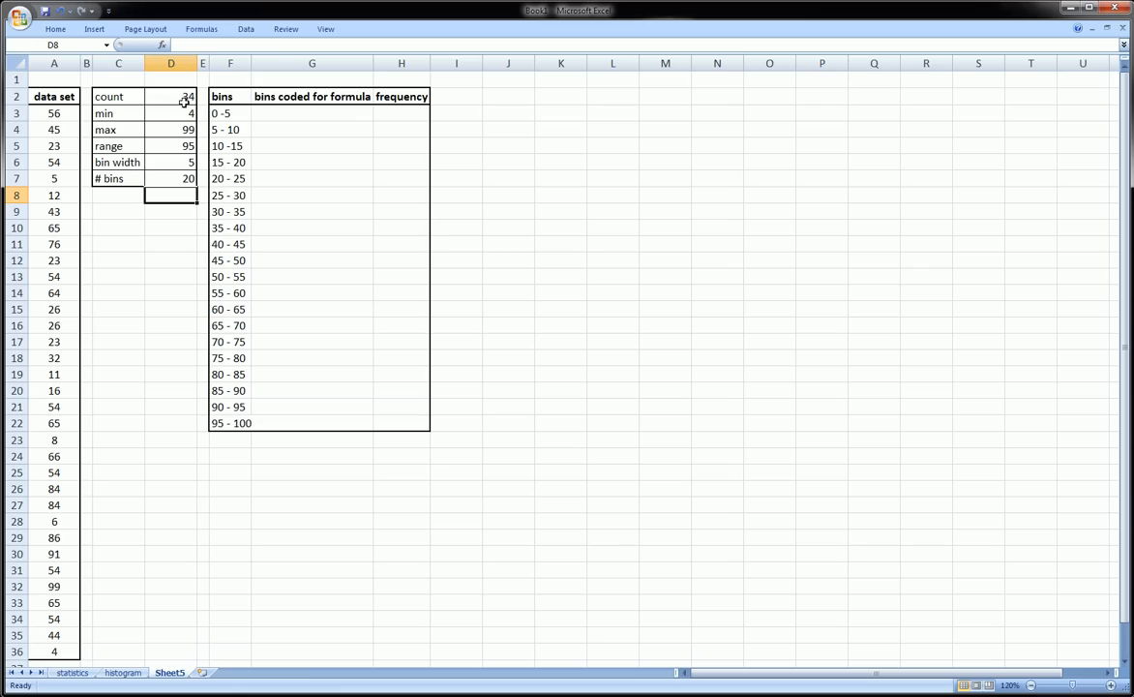
{"action": "mouse_move", "coordinate": [182, 126]}
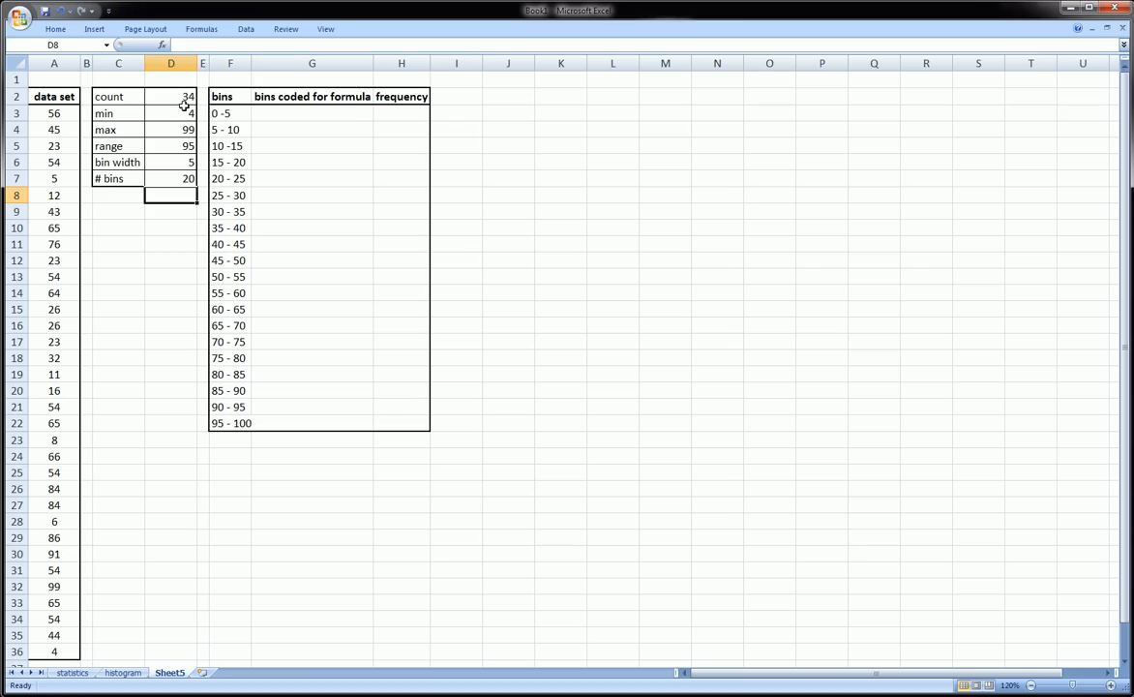
{"action": "left_click_drag", "start_coordinate": [54, 112], "coordinate": [54, 635]}
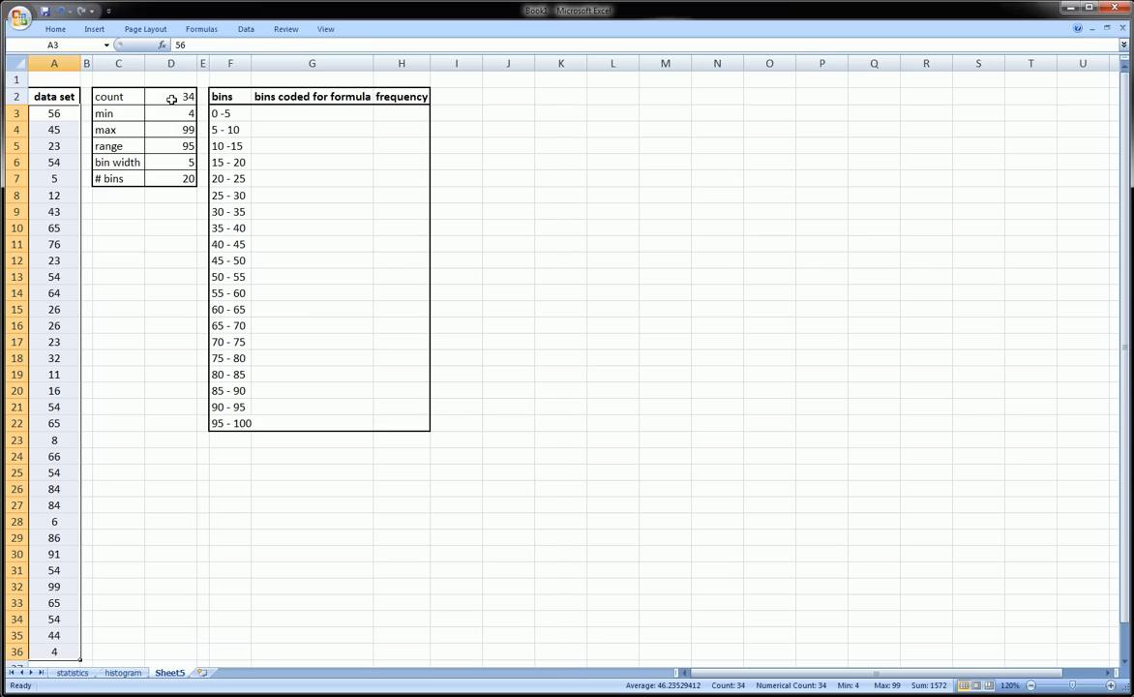
{"action": "left_click", "coordinate": [171, 97]}
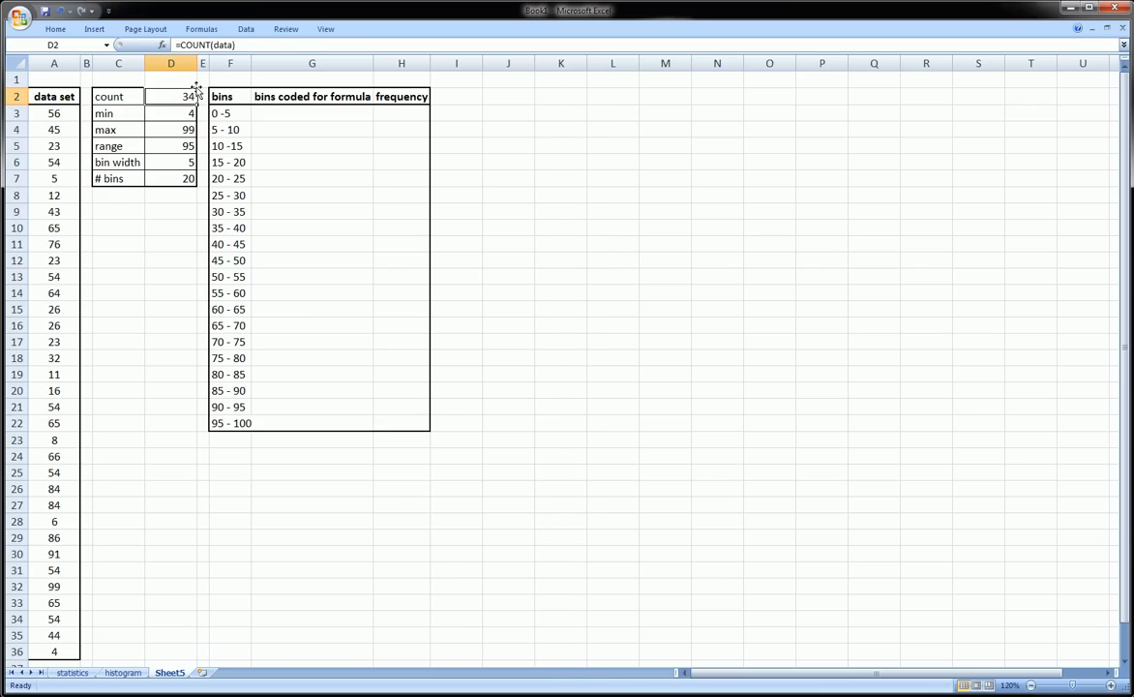
{"action": "left_click", "coordinate": [171, 112]}
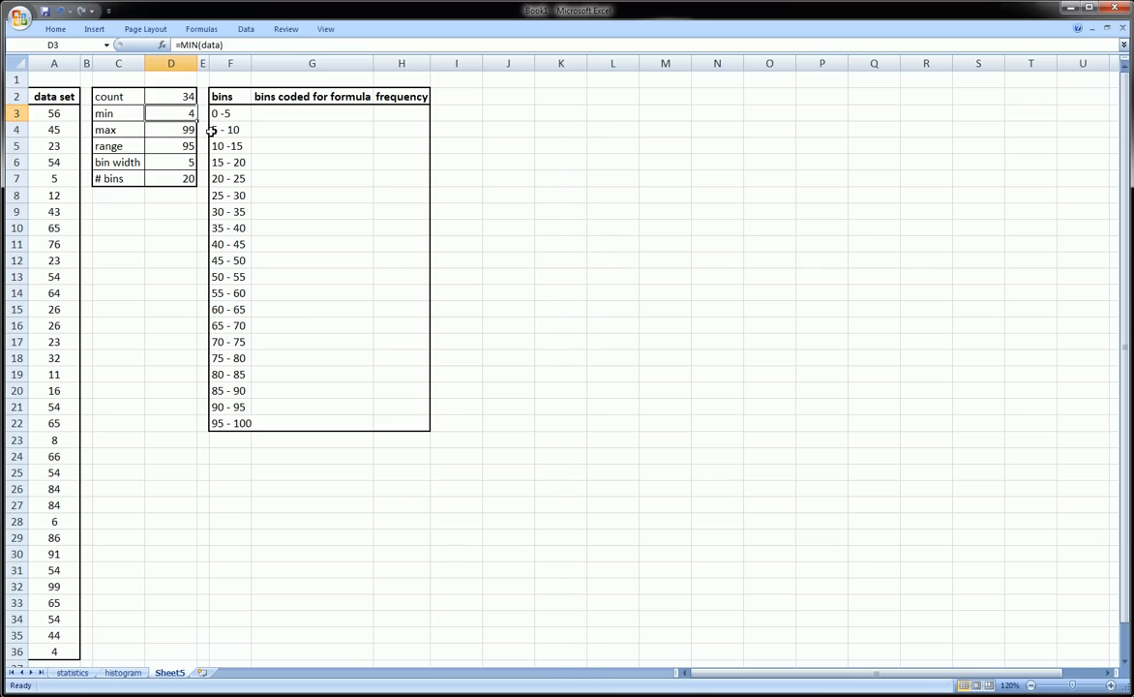
{"action": "left_click", "coordinate": [170, 127]}
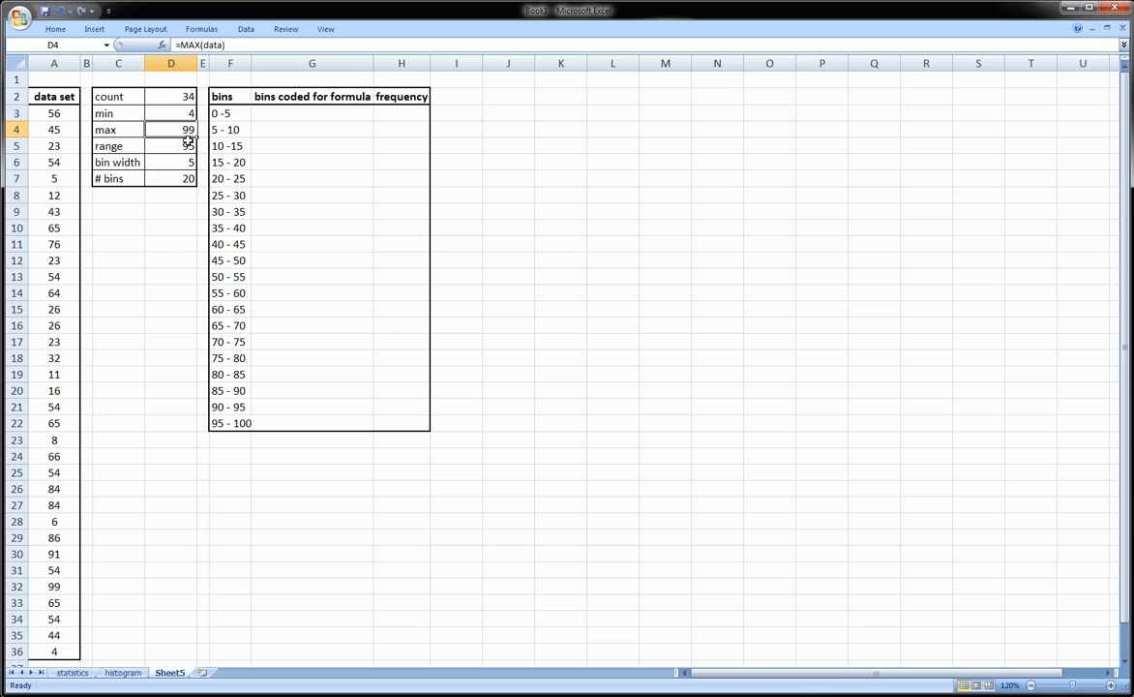
{"action": "left_click", "coordinate": [171, 146]}
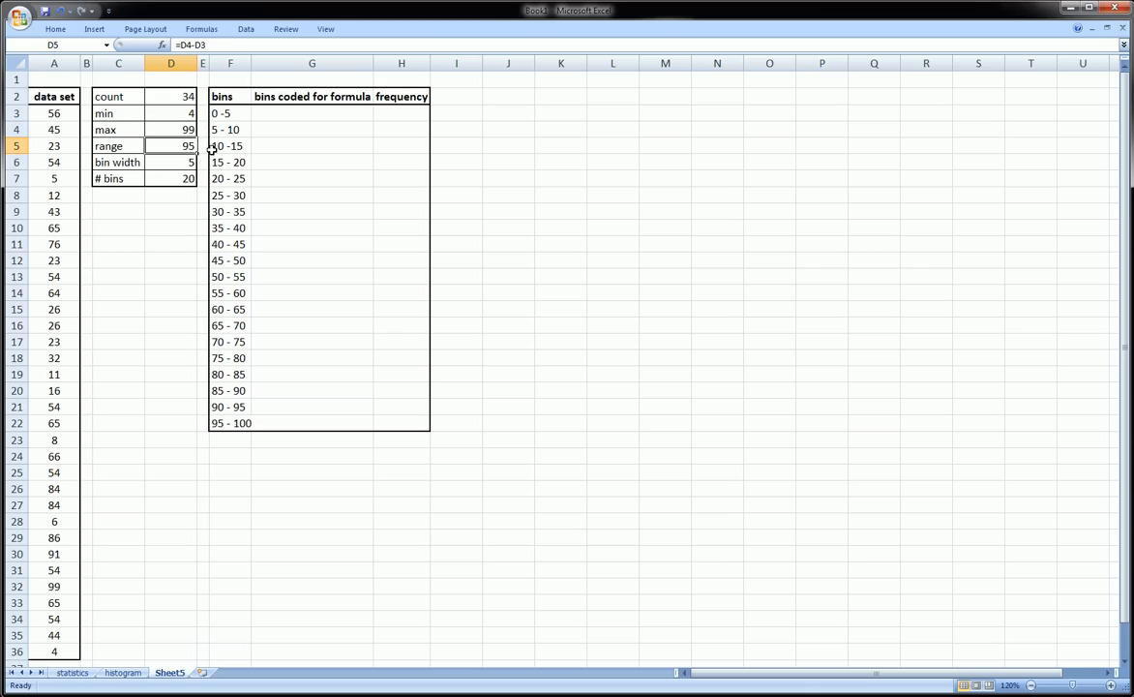
- Trace how the bin width and number of bins derive from the min and max values
{"action": "left_click", "coordinate": [170, 128]}
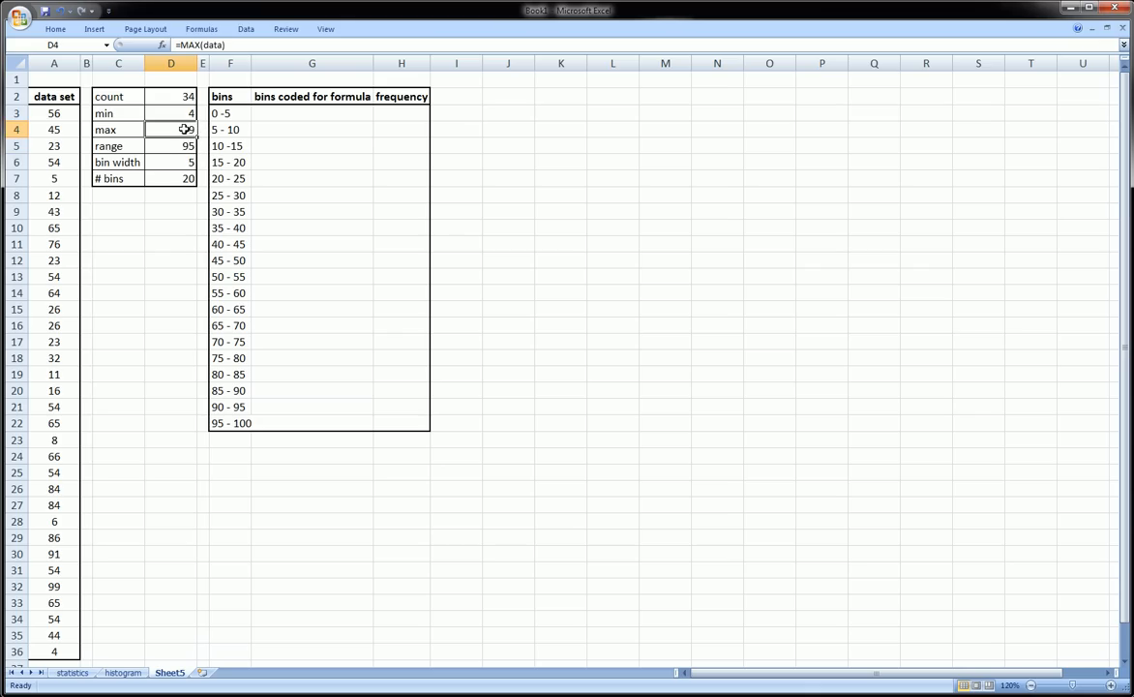
{"action": "left_click", "coordinate": [170, 112]}
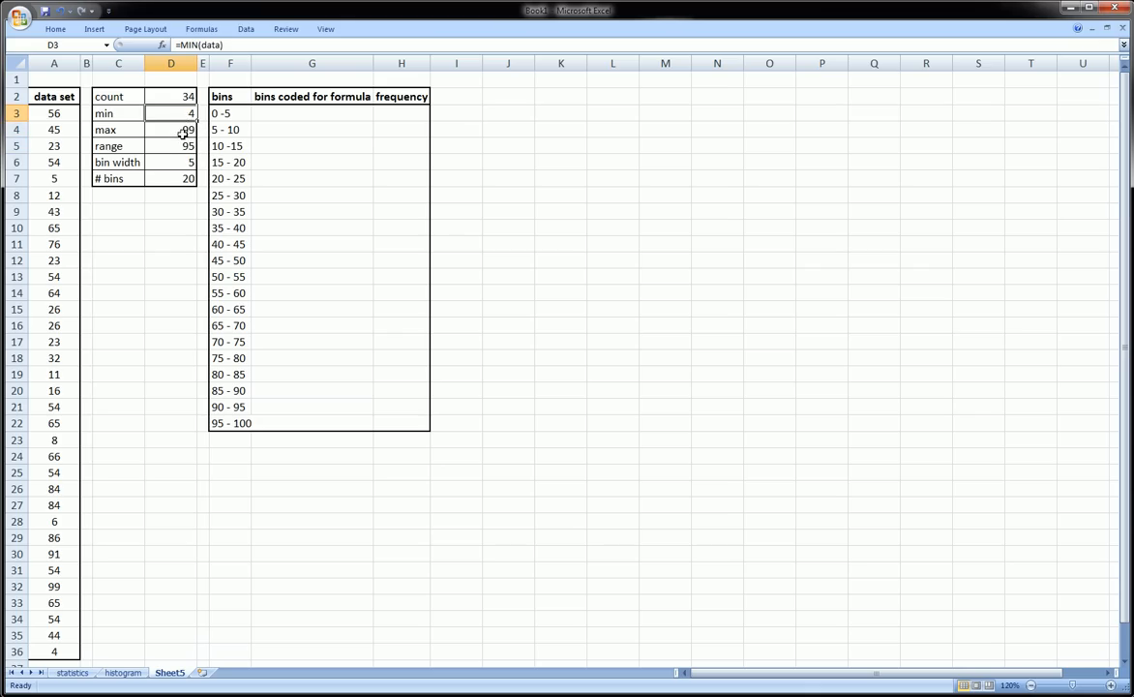
{"action": "left_click", "coordinate": [170, 163]}
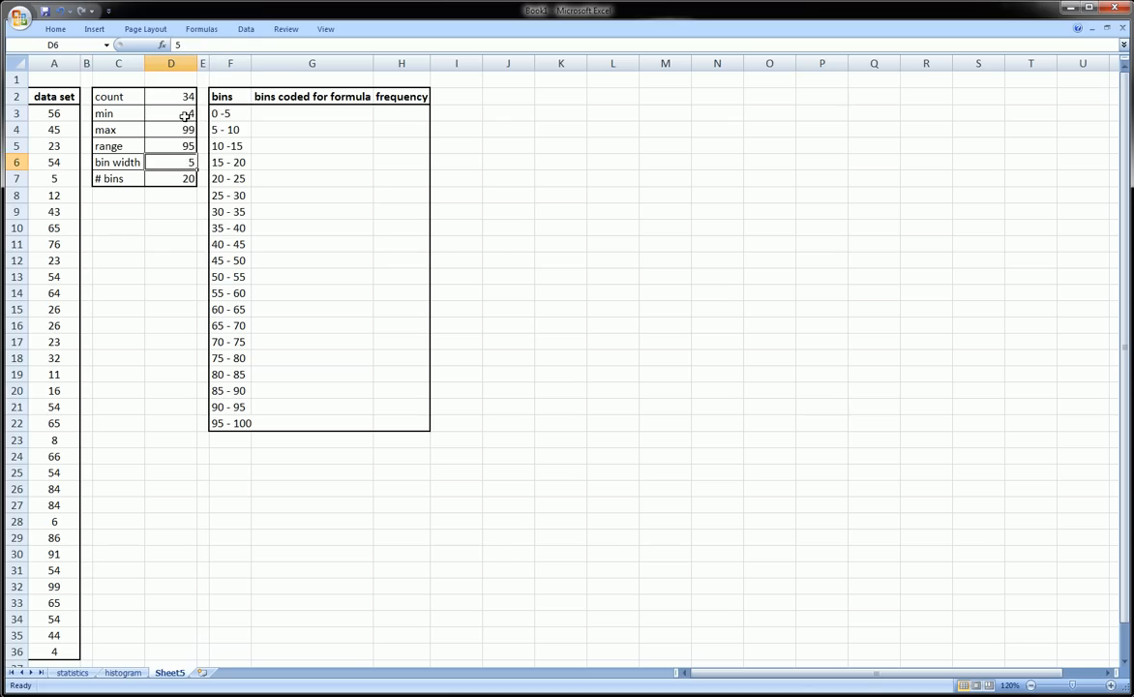
{"action": "left_click", "coordinate": [171, 112]}
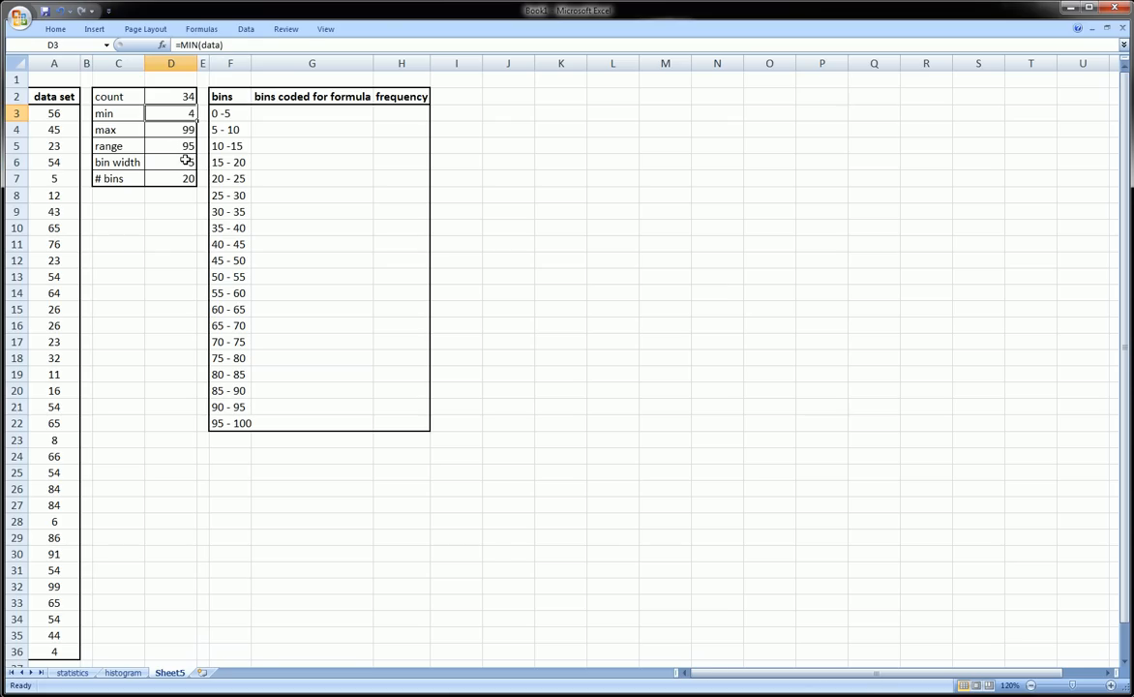
{"action": "left_click", "coordinate": [170, 163]}
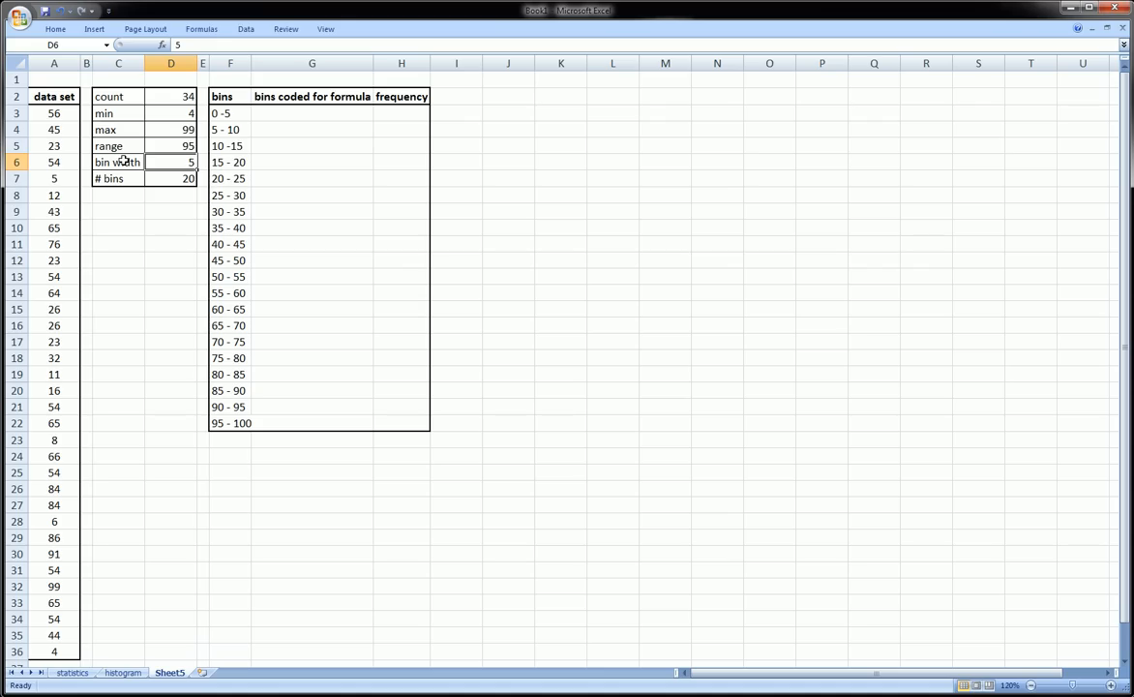
{"action": "left_click", "coordinate": [118, 179]}
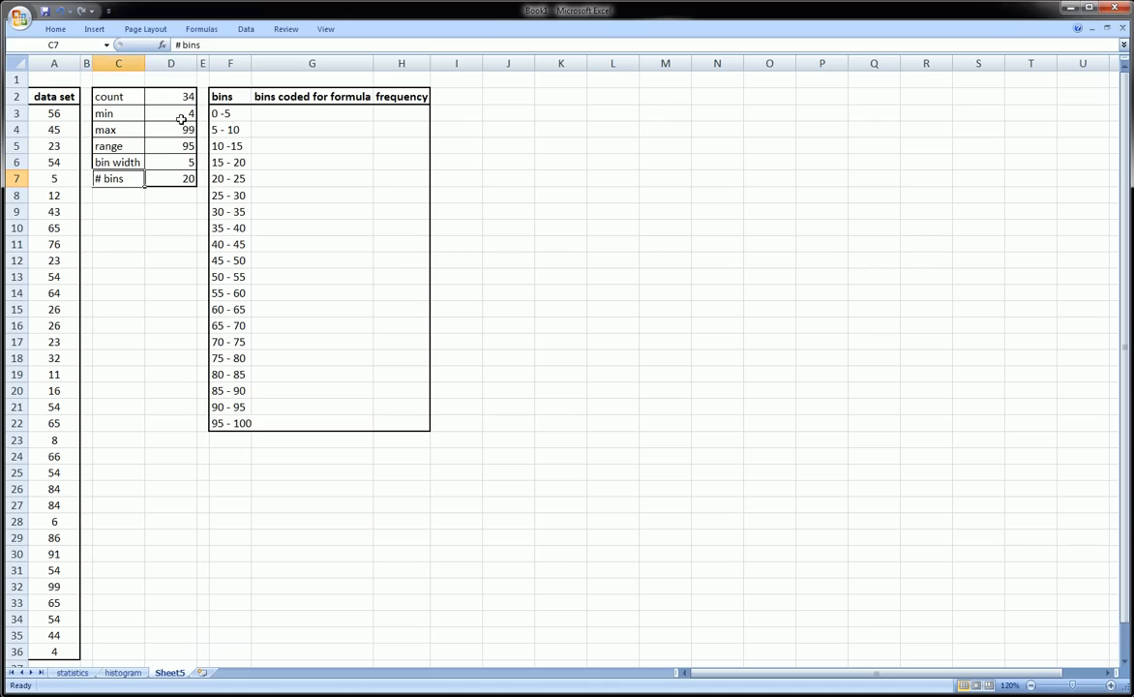
{"action": "left_click", "coordinate": [171, 112]}
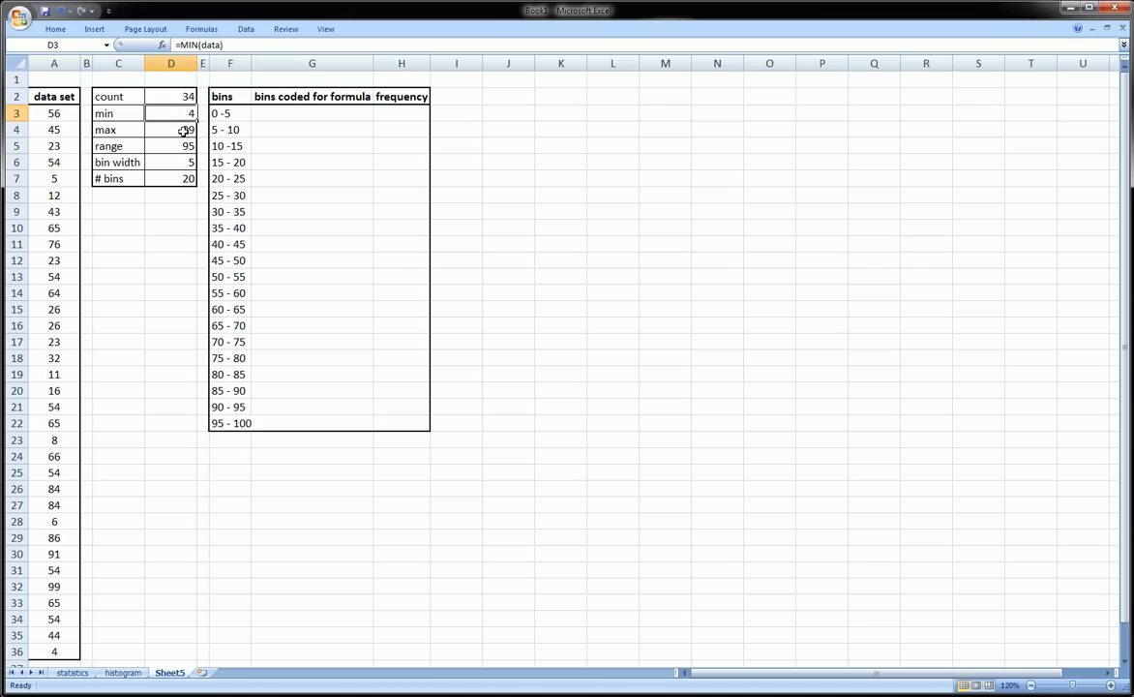
{"action": "left_click", "coordinate": [171, 130]}
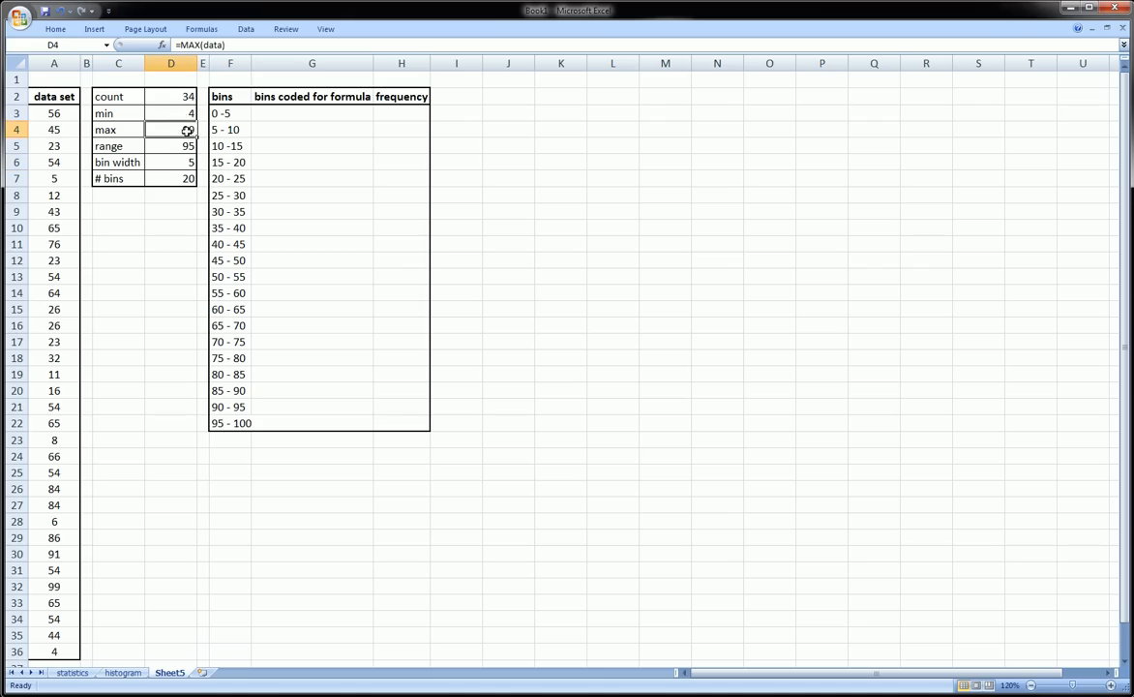
{"action": "left_click", "coordinate": [171, 178]}
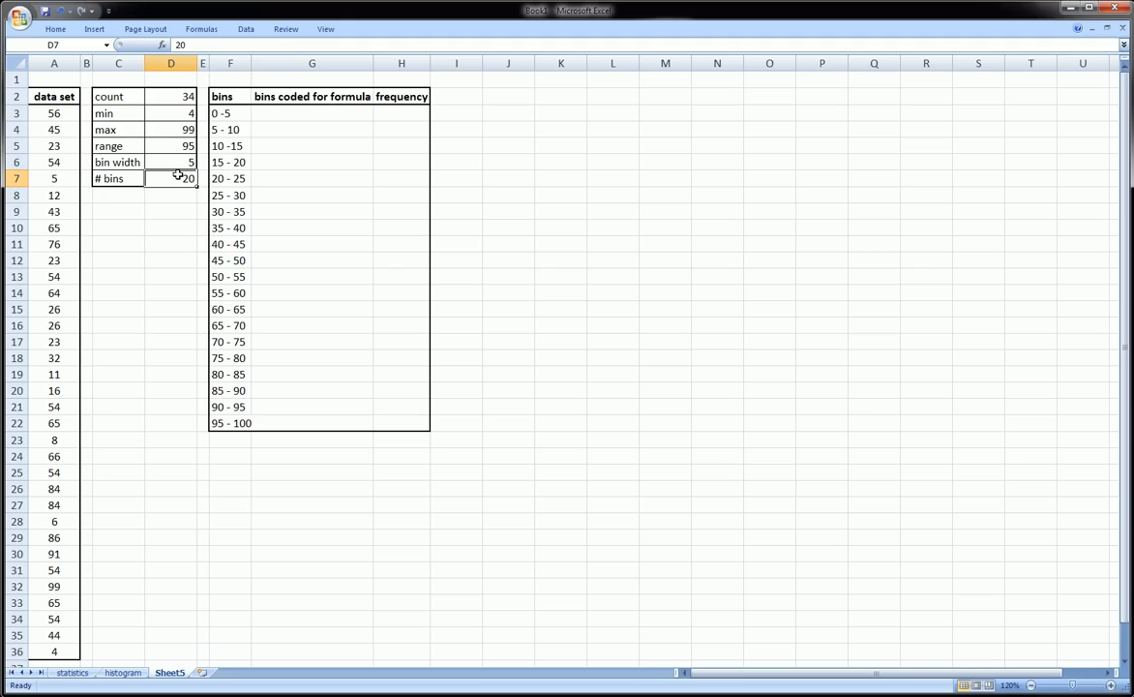
- Relate the bin width and min to the first bin labels 0 - 5 and 5 - 10 and the 34 data values
{"action": "left_click", "coordinate": [170, 193]}
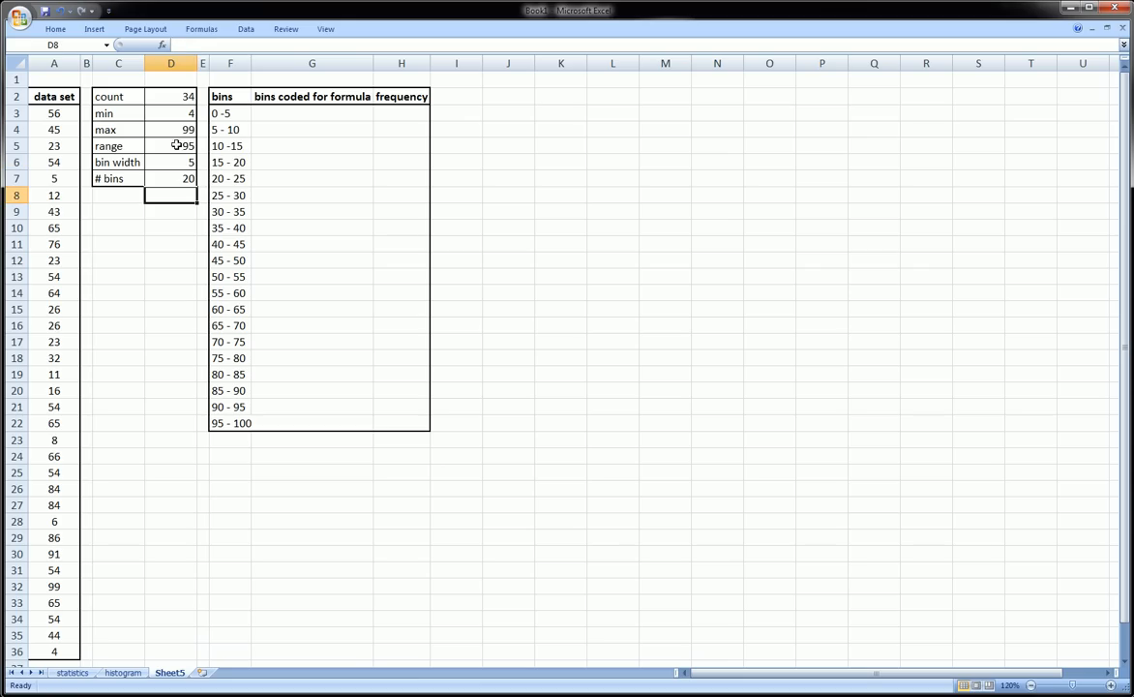
{"action": "left_click", "coordinate": [171, 178]}
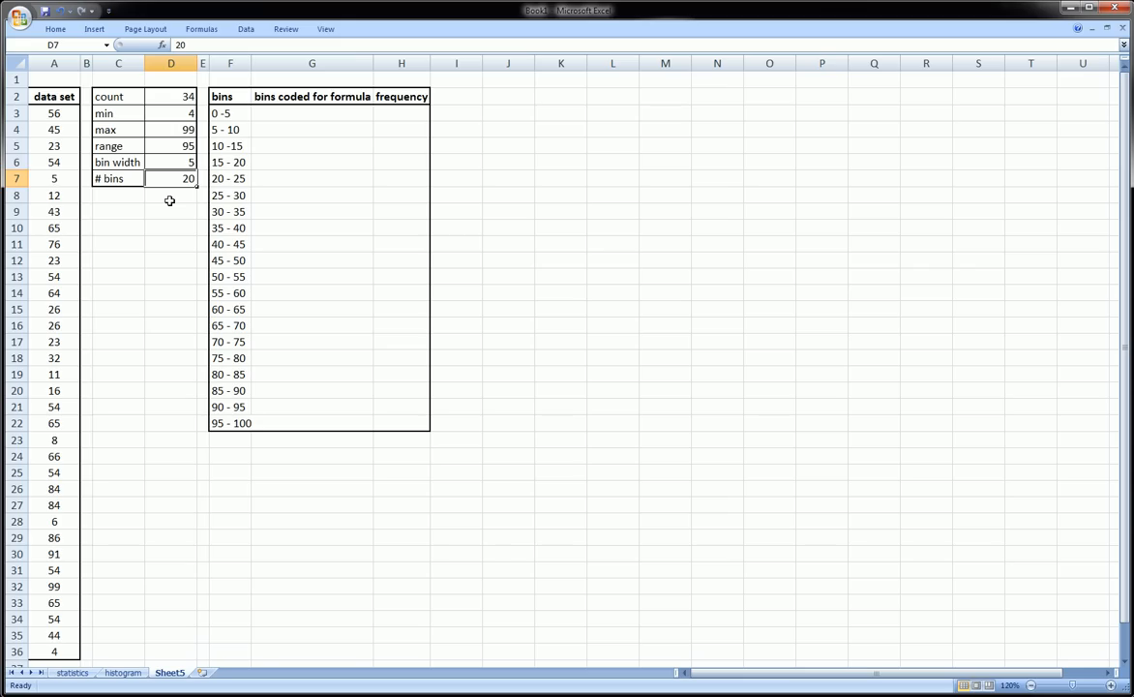
{"action": "mouse_move", "coordinate": [190, 151]}
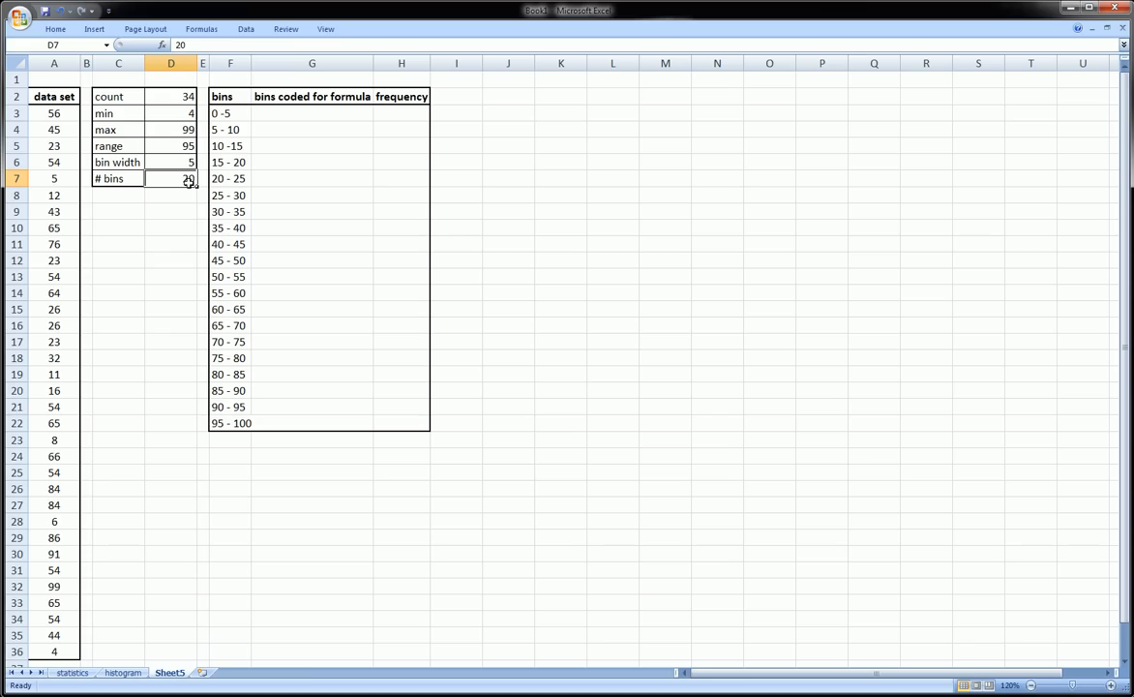
{"action": "left_click", "coordinate": [171, 163]}
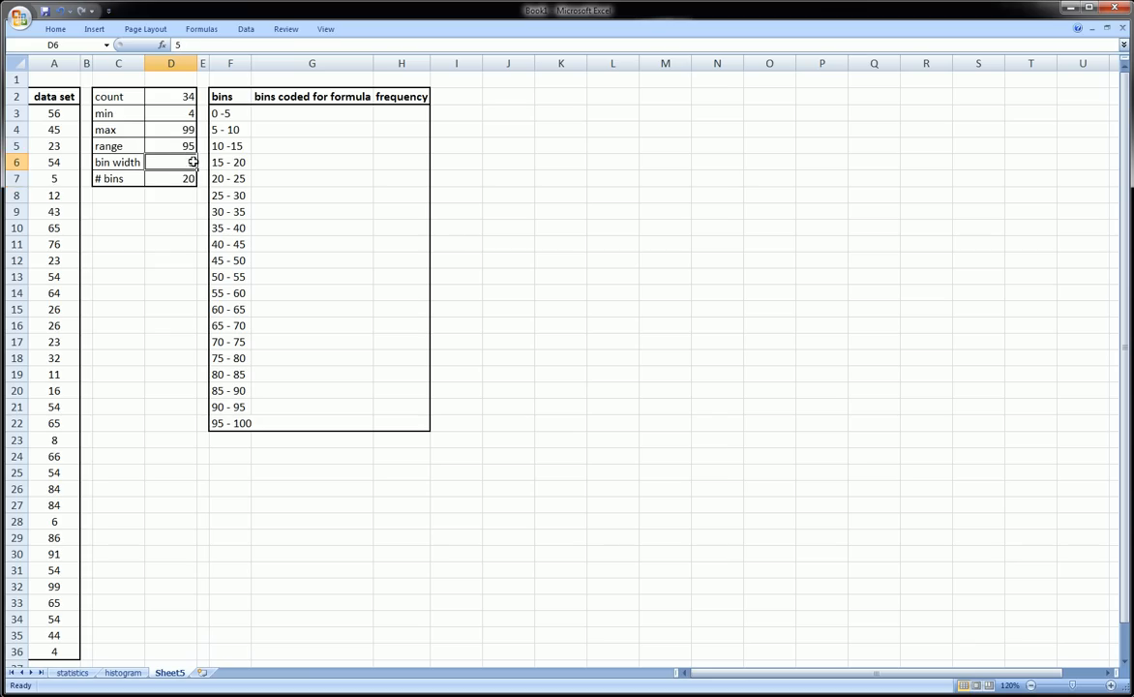
{"action": "left_click", "coordinate": [171, 112]}
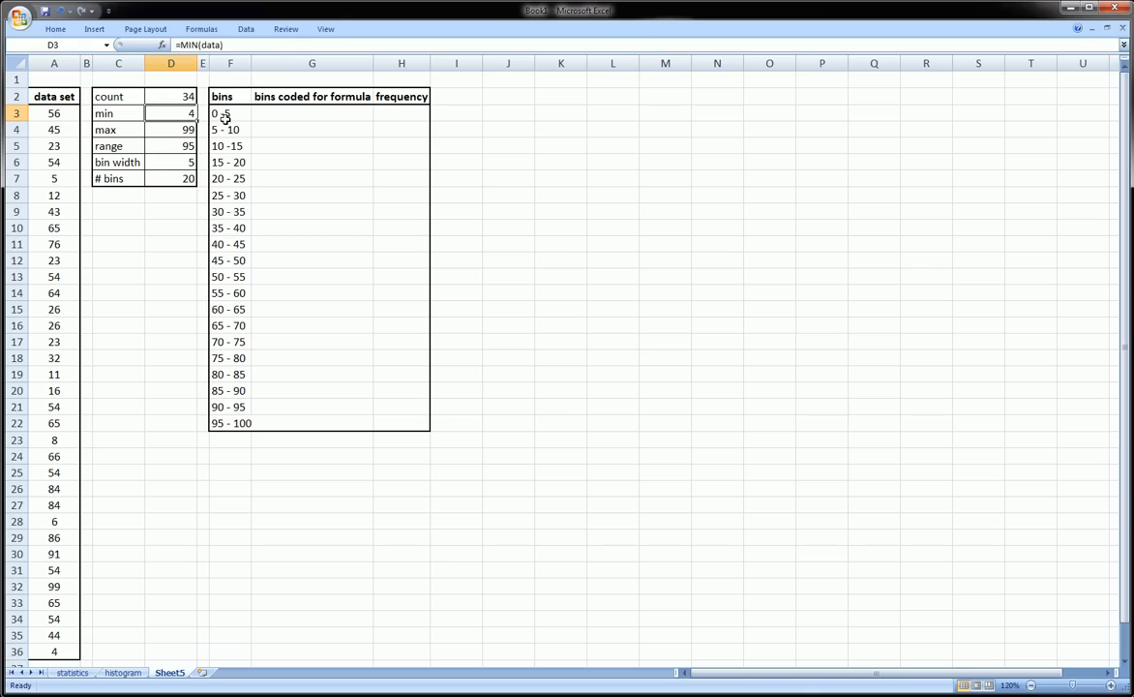
{"action": "left_click", "coordinate": [229, 112]}
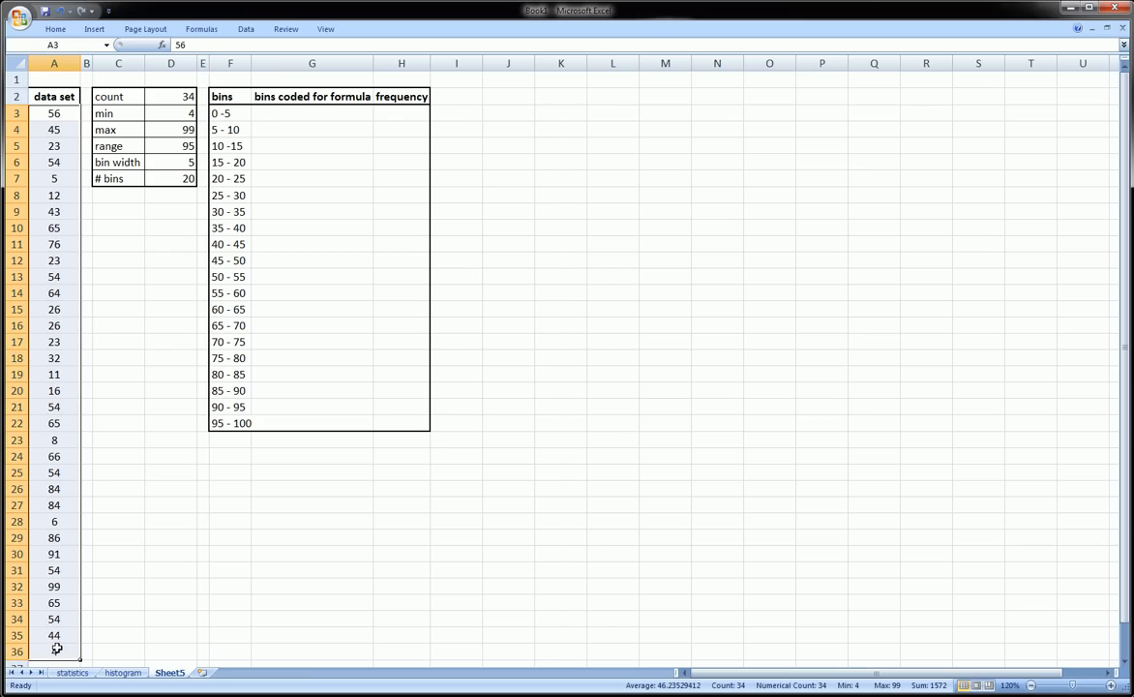
{"action": "left_click", "coordinate": [228, 112]}
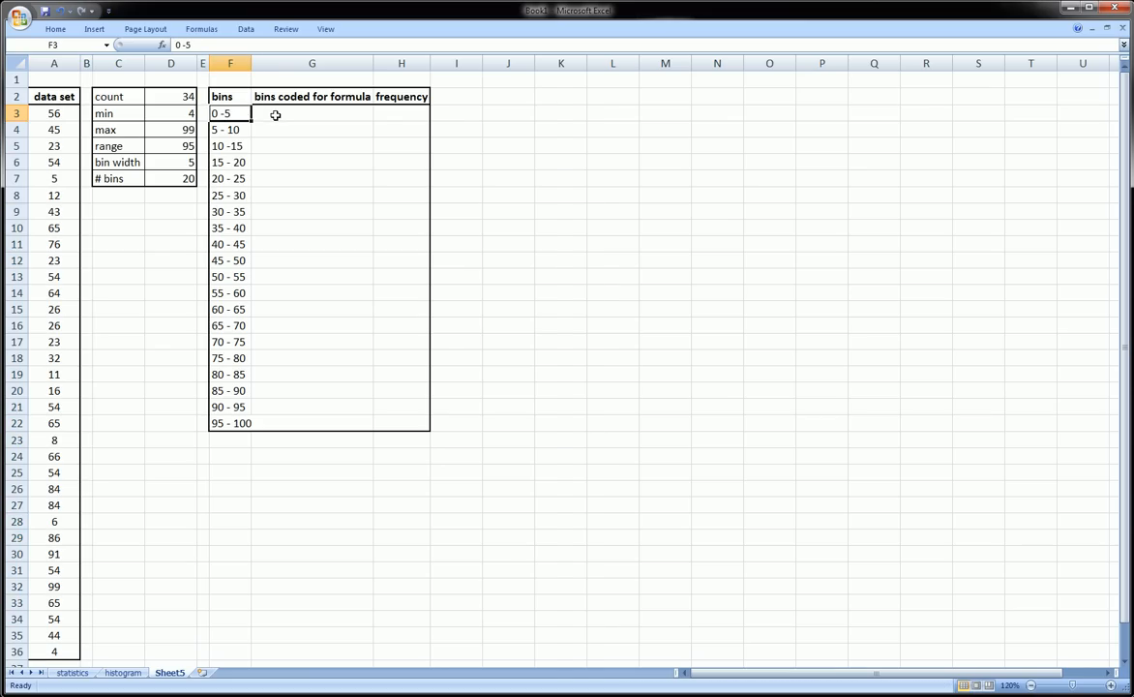
{"action": "mouse_move", "coordinate": [262, 110]}
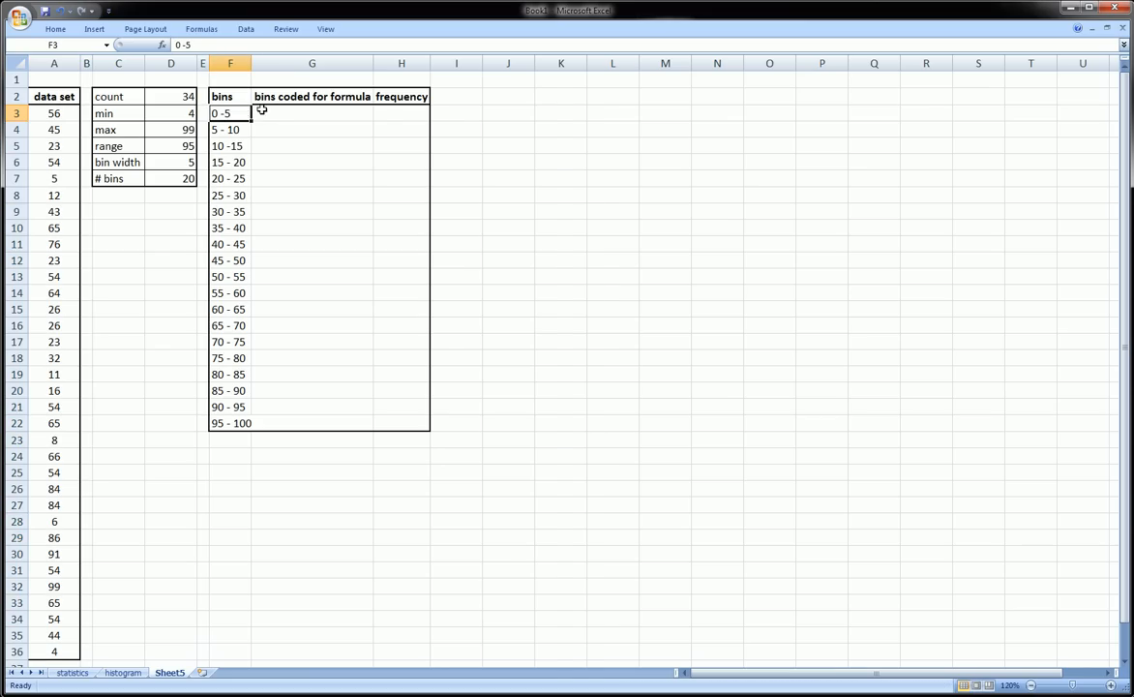
{"action": "left_click", "coordinate": [228, 128]}
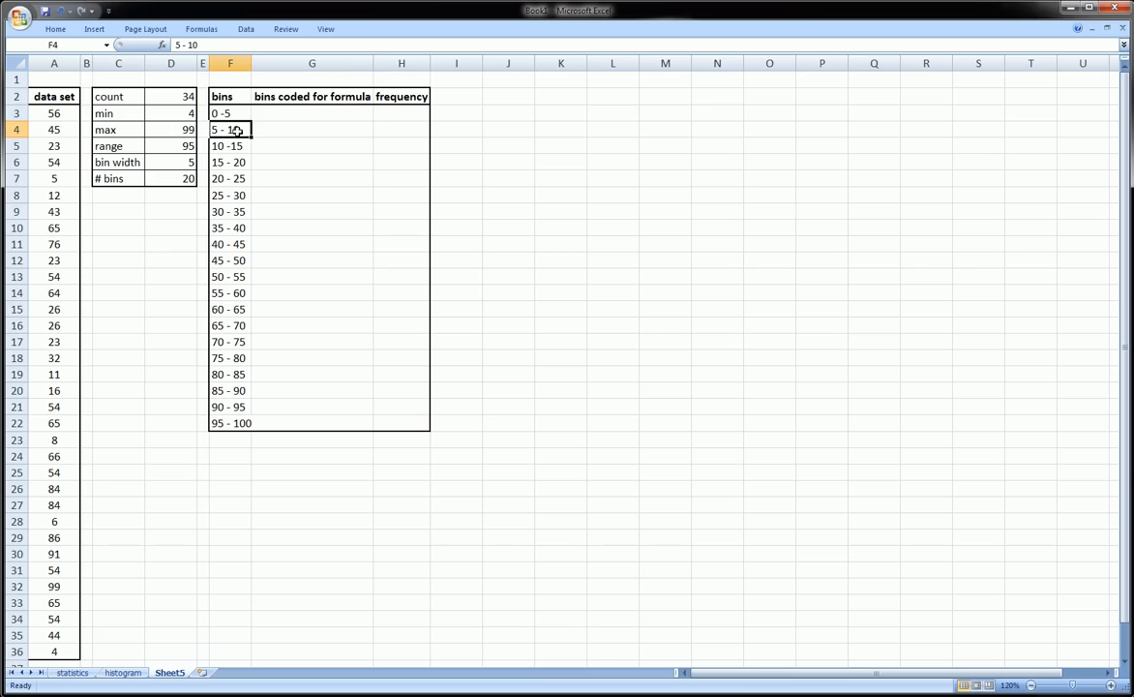
{"action": "left_click_drag", "start_coordinate": [55, 112], "coordinate": [54, 538]}
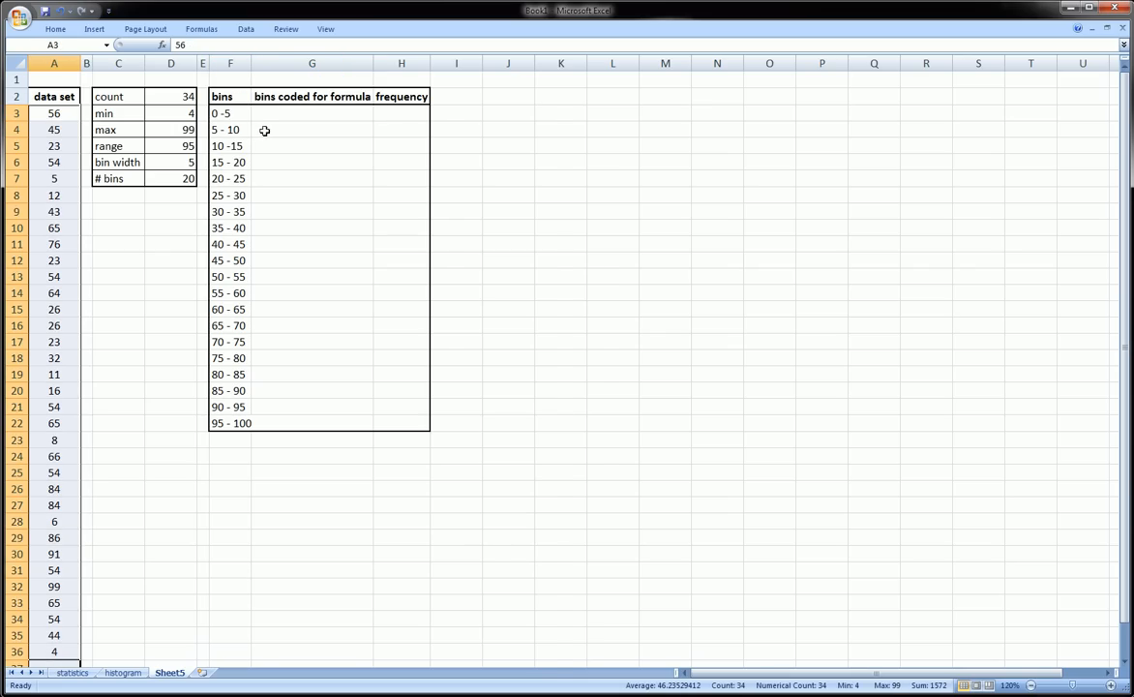
- Locate the empty bins coded cells beside the twenty bin labels, from 0 - 5 down to 95 - 100
{"action": "left_click", "coordinate": [312, 128]}
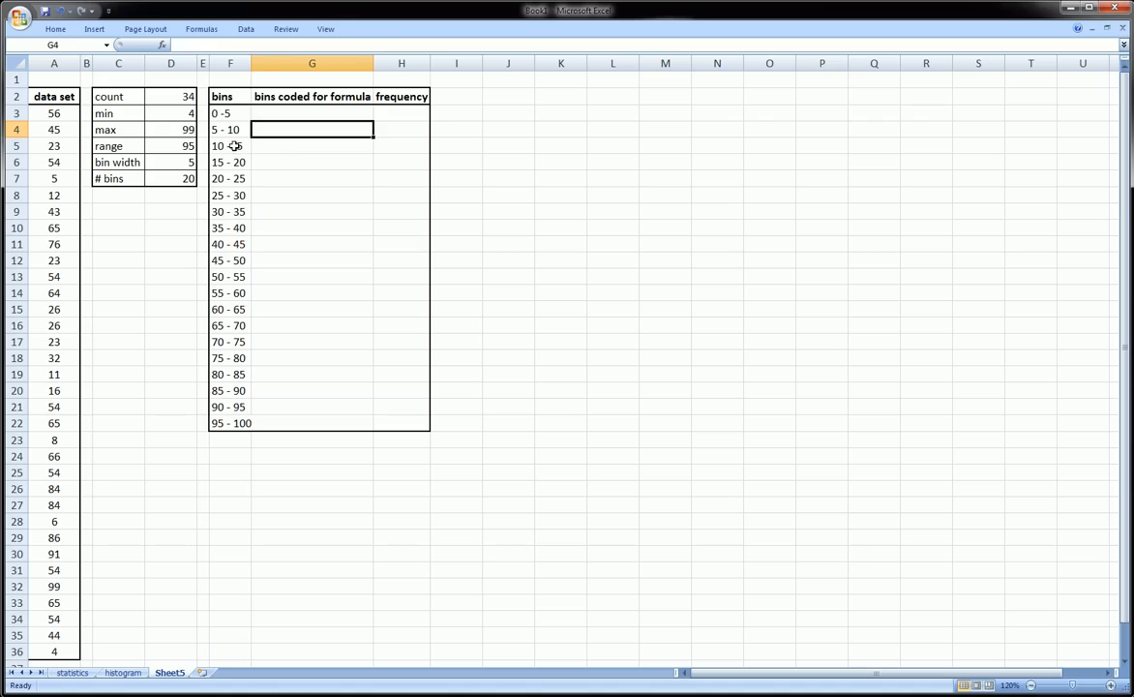
{"action": "left_click", "coordinate": [229, 422]}
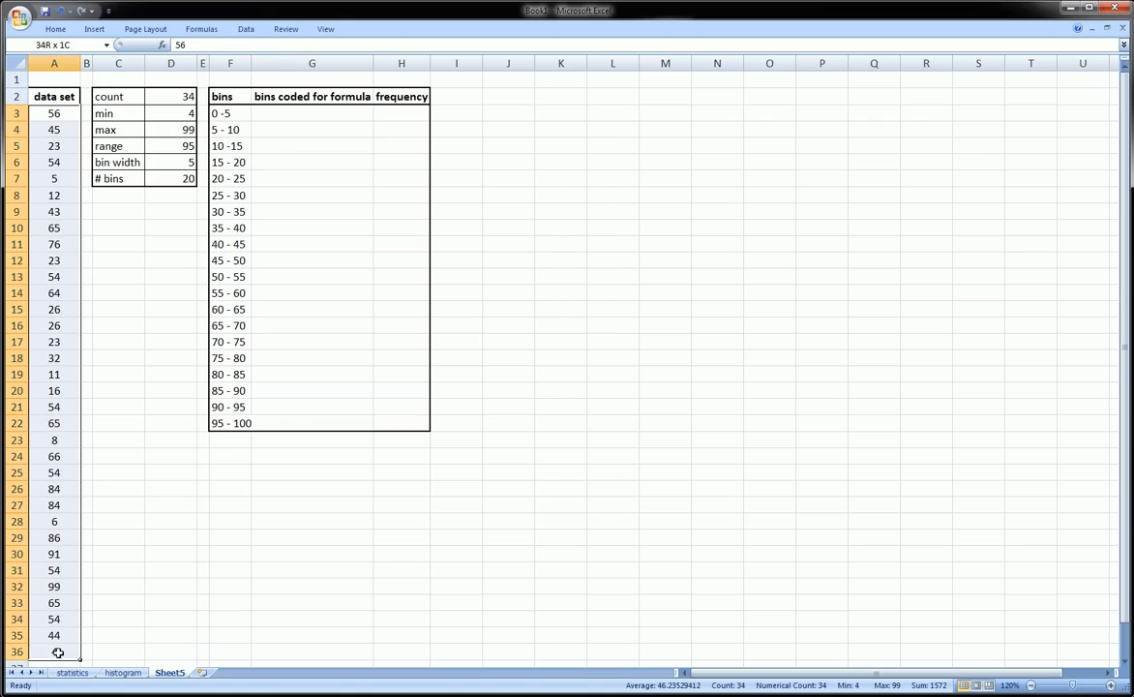
{"action": "left_click", "coordinate": [318, 422]}
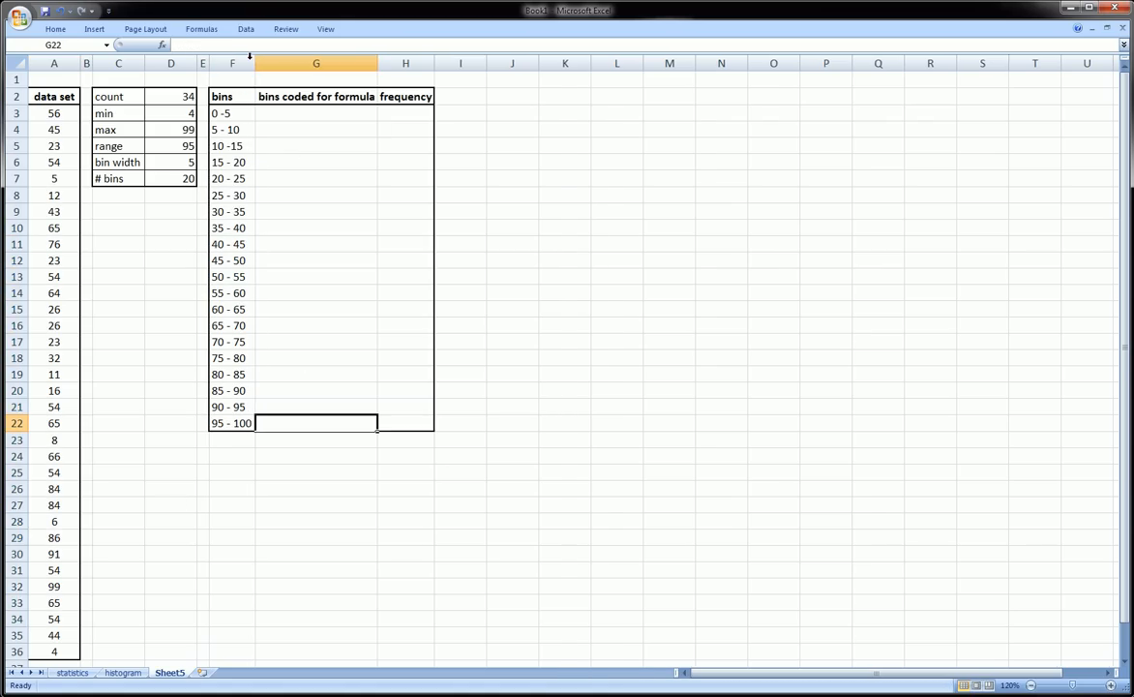
{"action": "left_click", "coordinate": [316, 112]}
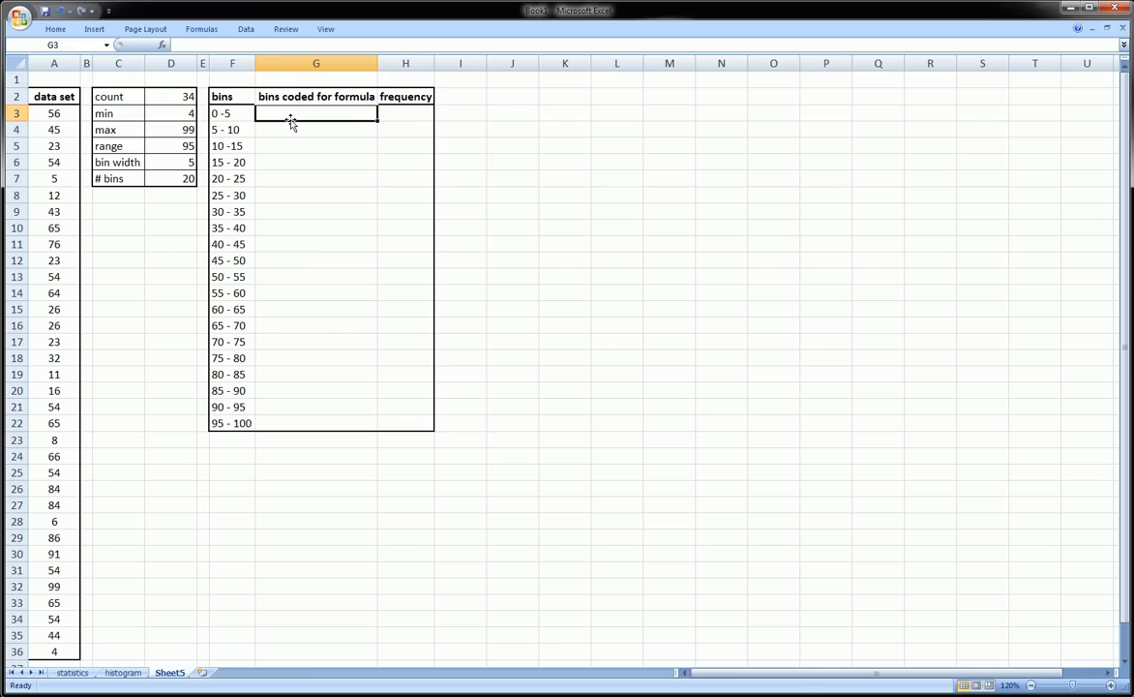
{"action": "left_click_drag", "start_coordinate": [230, 113], "coordinate": [231, 422]}
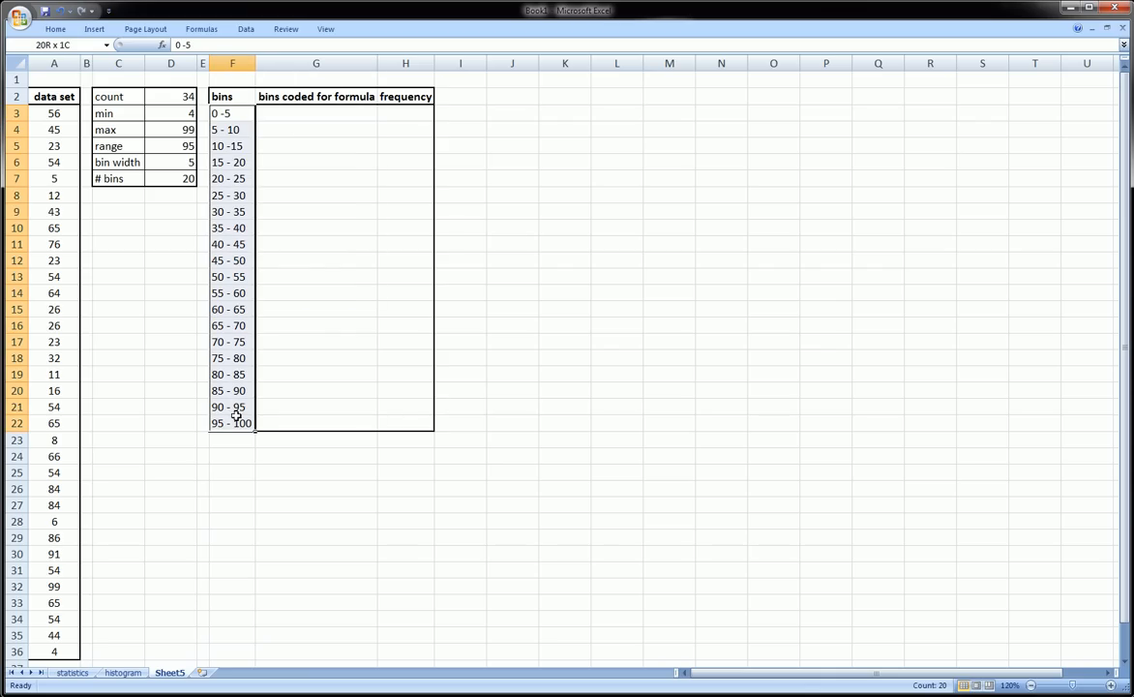
{"action": "left_click", "coordinate": [317, 112]}
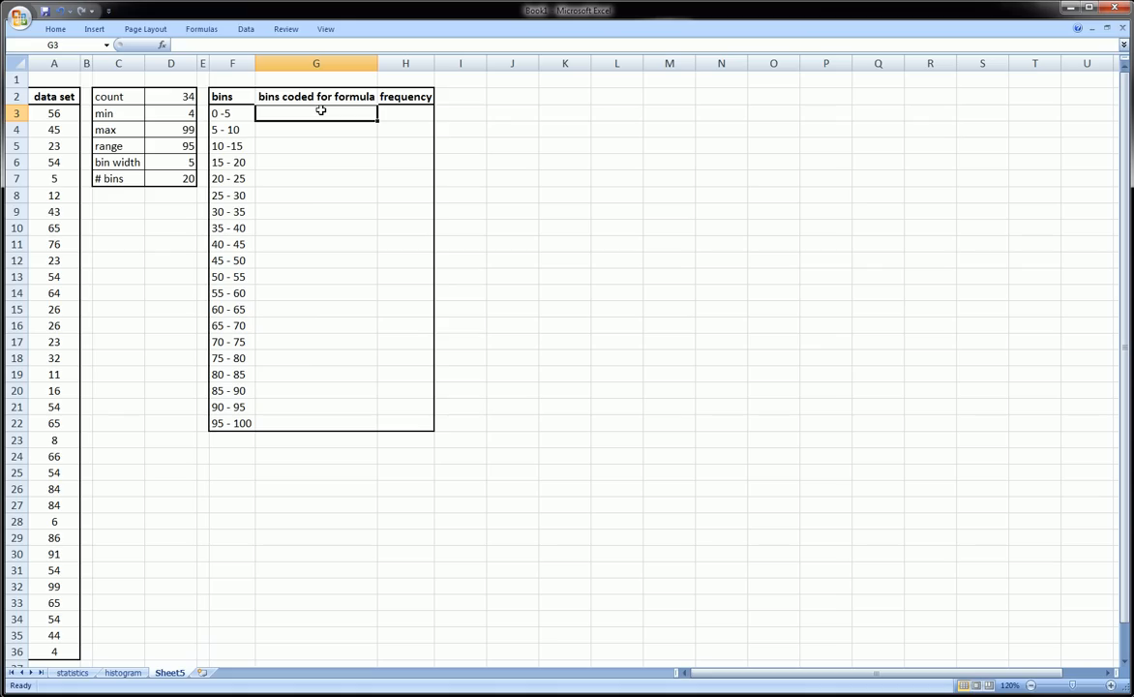
{"action": "left_click_drag", "start_coordinate": [54, 113], "coordinate": [54, 228]}
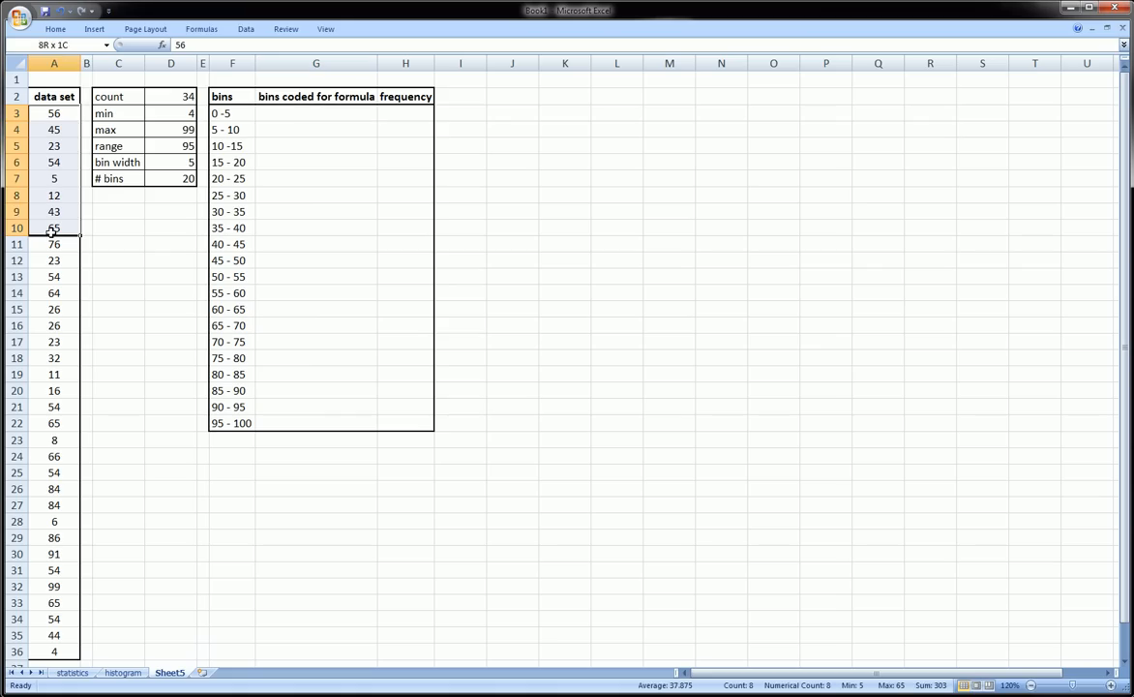
{"action": "left_click", "coordinate": [316, 194]}
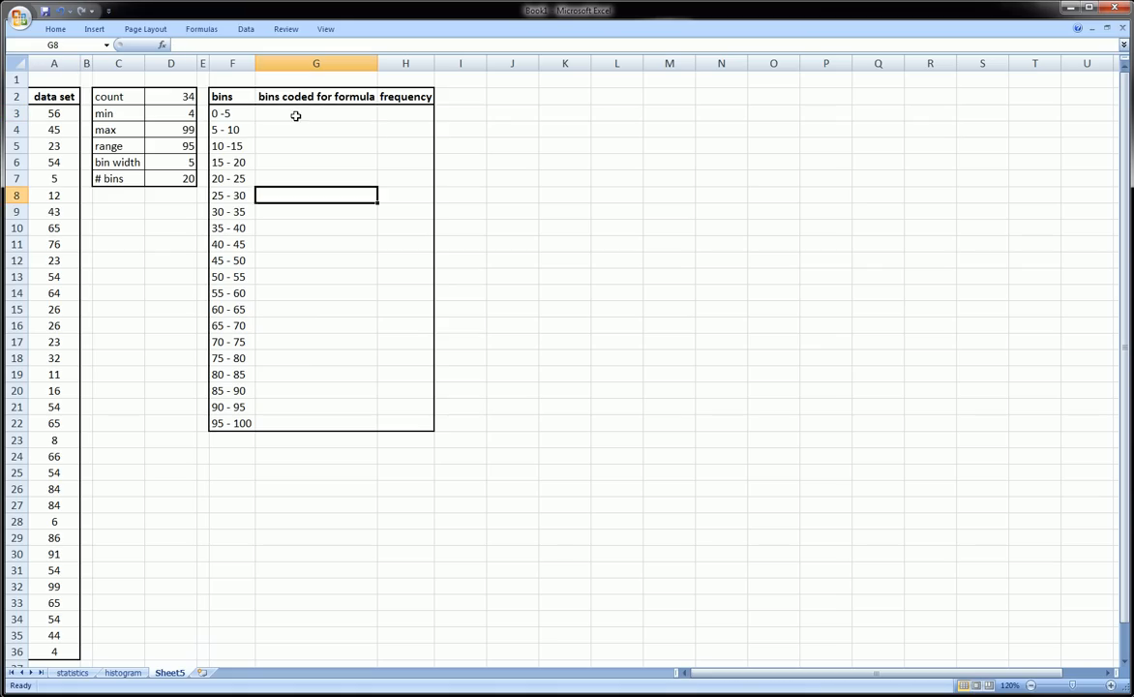
{"action": "left_click", "coordinate": [315, 112]}
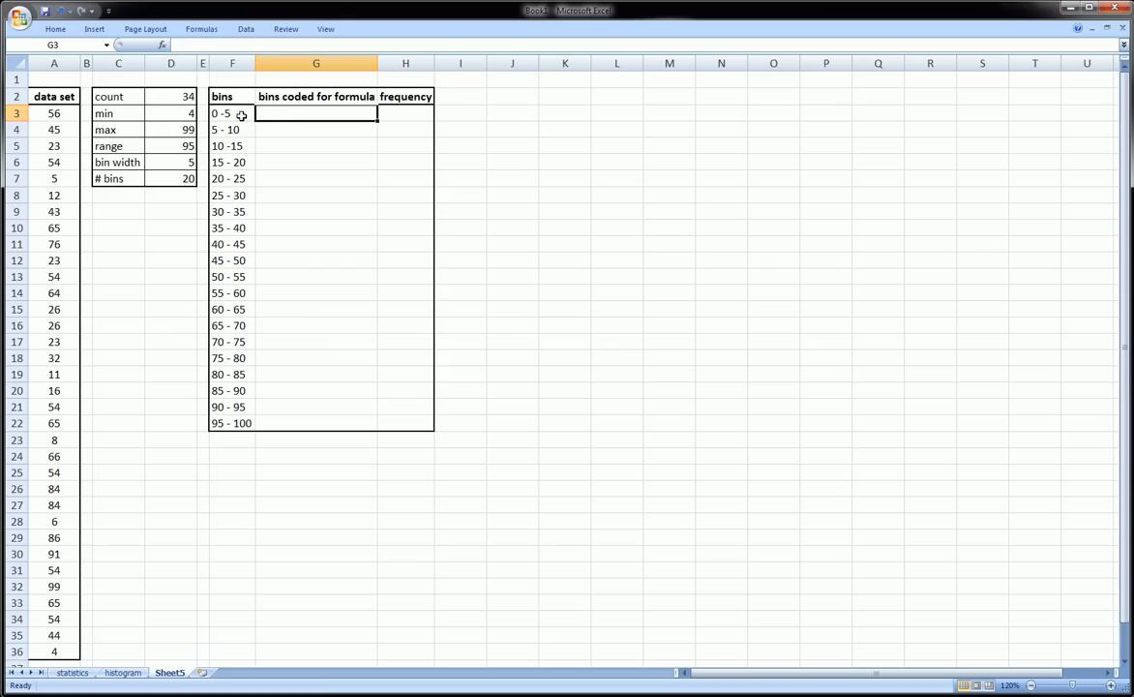
- Enter upper limits 5, 10, 15, 20 beside the first bins and fill the series down to 100
{"action": "left_click", "coordinate": [233, 113]}
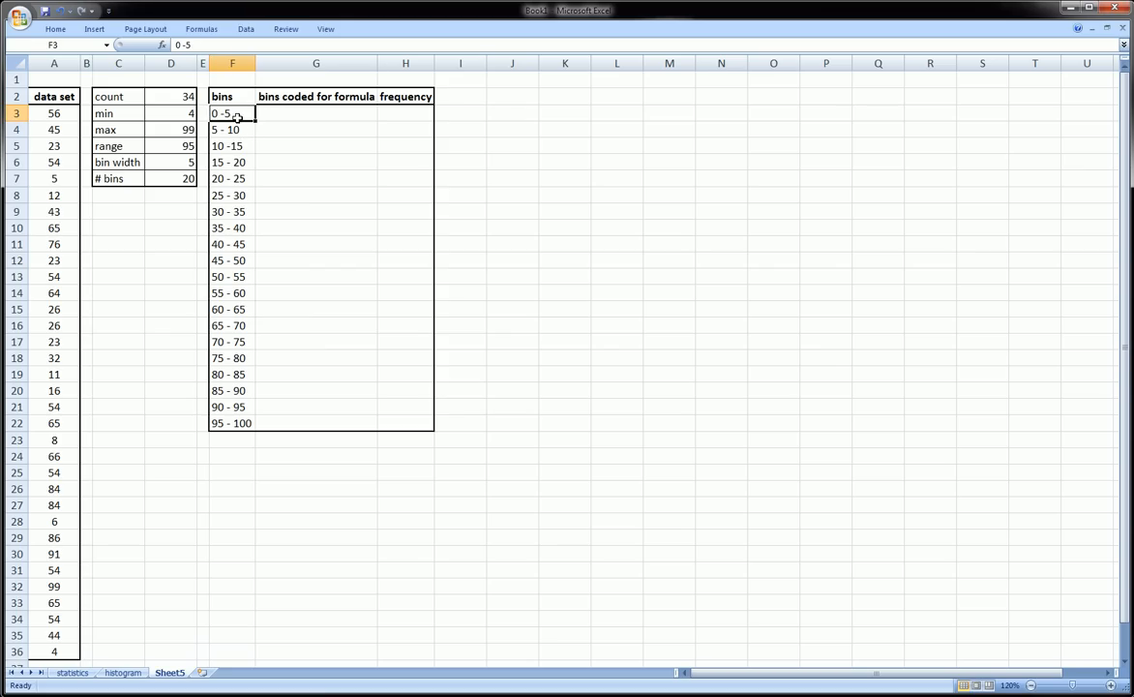
{"action": "mouse_move", "coordinate": [302, 114]}
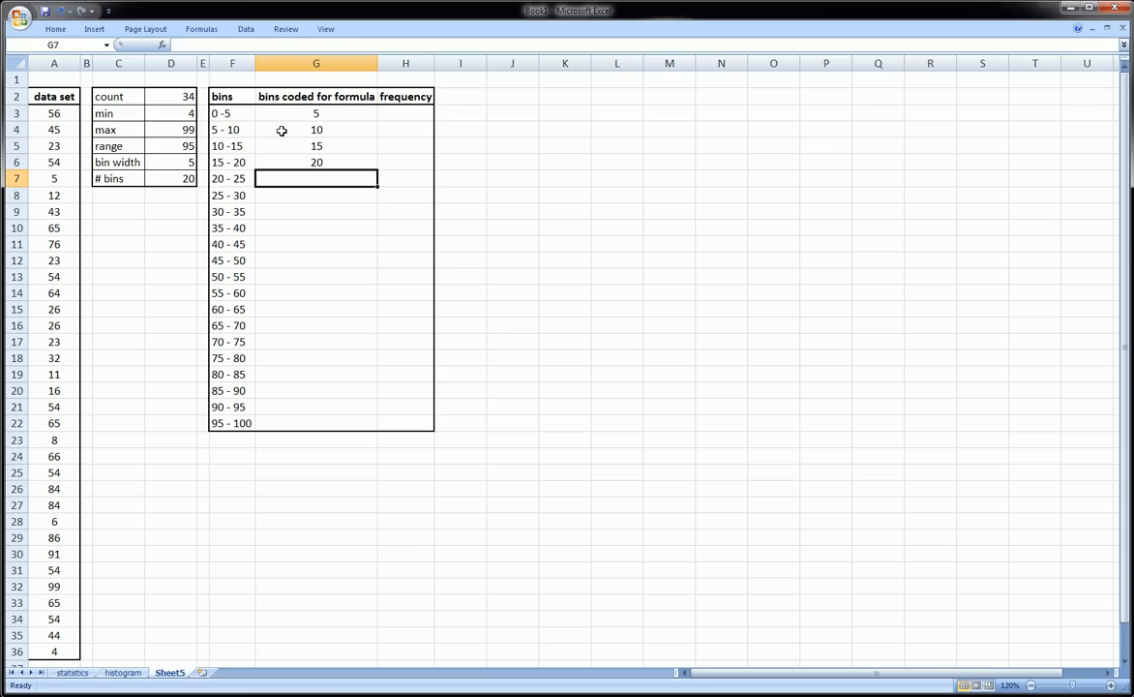
{"action": "left_click", "coordinate": [233, 127]}
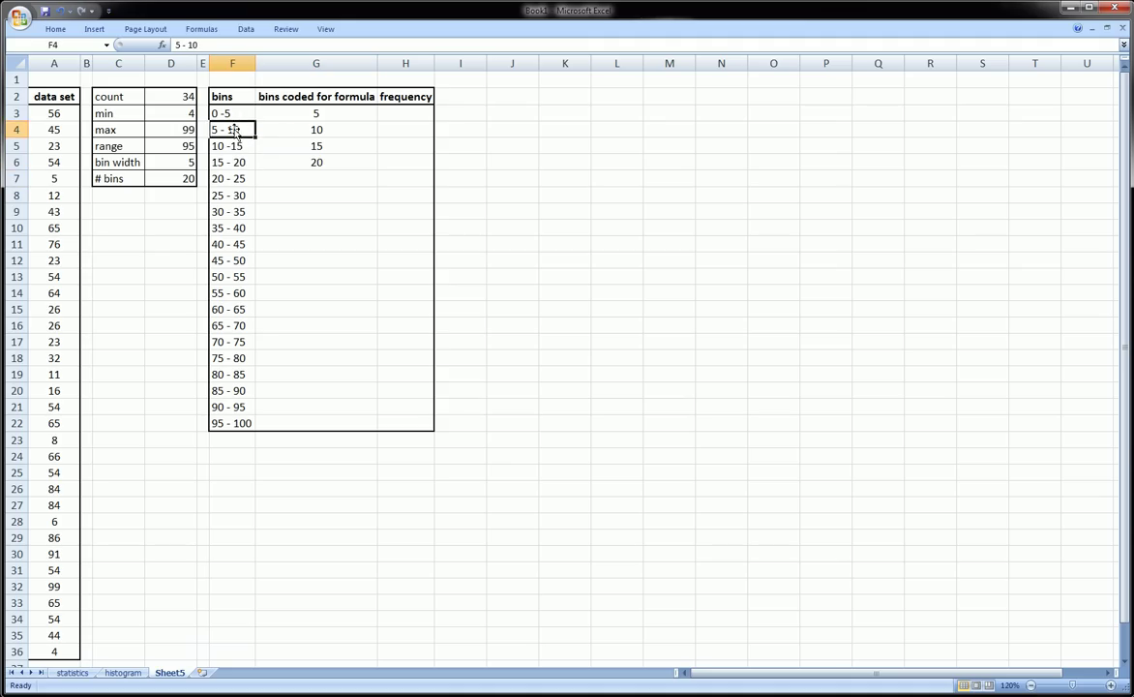
{"action": "left_click_drag", "start_coordinate": [232, 112], "coordinate": [232, 128]}
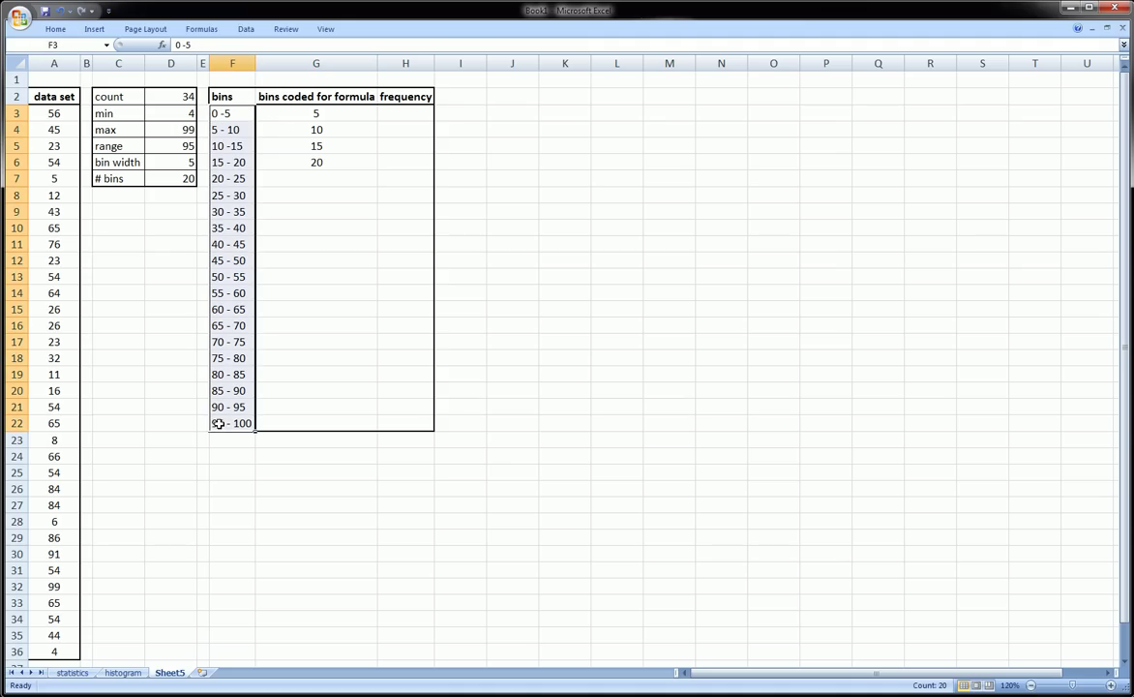
{"action": "left_click_drag", "start_coordinate": [318, 112], "coordinate": [317, 178]}
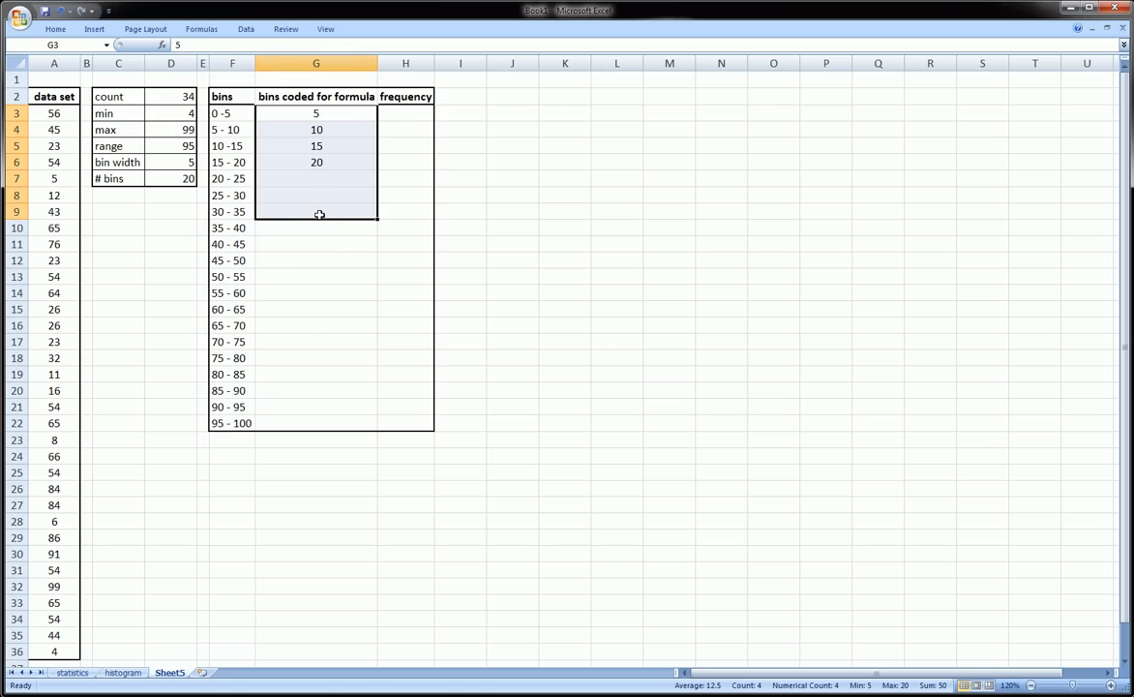
{"action": "mouse_move", "coordinate": [349, 125]}
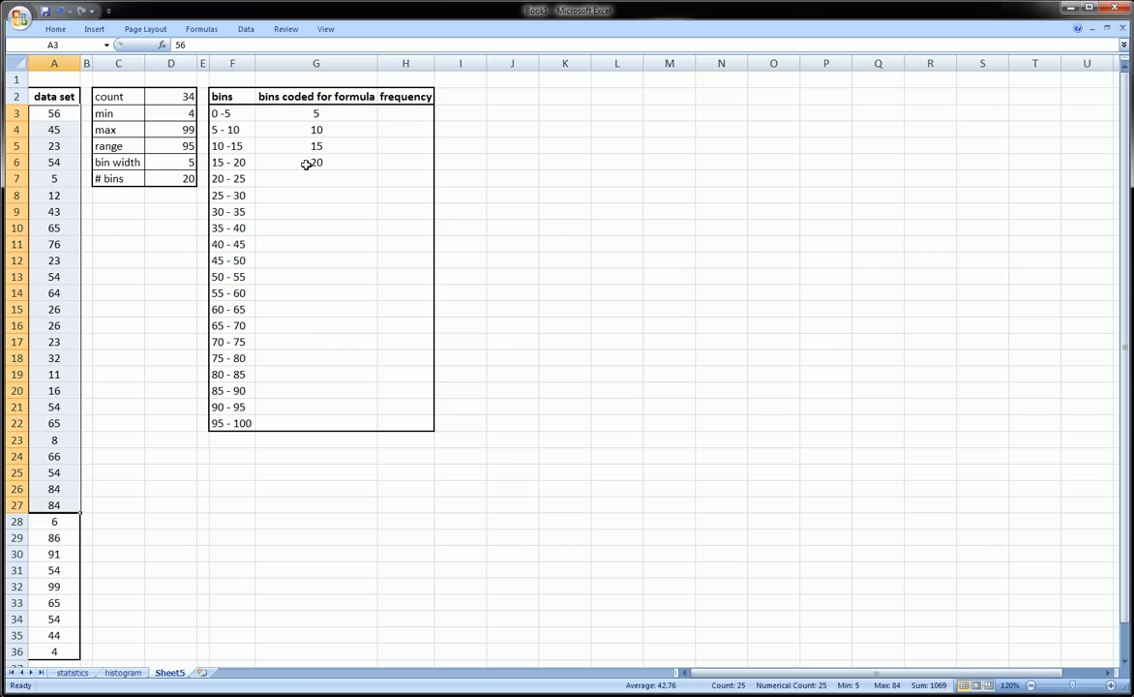
{"action": "left_click_drag", "start_coordinate": [315, 113], "coordinate": [316, 129]}
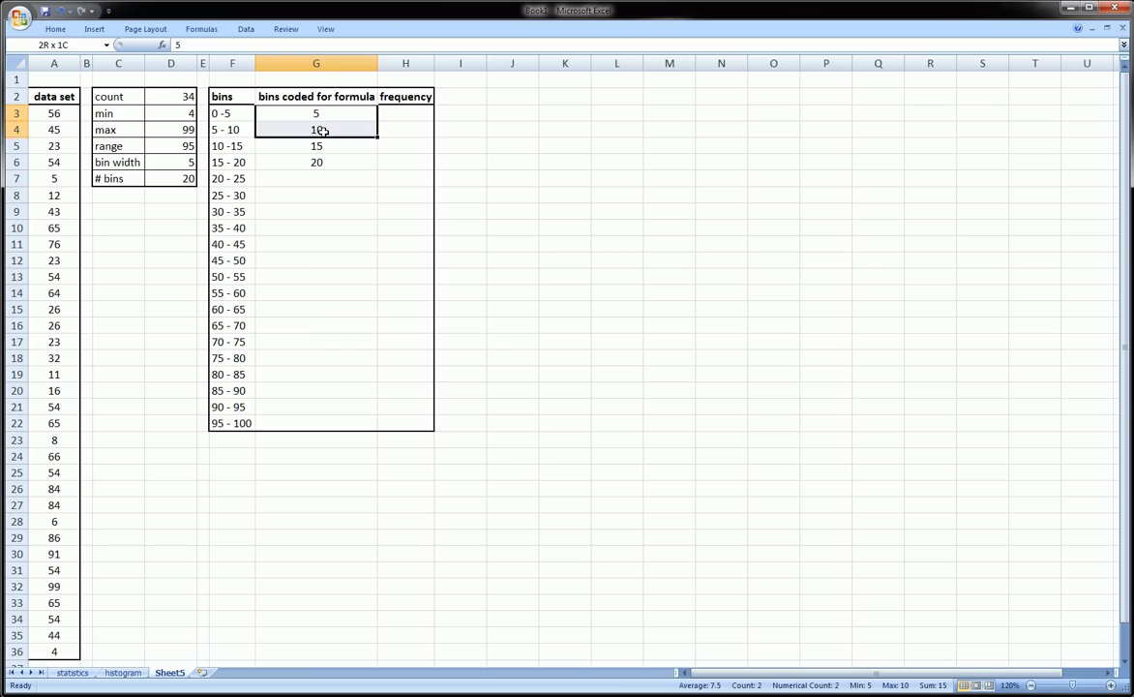
{"action": "left_click_drag", "start_coordinate": [317, 112], "coordinate": [318, 163]}
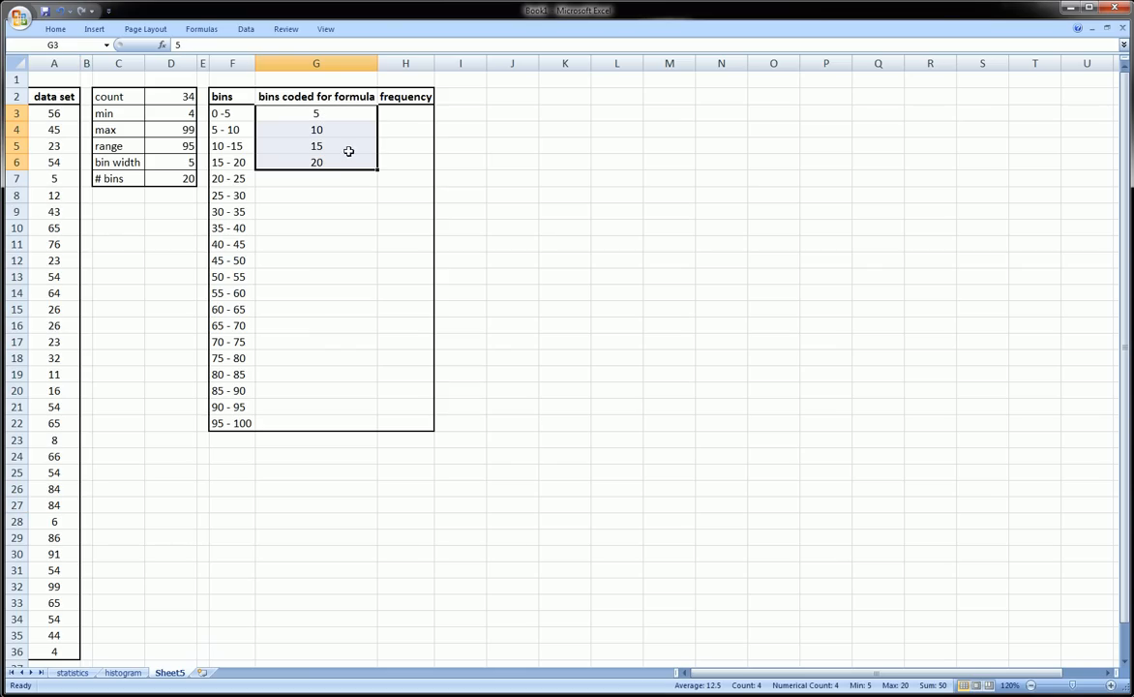
{"action": "left_click_drag", "start_coordinate": [375, 166], "coordinate": [372, 254]}
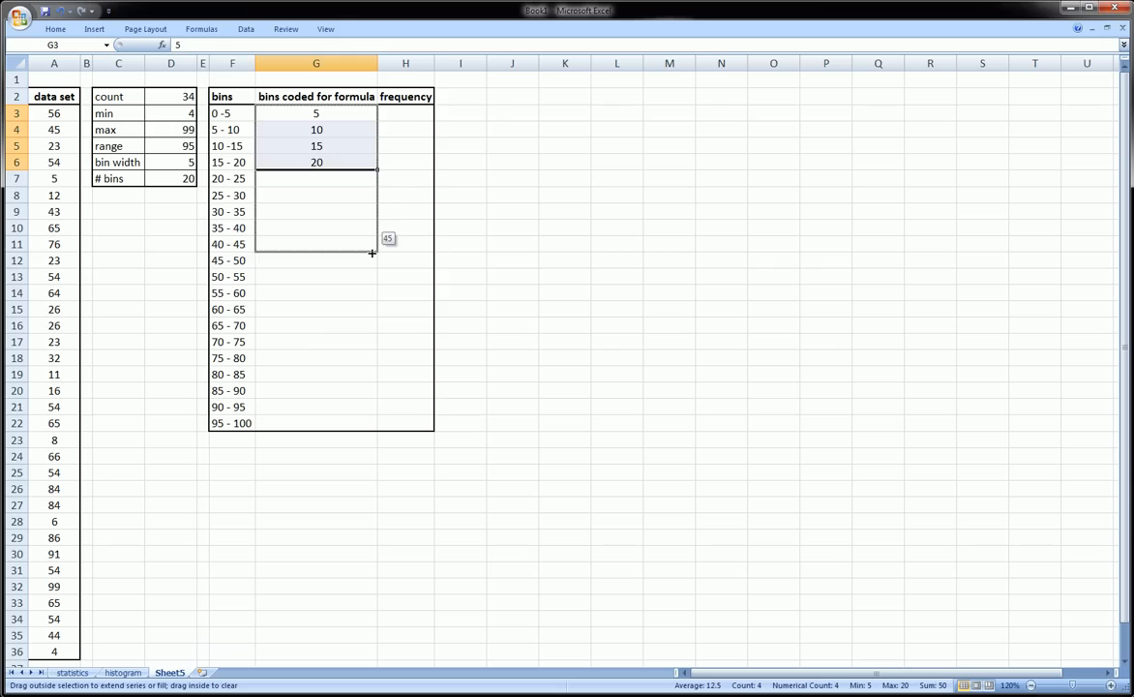
{"action": "left_click_drag", "start_coordinate": [372, 253], "coordinate": [376, 406]}
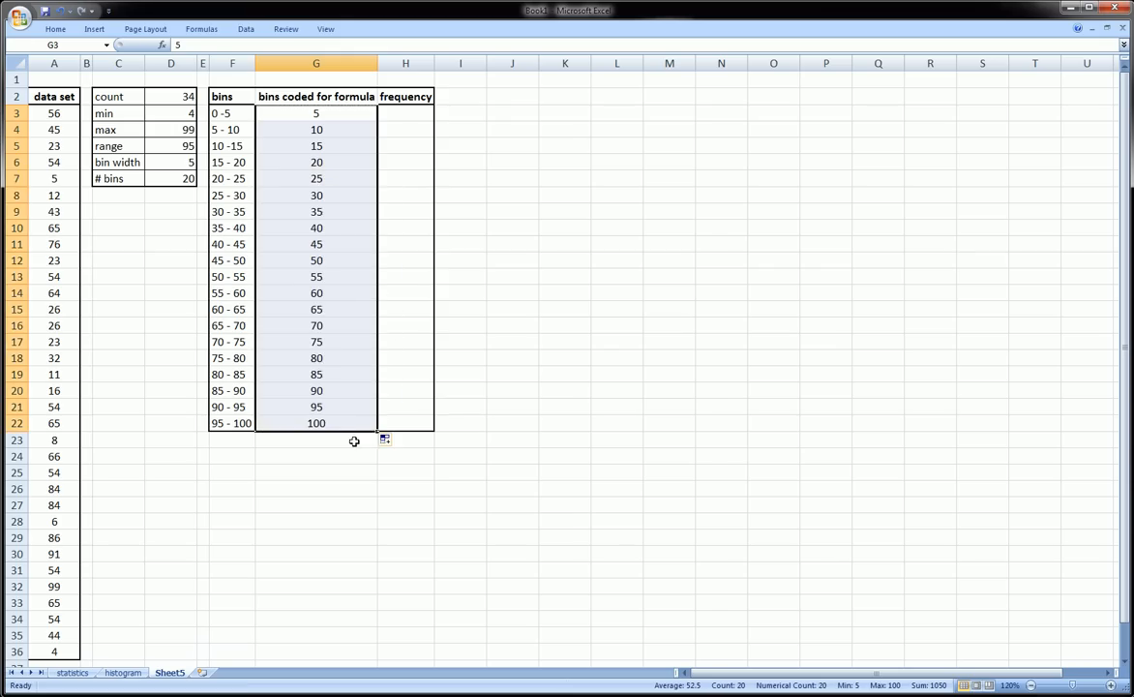
- Verify the last upper limit reads 100 beside the 95 - 100 bin and review the fill options
{"action": "left_click", "coordinate": [232, 422]}
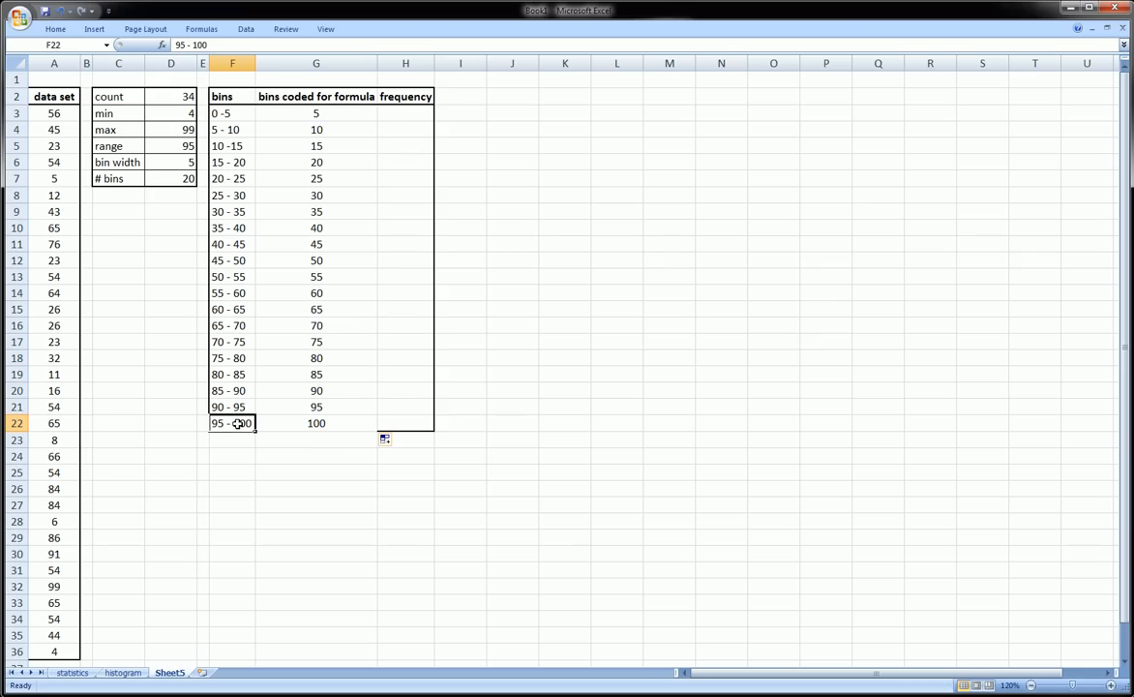
{"action": "left_click", "coordinate": [318, 422]}
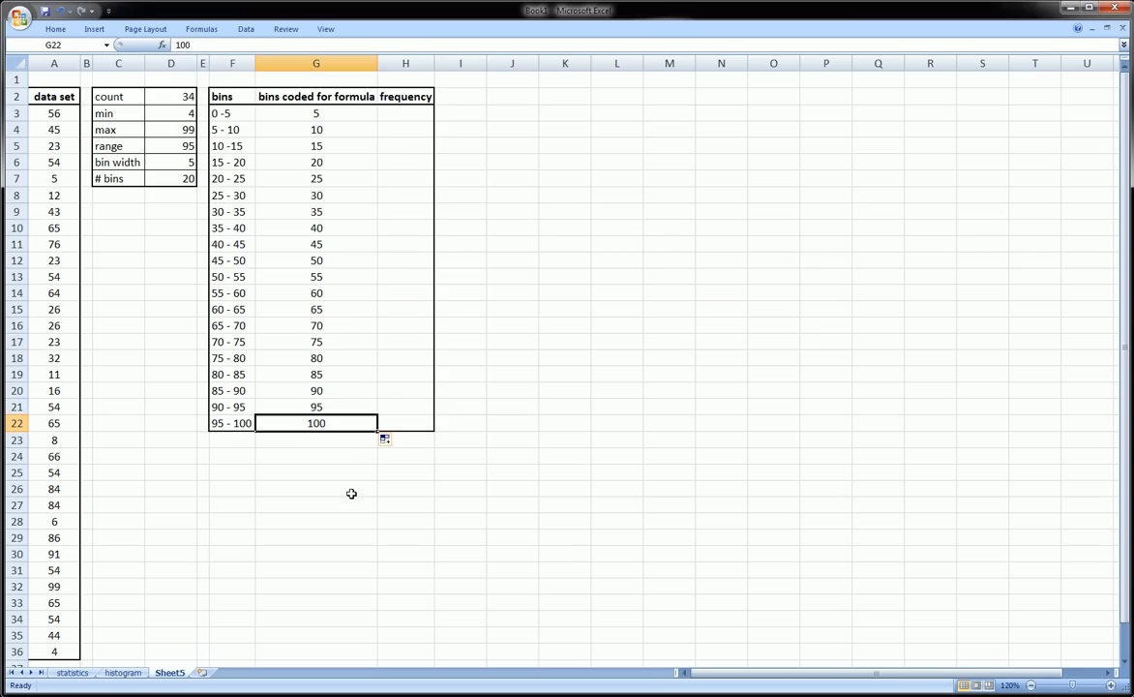
{"action": "left_click", "coordinate": [391, 439]}
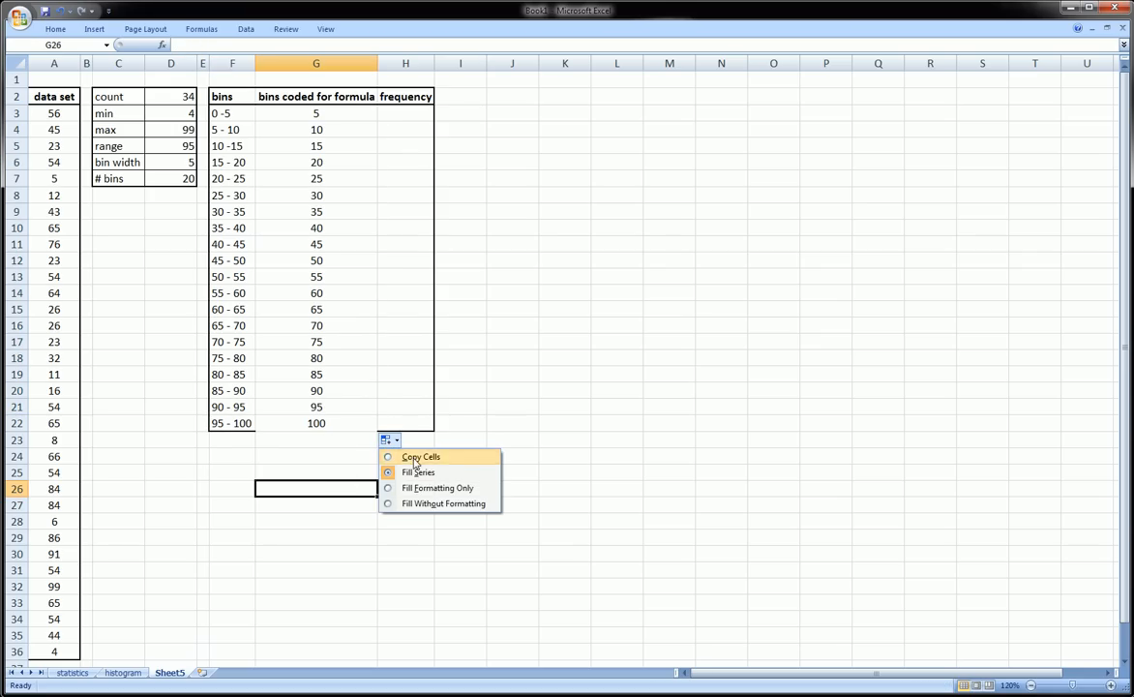
{"action": "mouse_move", "coordinate": [438, 488]}
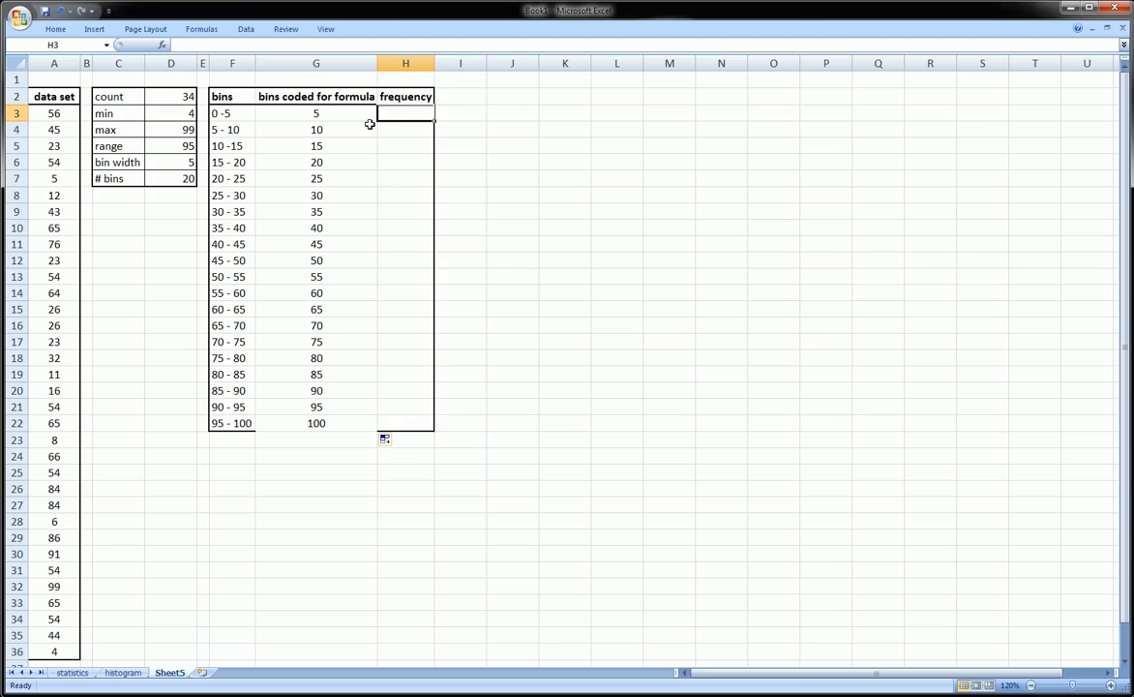
{"action": "mouse_move", "coordinate": [380, 124]}
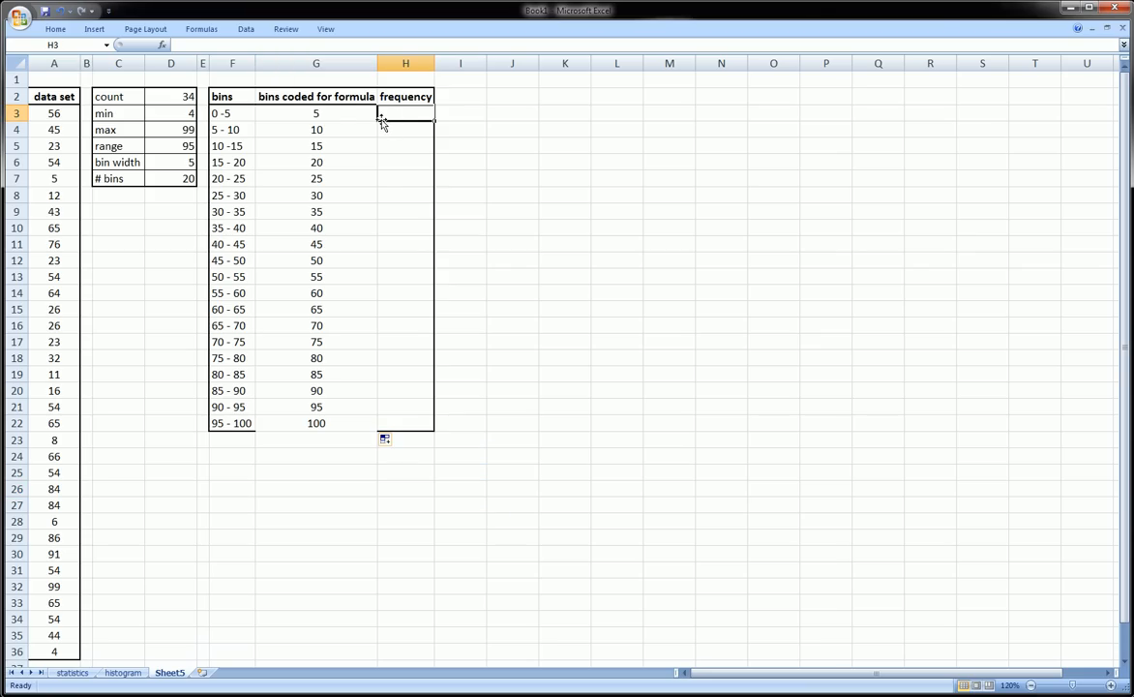
- Select the frequency cells H3:H22 beside the bins as the array output range
{"action": "left_click", "coordinate": [405, 145]}
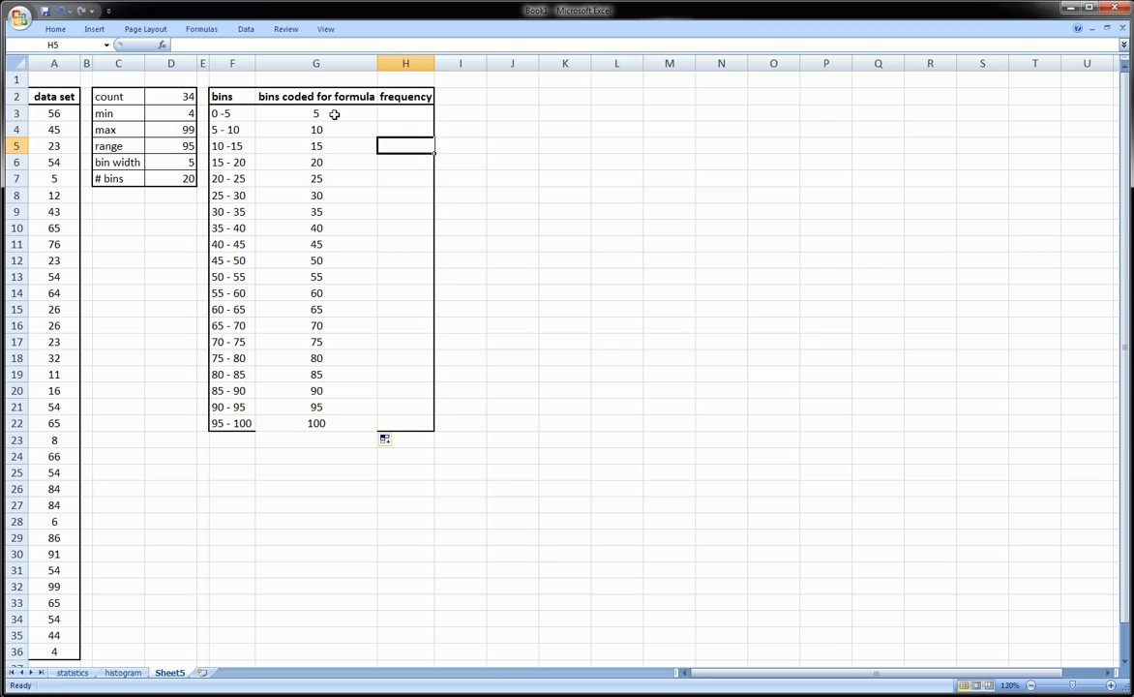
{"action": "left_click", "coordinate": [315, 112]}
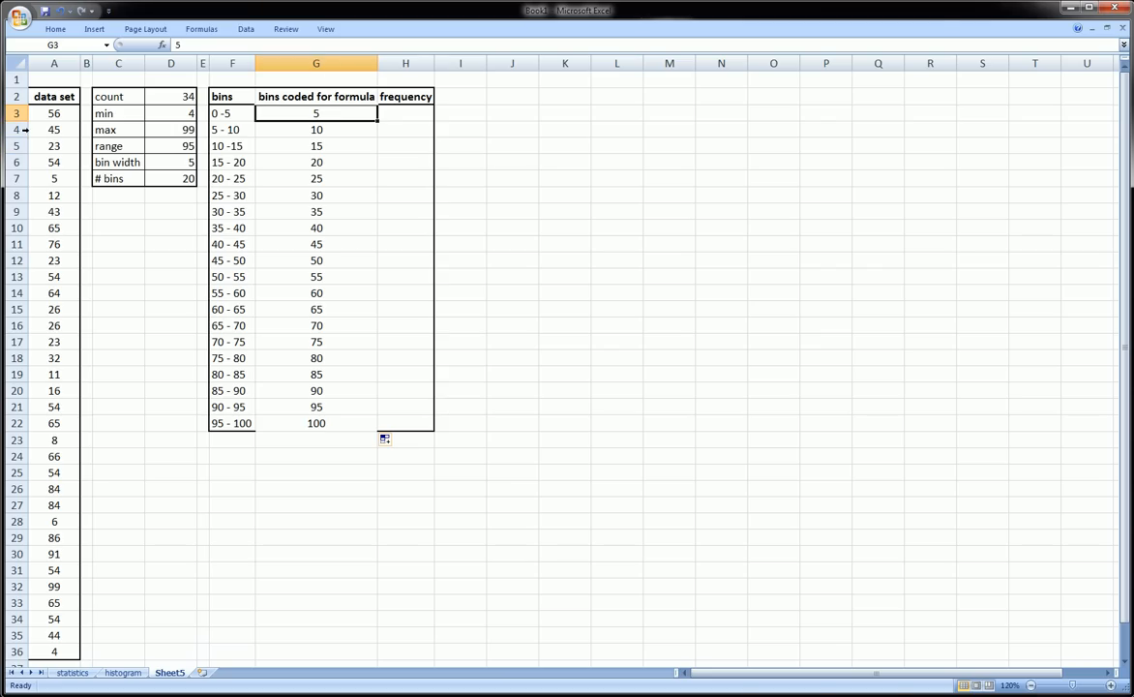
{"action": "left_click", "coordinate": [405, 112]}
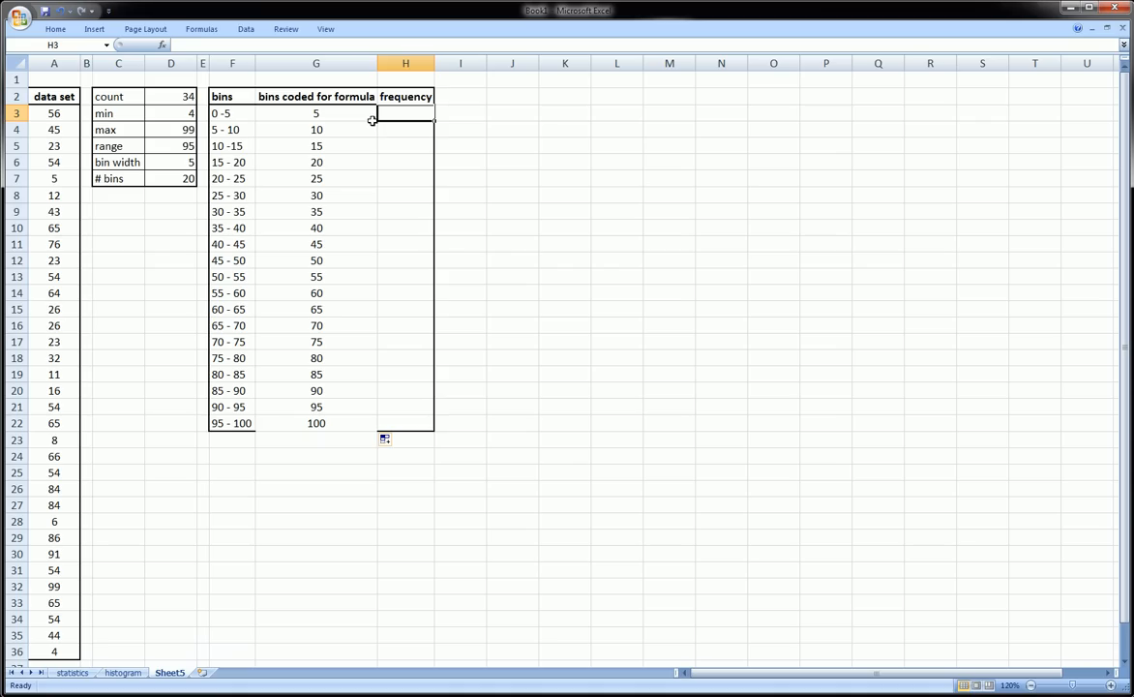
{"action": "mouse_move", "coordinate": [405, 124]}
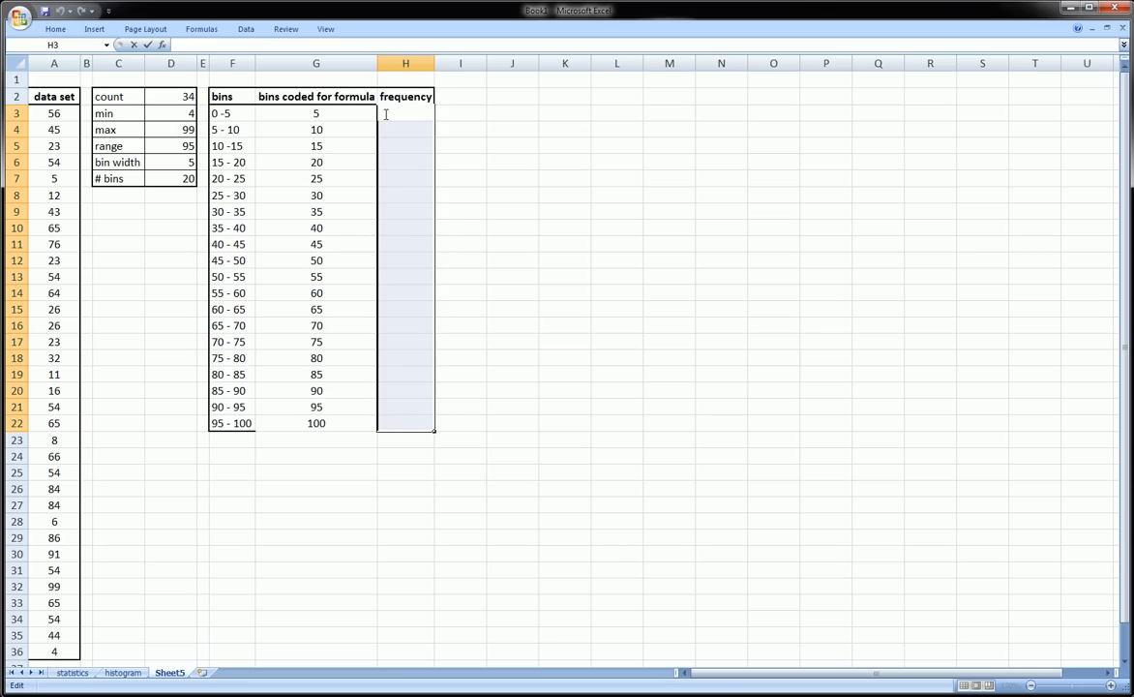
{"action": "mouse_move", "coordinate": [389, 244]}
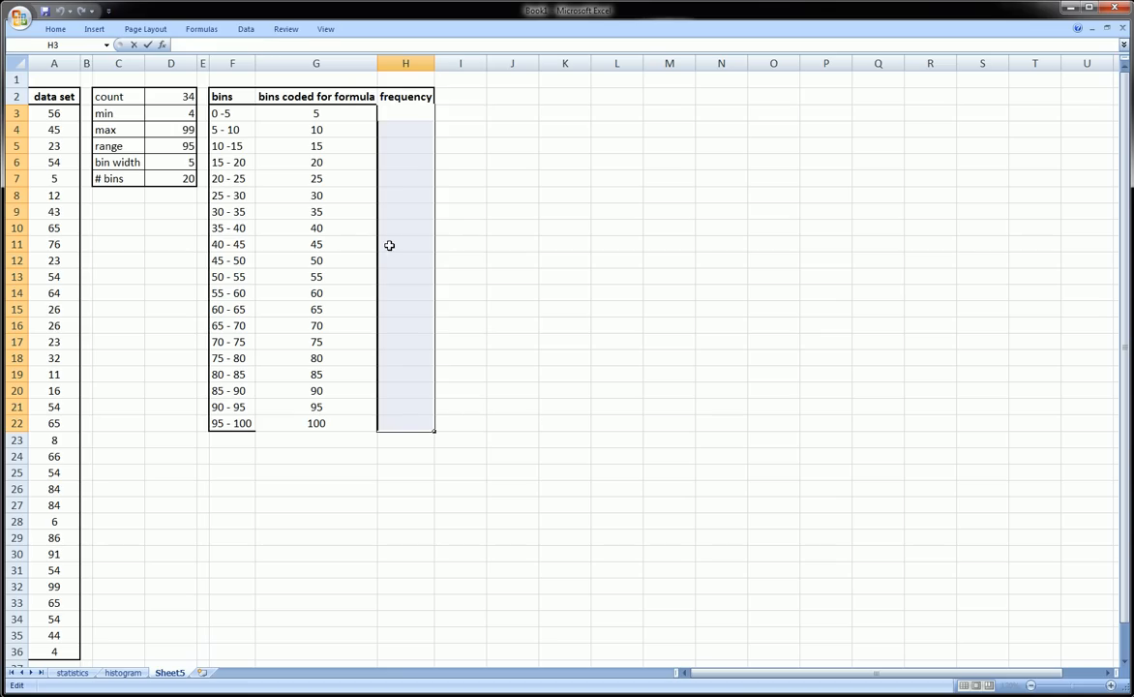
{"action": "mouse_move", "coordinate": [397, 428]}
{"action": "type", "text": "="}
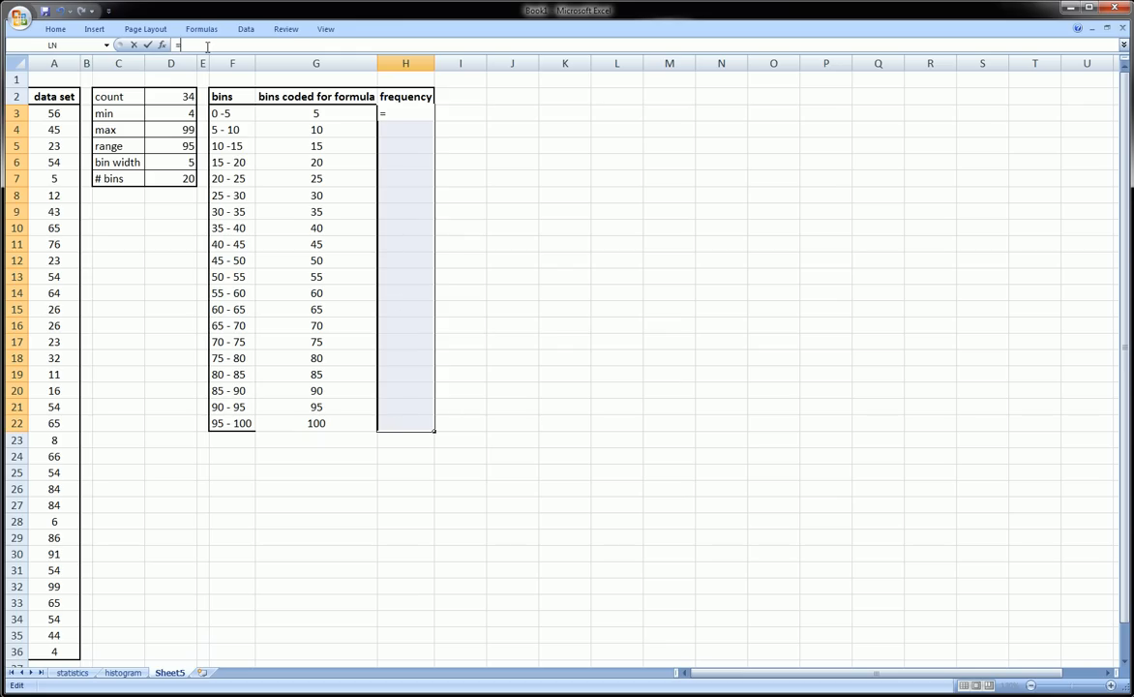
- Enter =FREQUENCY with the data set A3:A36 as data array and the bin limits G3:G22 as bins
{"action": "type", "text": "freq"}
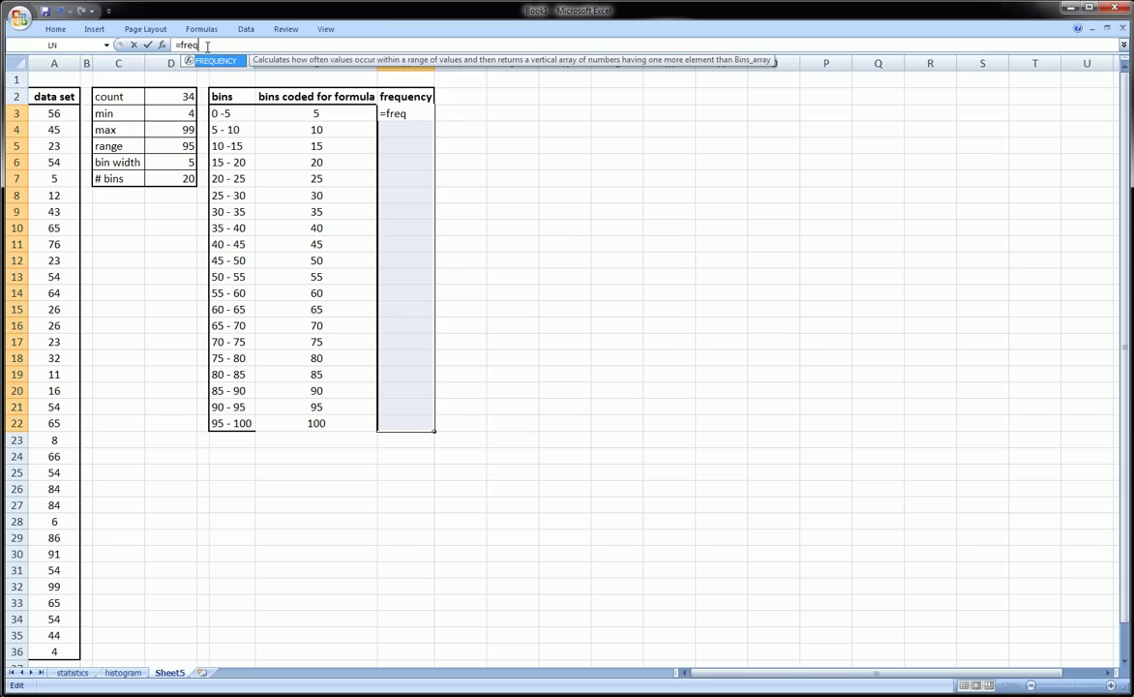
{"action": "type", "text": "uency"}
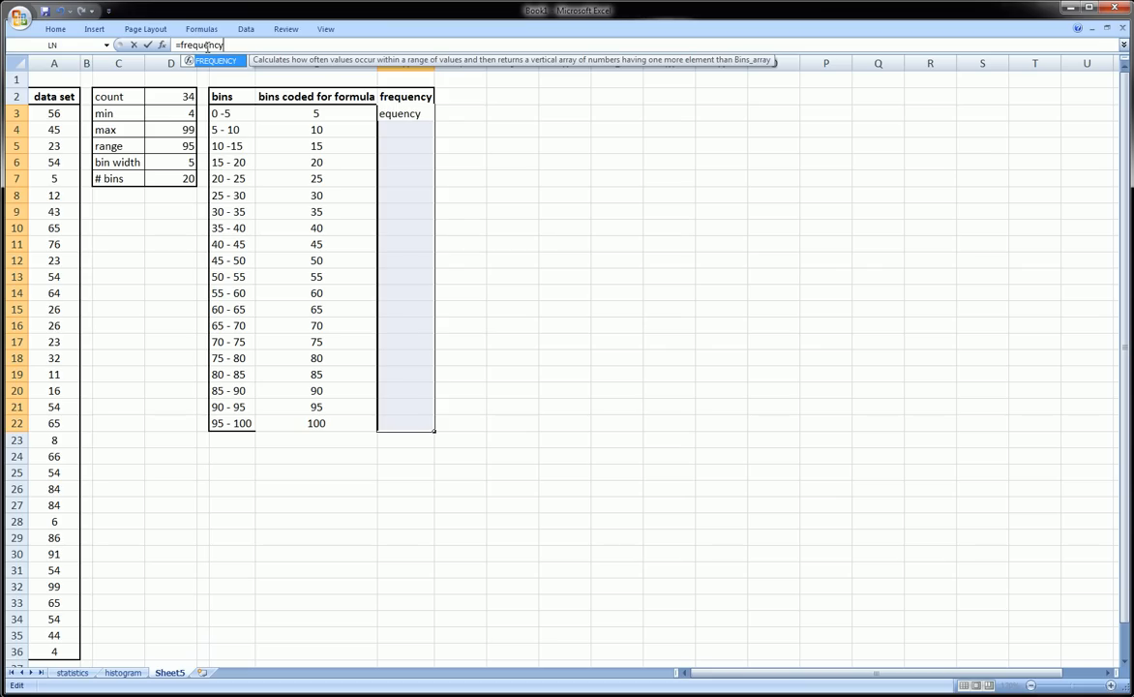
{"action": "type", "text": "("}
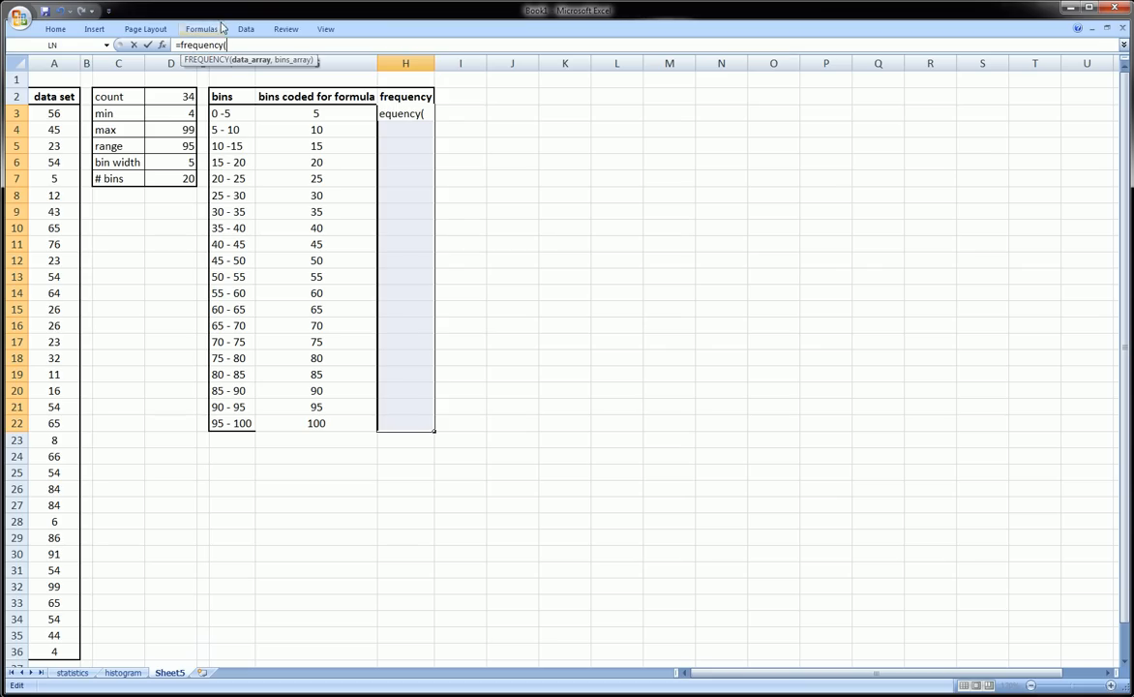
{"action": "mouse_move", "coordinate": [260, 69]}
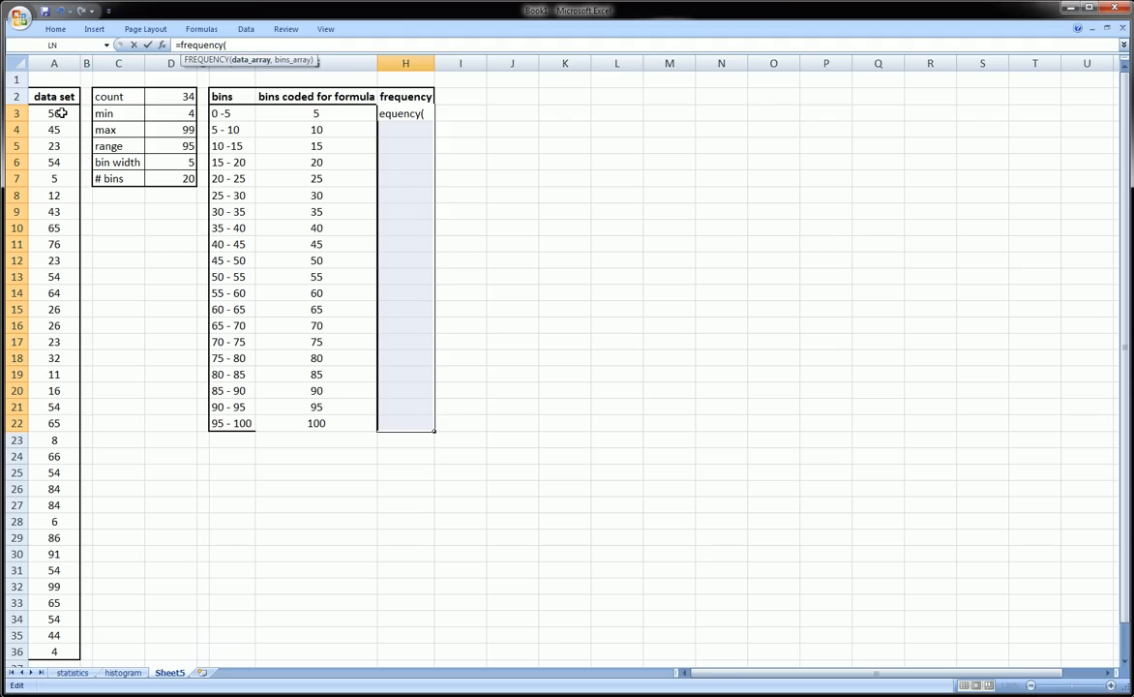
{"action": "left_click_drag", "start_coordinate": [55, 112], "coordinate": [54, 619]}
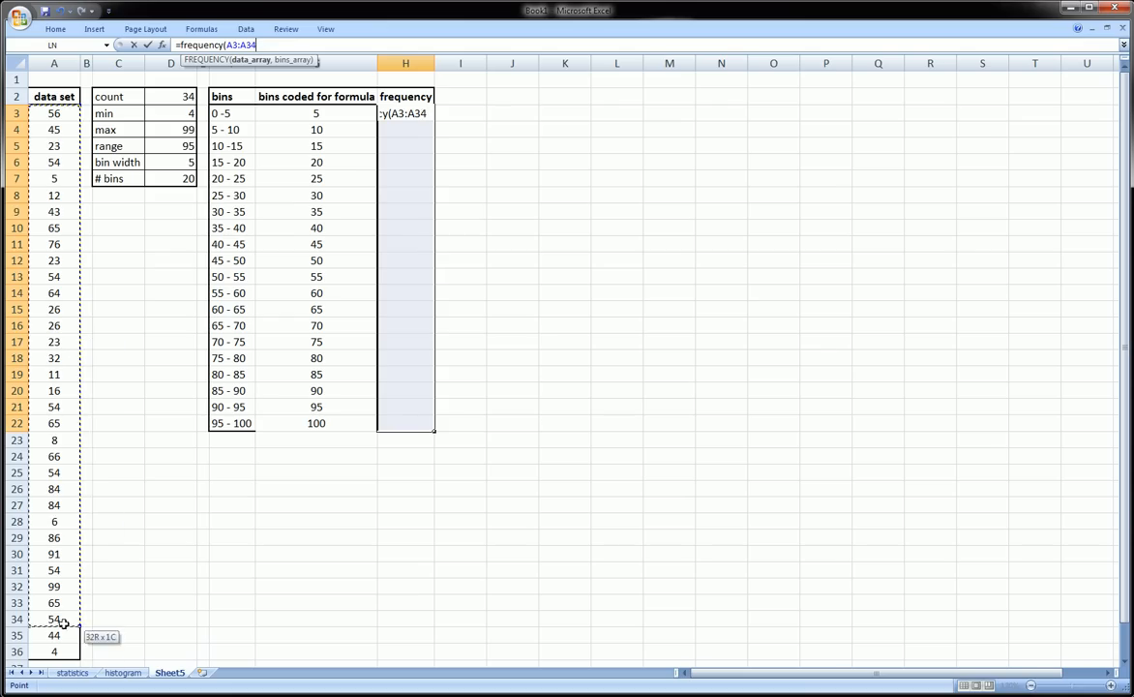
{"action": "left_click_drag", "start_coordinate": [54, 619], "coordinate": [54, 650]}
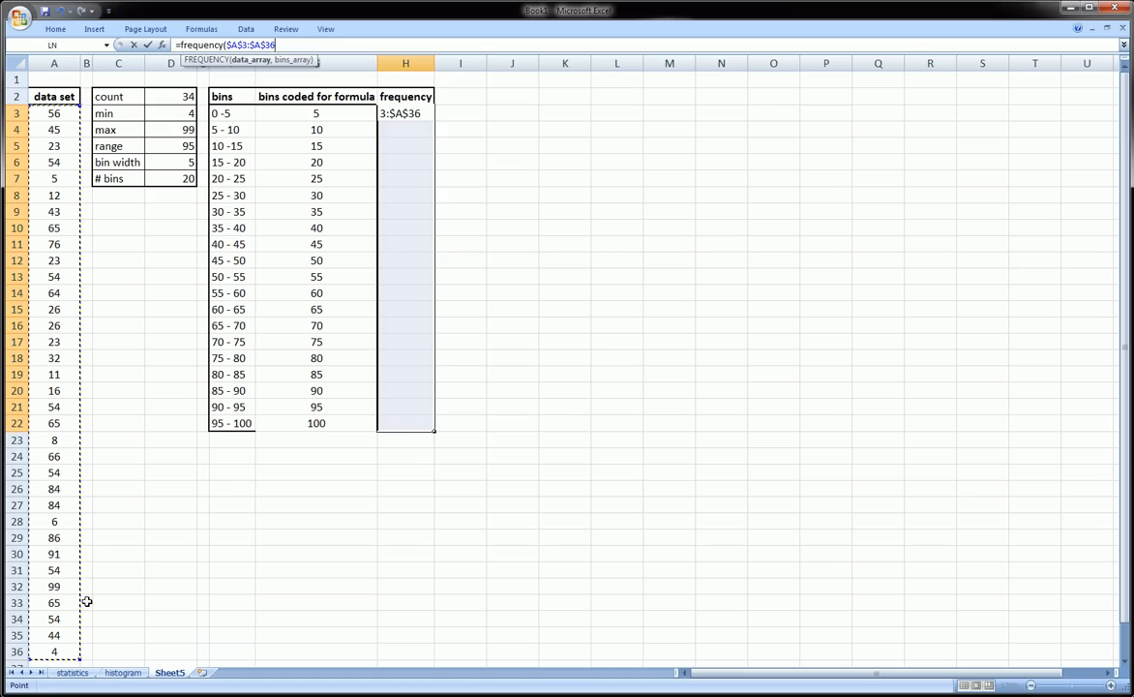
{"action": "type", "text": ","}
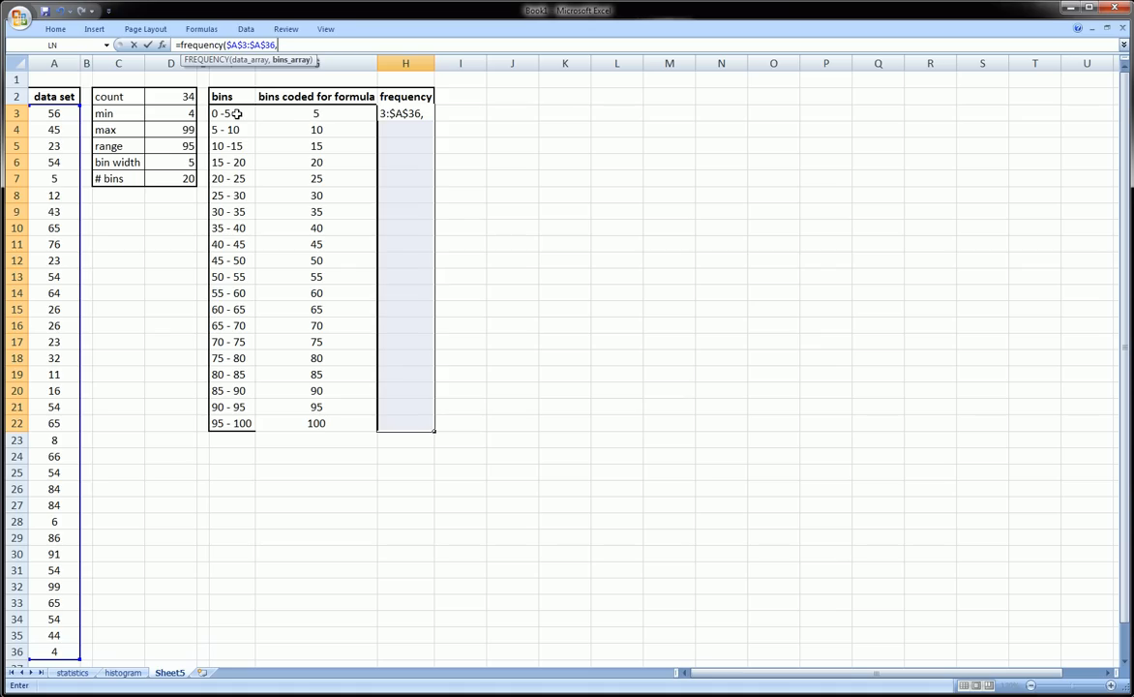
{"action": "left_click_drag", "start_coordinate": [317, 112], "coordinate": [317, 243]}
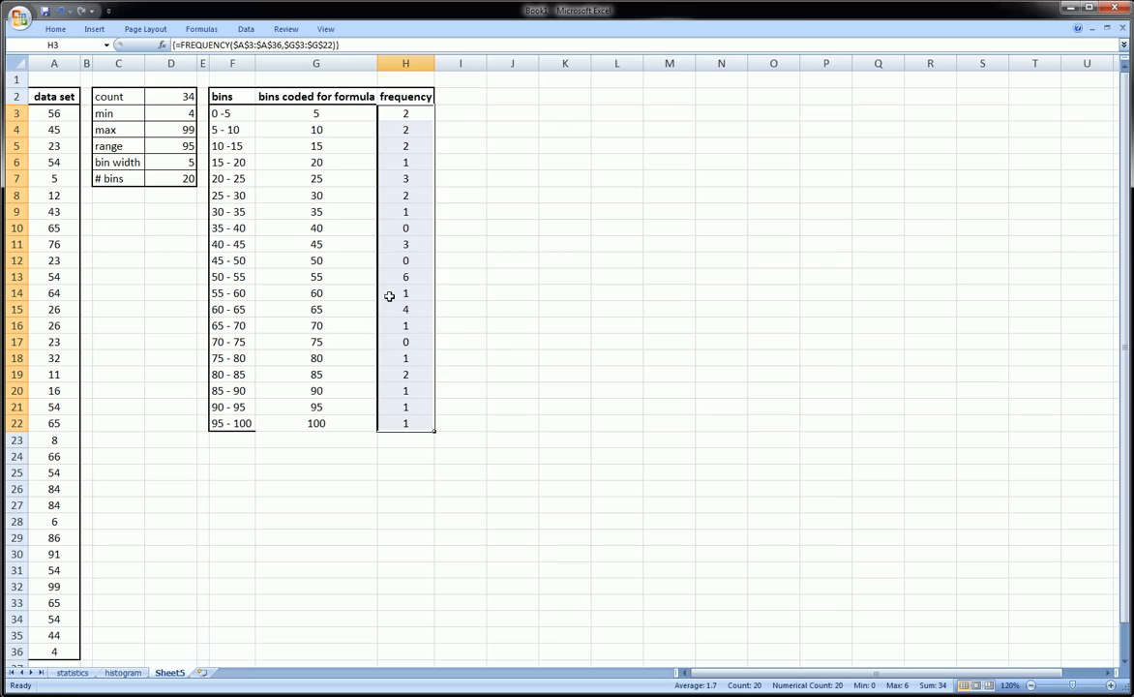
{"action": "mouse_move", "coordinate": [401, 443]}
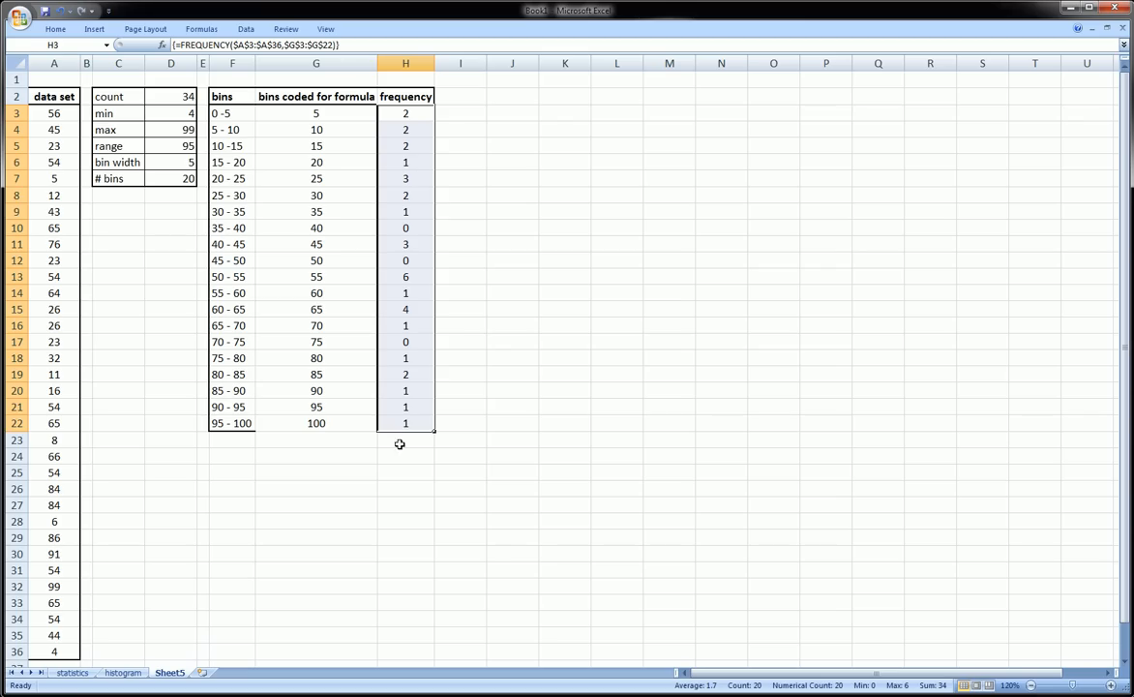
{"action": "left_click", "coordinate": [405, 457]}
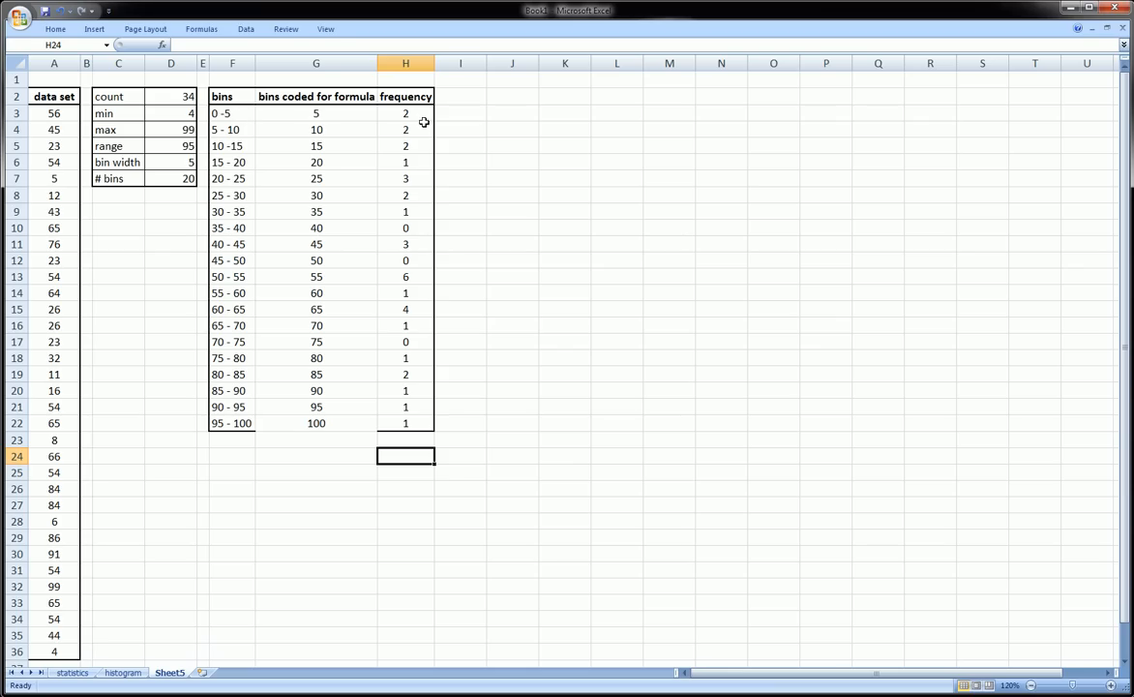
{"action": "mouse_move", "coordinate": [57, 130]}
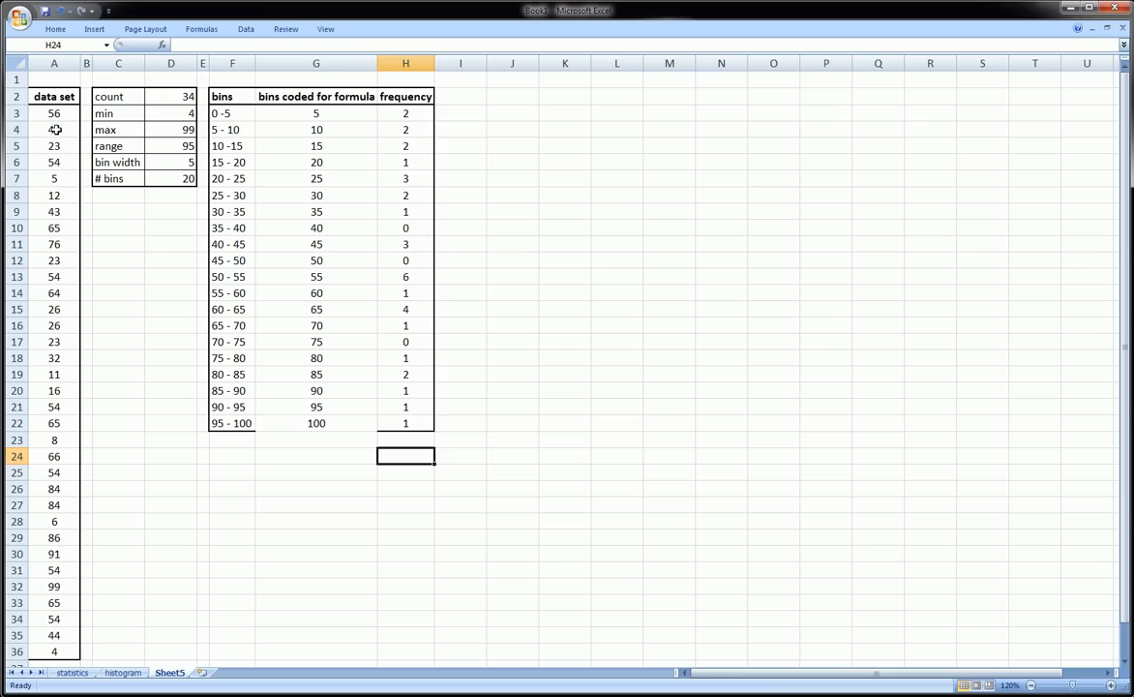
{"action": "left_click", "coordinate": [54, 178]}
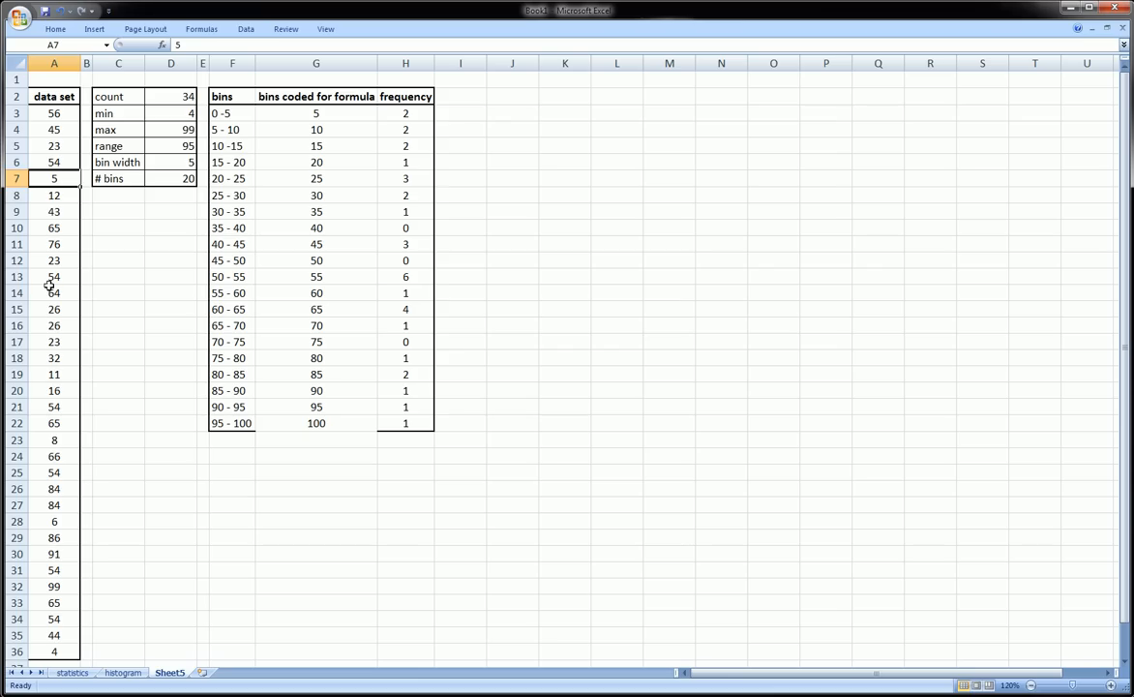
{"action": "left_click", "coordinate": [54, 650]}
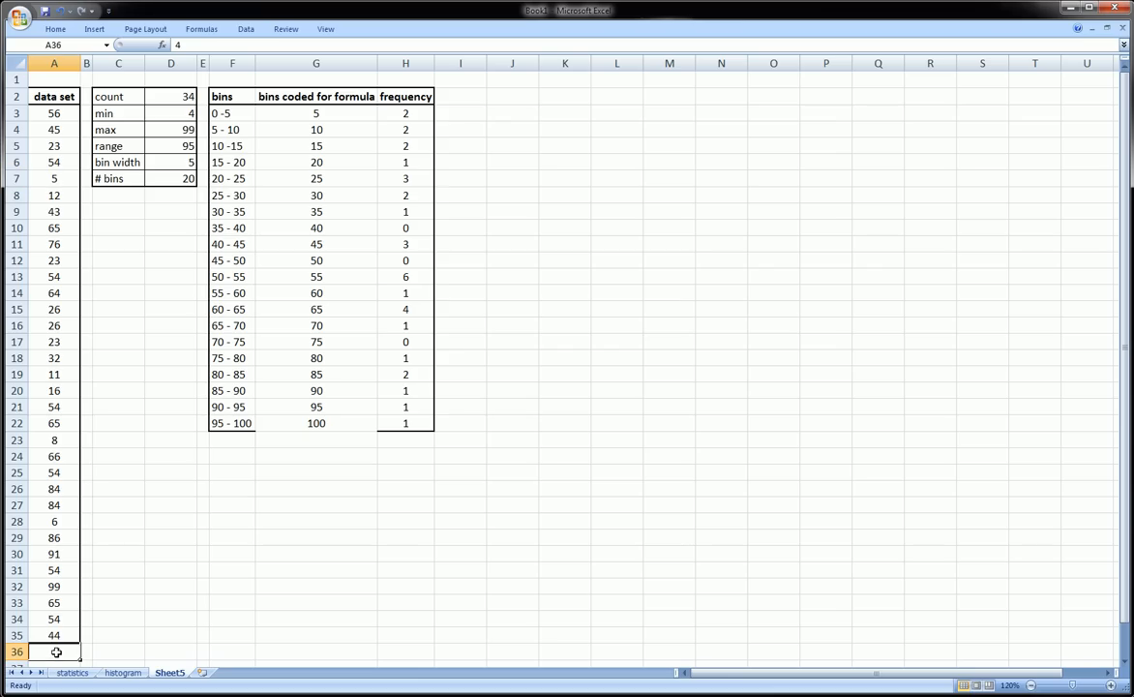
{"action": "type", "text": "4"}
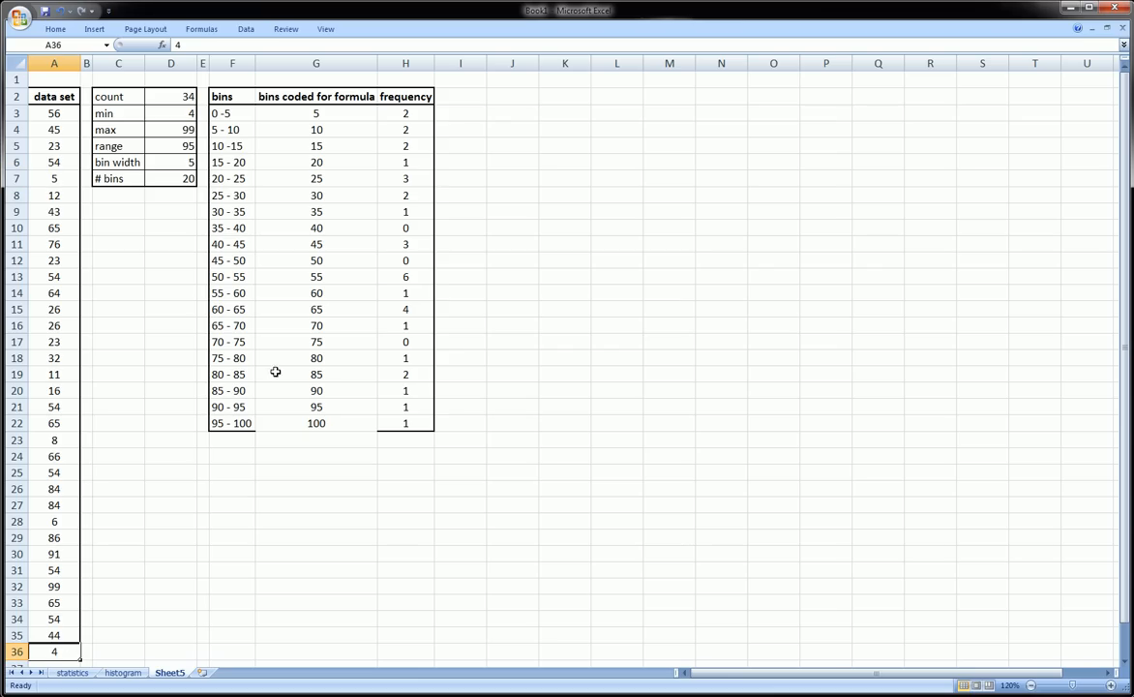
{"action": "left_click", "coordinate": [233, 422]}
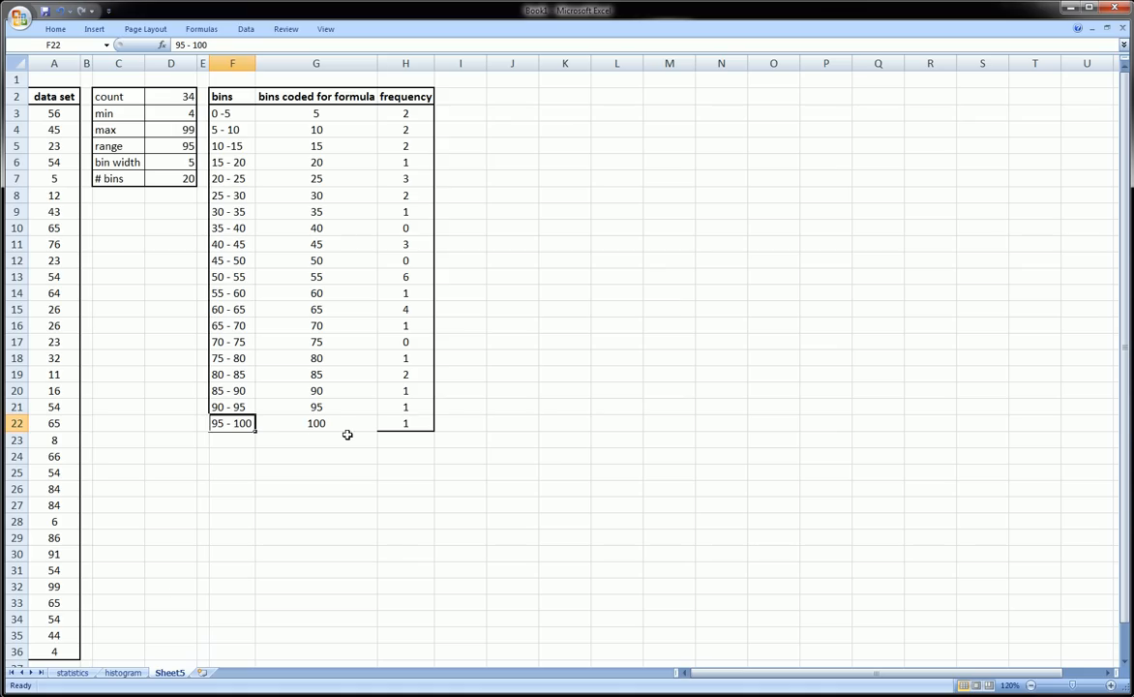
{"action": "left_click", "coordinate": [54, 585]}
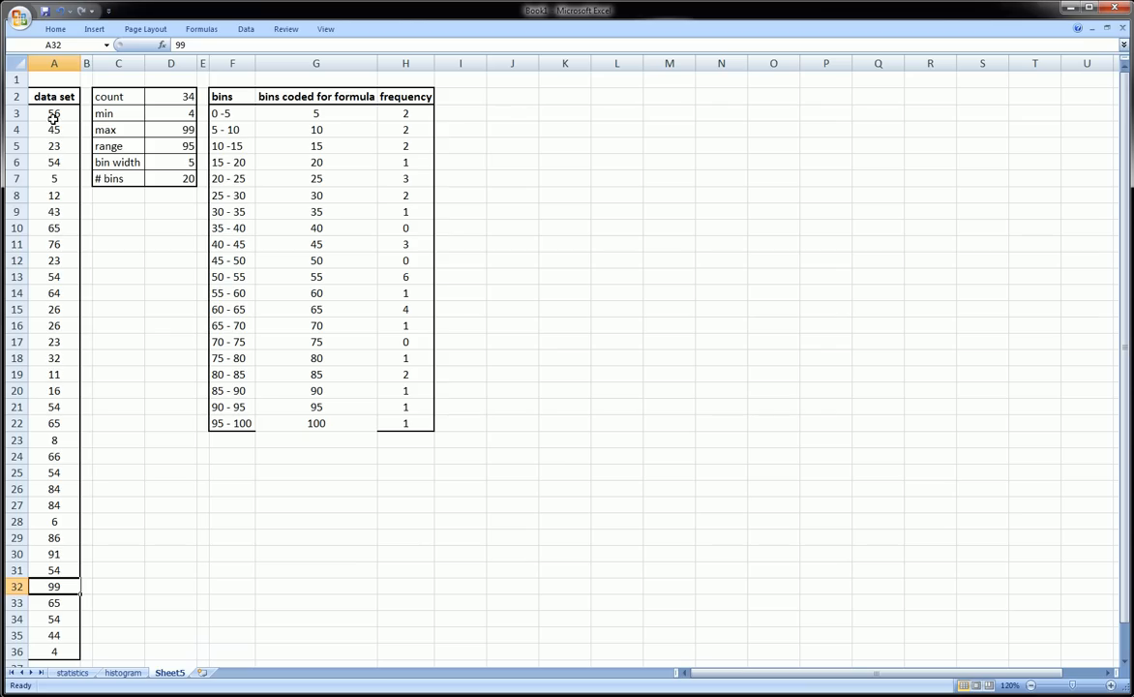
{"action": "left_click", "coordinate": [407, 473]}
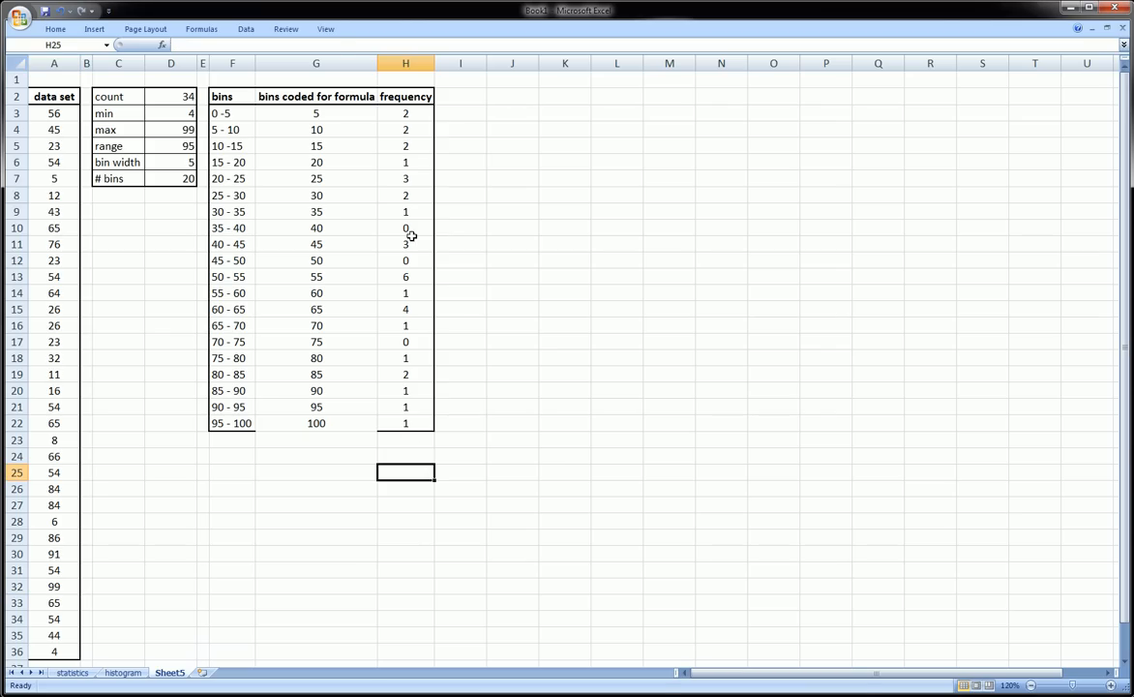
{"action": "left_click_drag", "start_coordinate": [407, 112], "coordinate": [406, 422]}
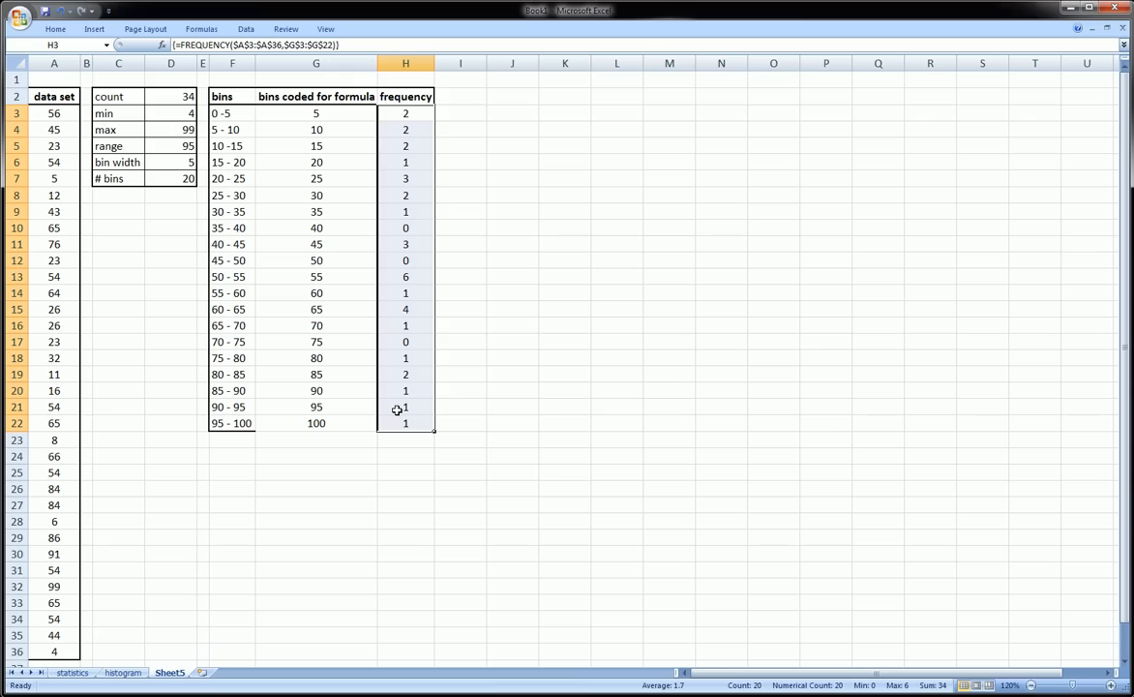
{"action": "mouse_move", "coordinate": [403, 141]}
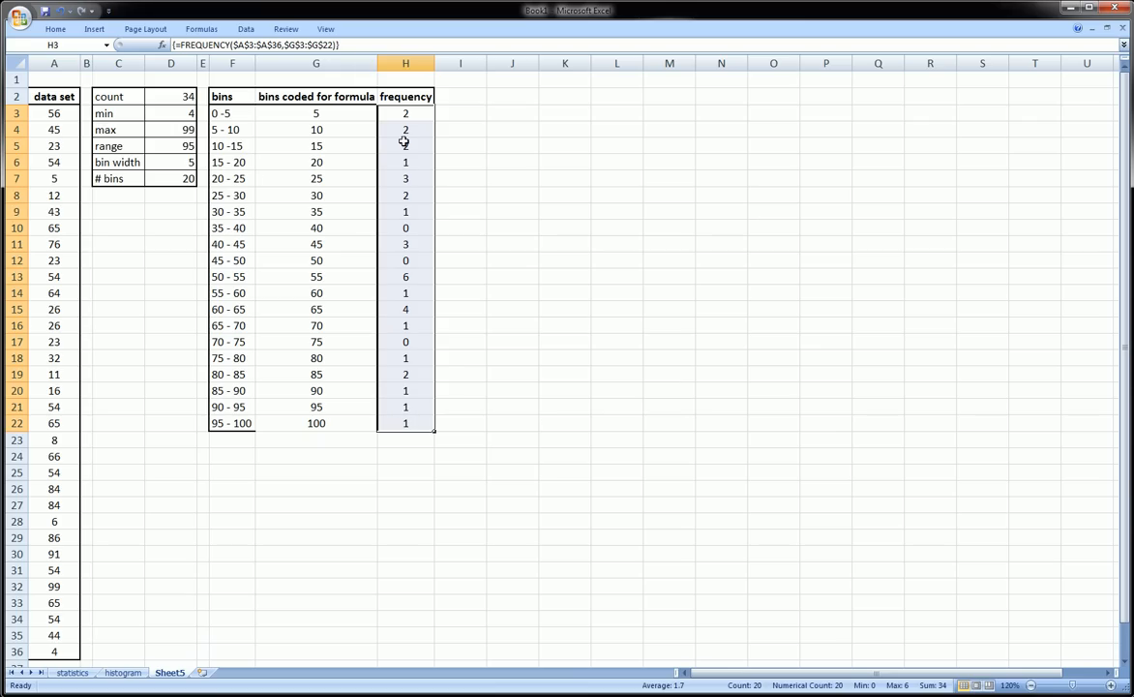
{"action": "left_click", "coordinate": [461, 145]}
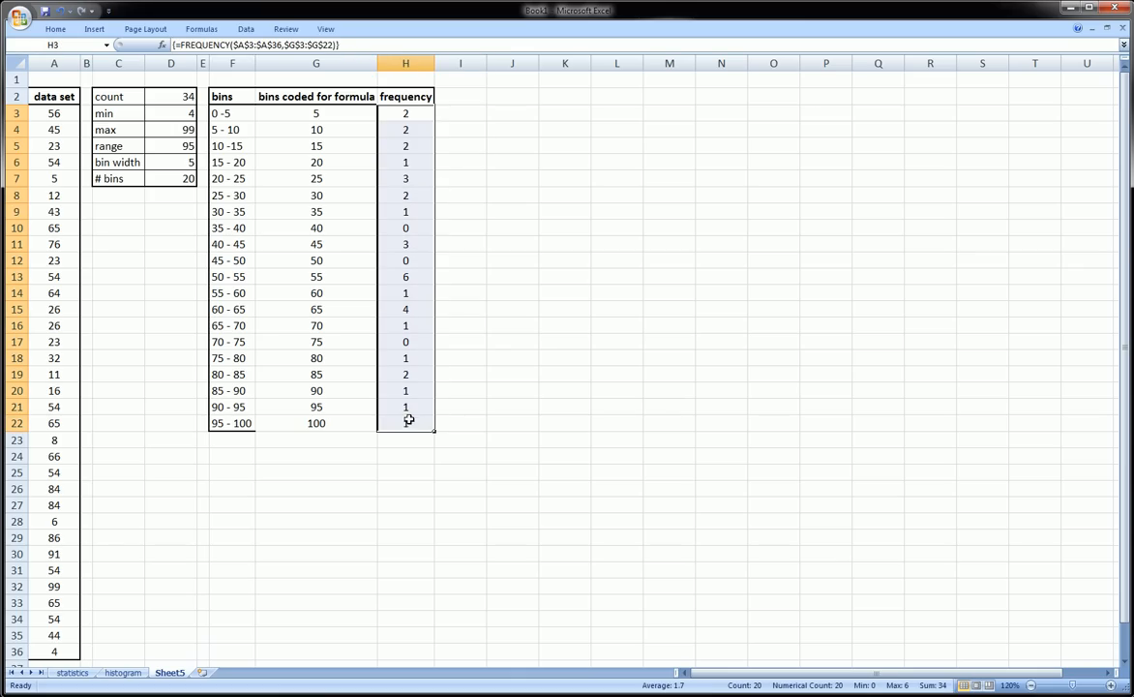
- Insert a 2-D clustered column chart of the twenty frequency counts
{"action": "left_click", "coordinate": [93, 29]}
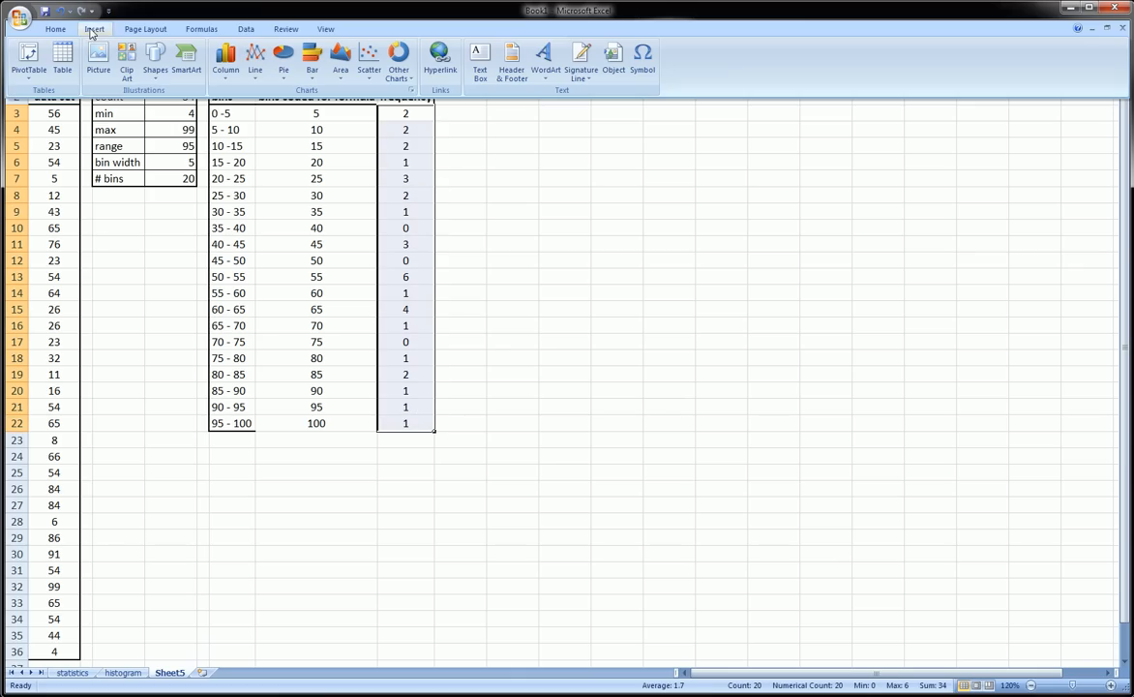
{"action": "left_click", "coordinate": [225, 58]}
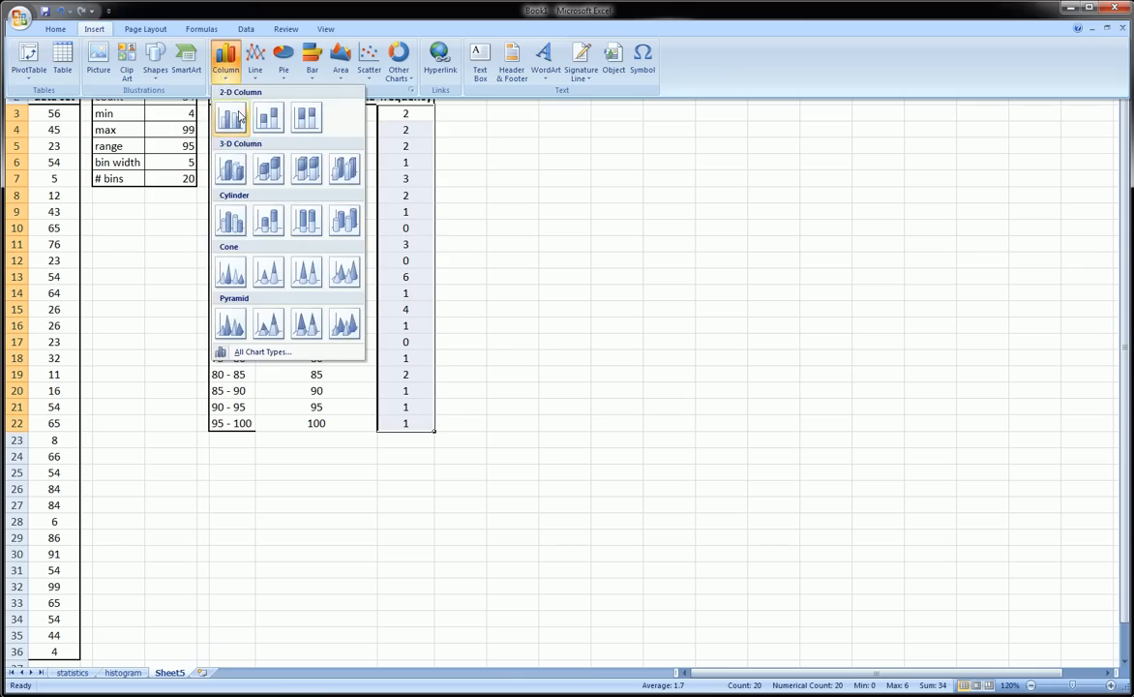
{"action": "mouse_move", "coordinate": [230, 117]}
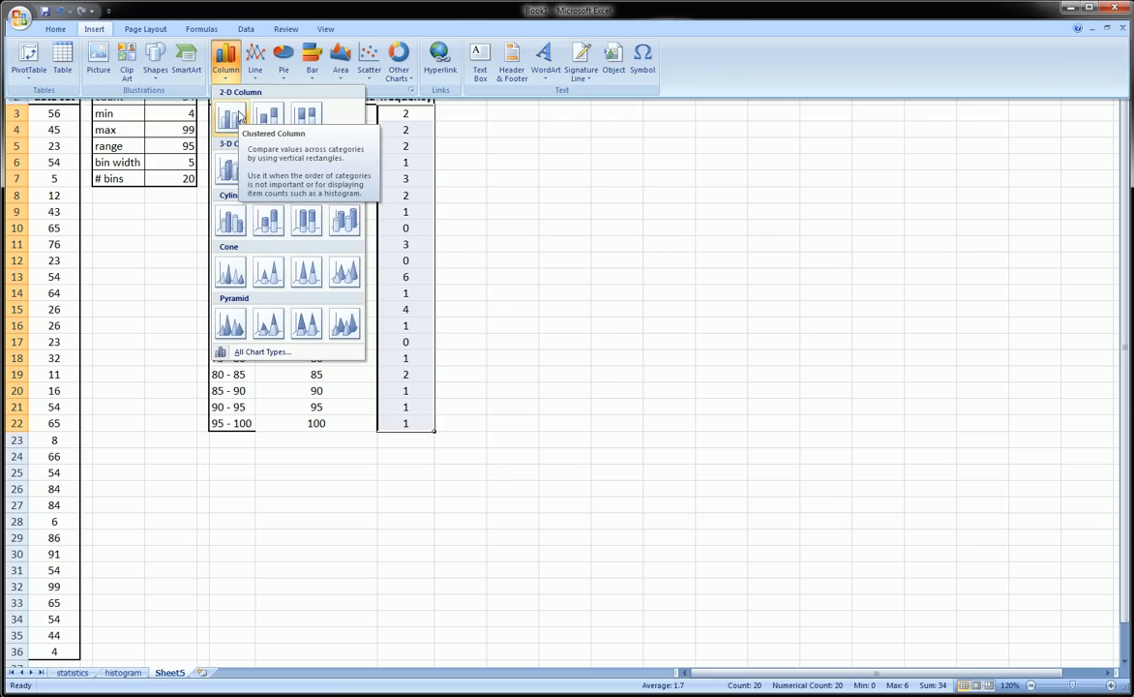
{"action": "left_click", "coordinate": [231, 113]}
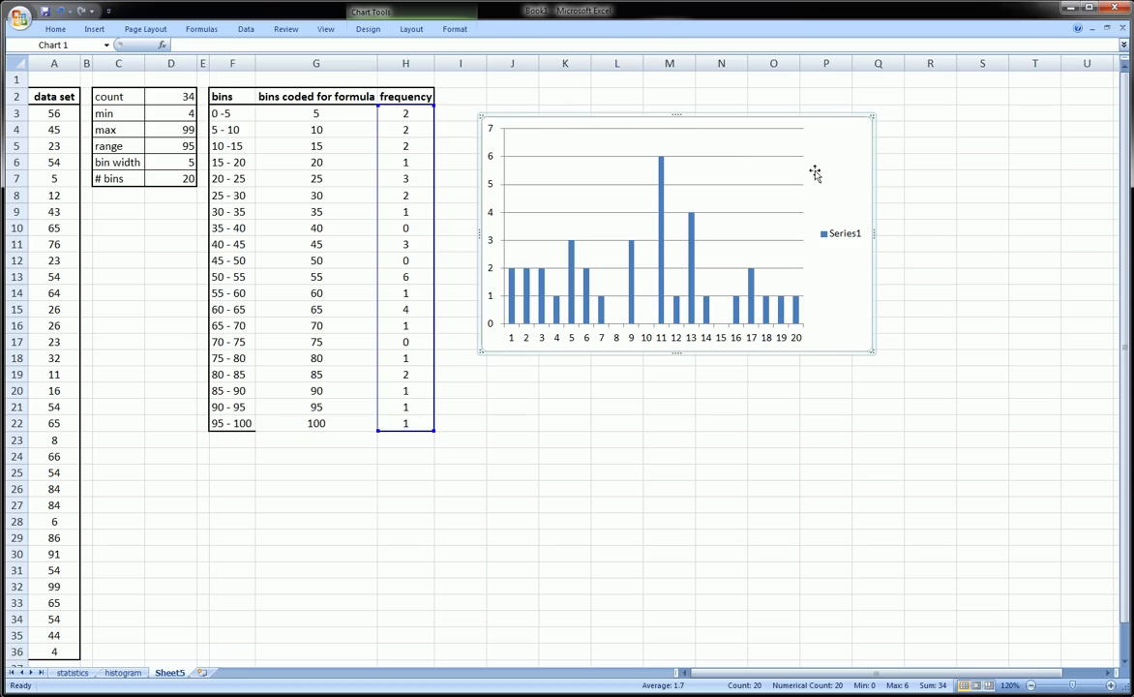
{"action": "mouse_move", "coordinate": [786, 197]}
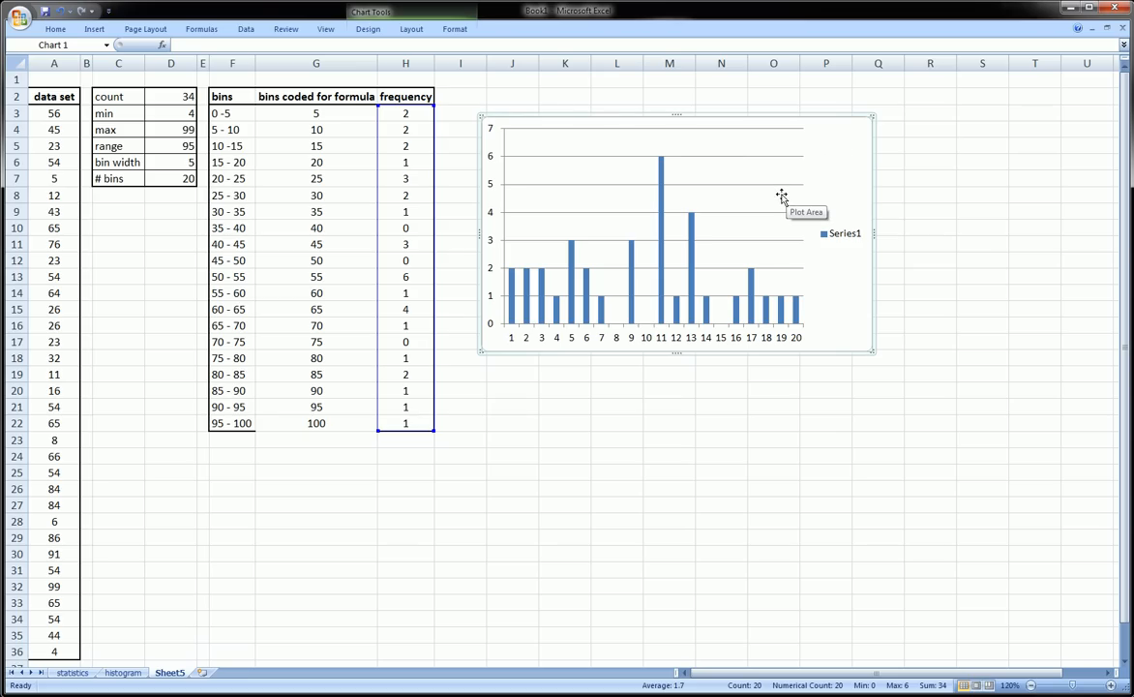
- Delete the Series1 legend from the column chart
{"action": "left_click", "coordinate": [844, 233]}
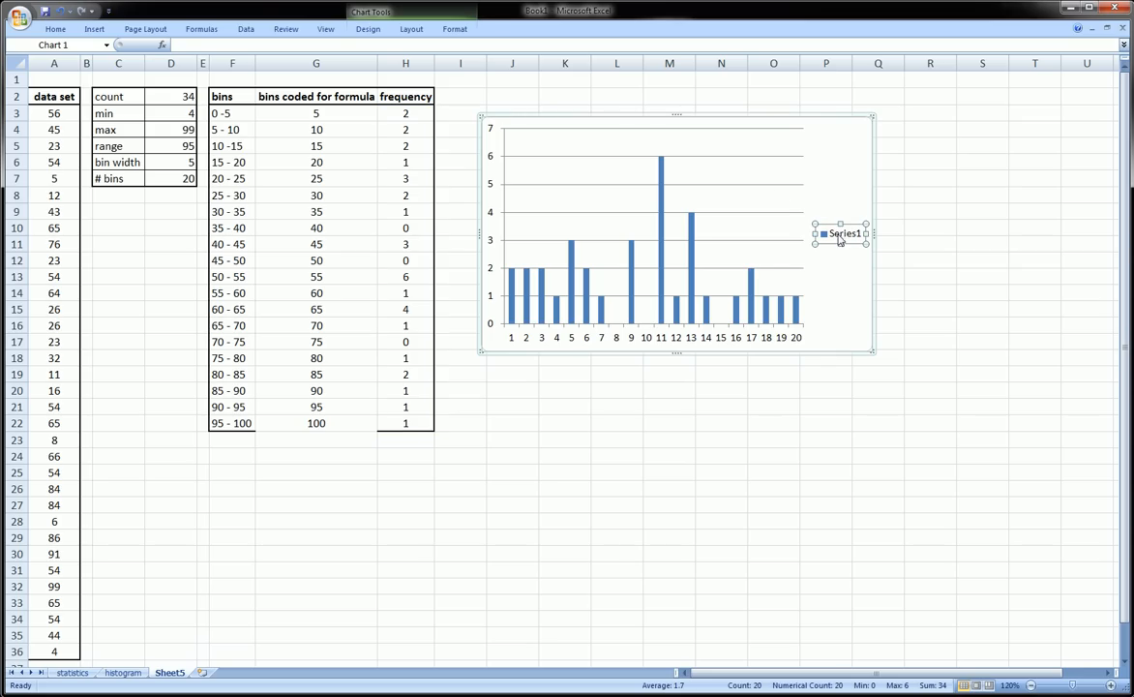
{"action": "left_click", "coordinate": [840, 232]}
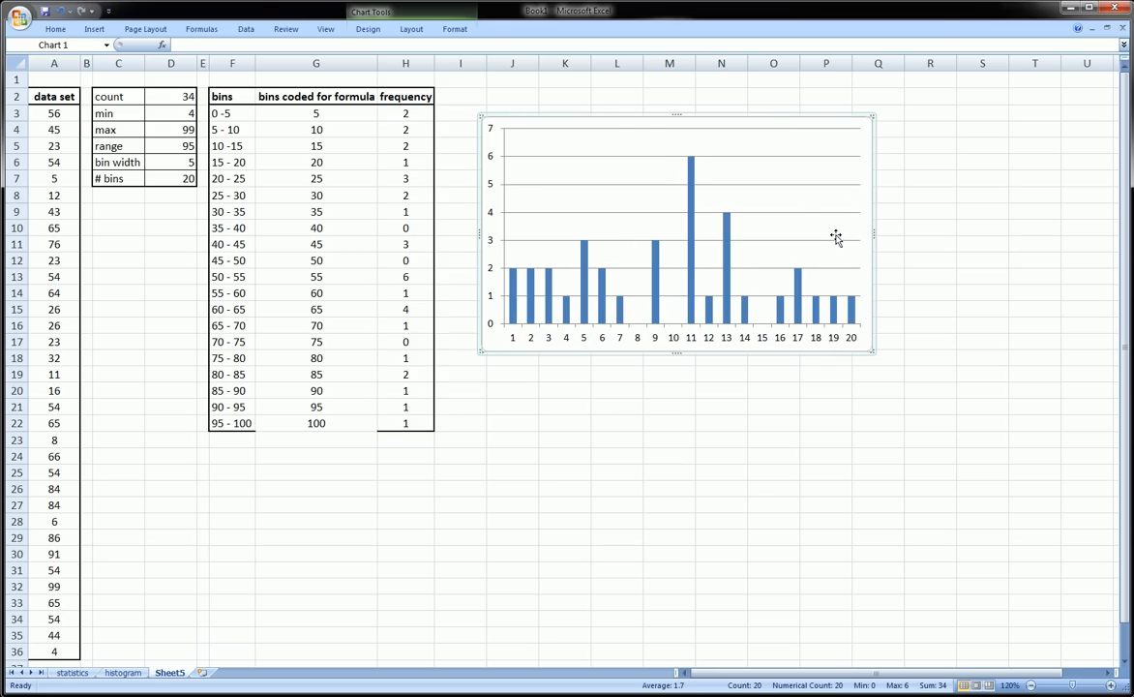
{"action": "mouse_move", "coordinate": [523, 322]}
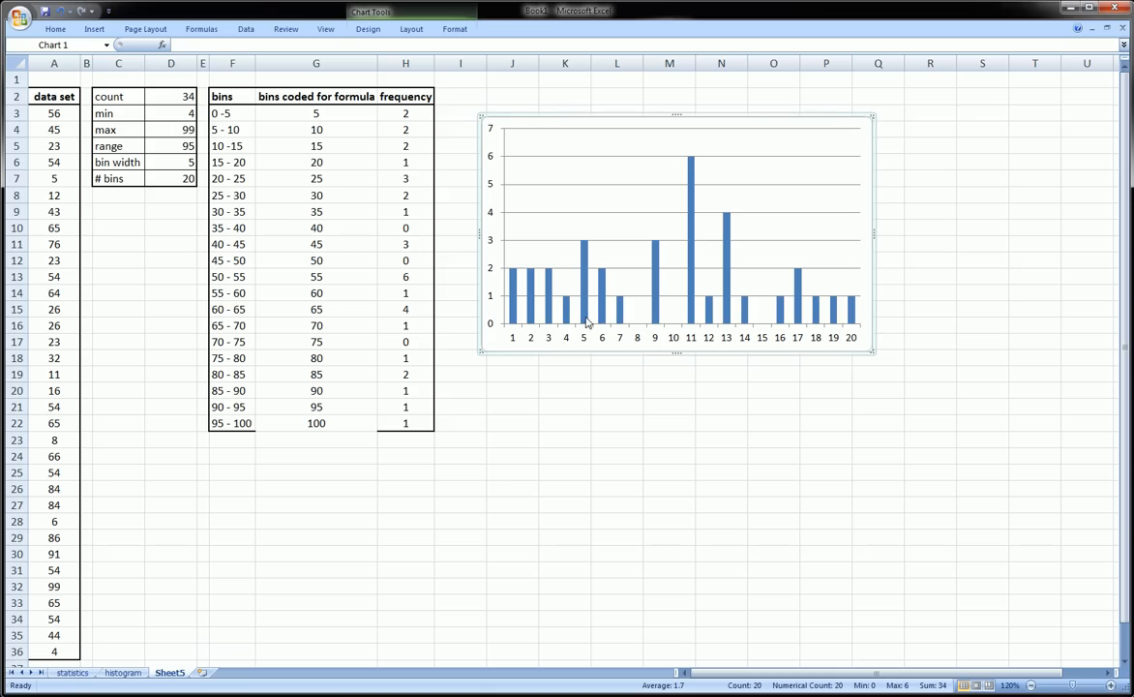
{"action": "mouse_move", "coordinate": [538, 310]}
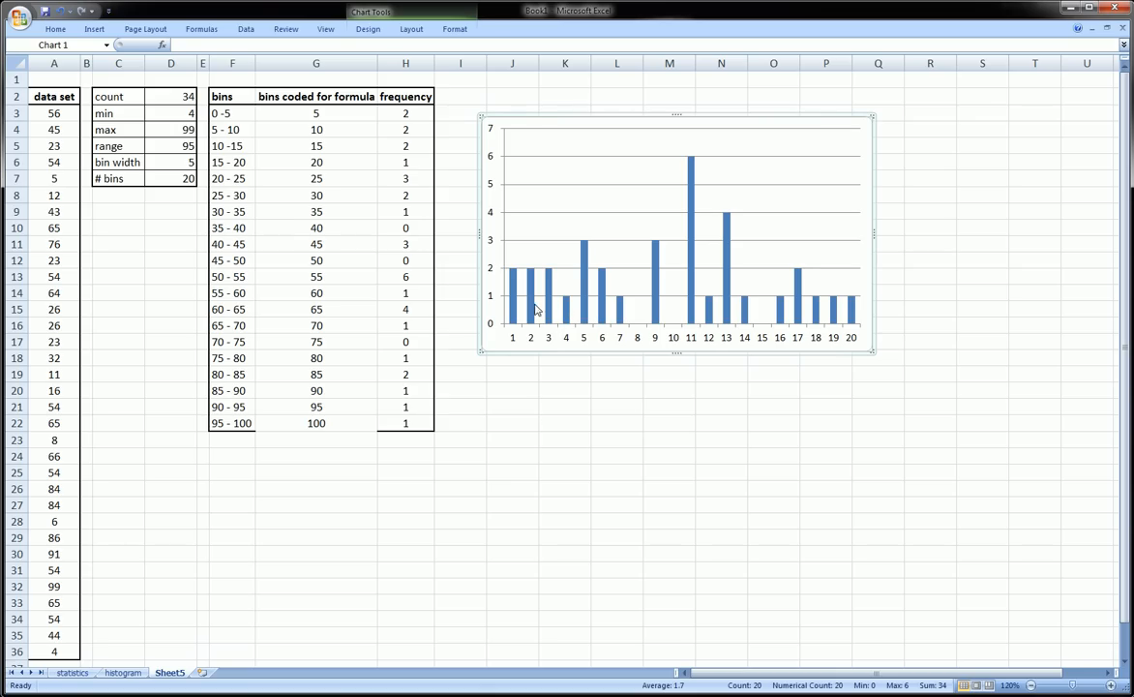
- Set the column series Gap Width to 0% in Format Data Series so the bars touch
{"action": "right_click", "coordinate": [582, 300]}
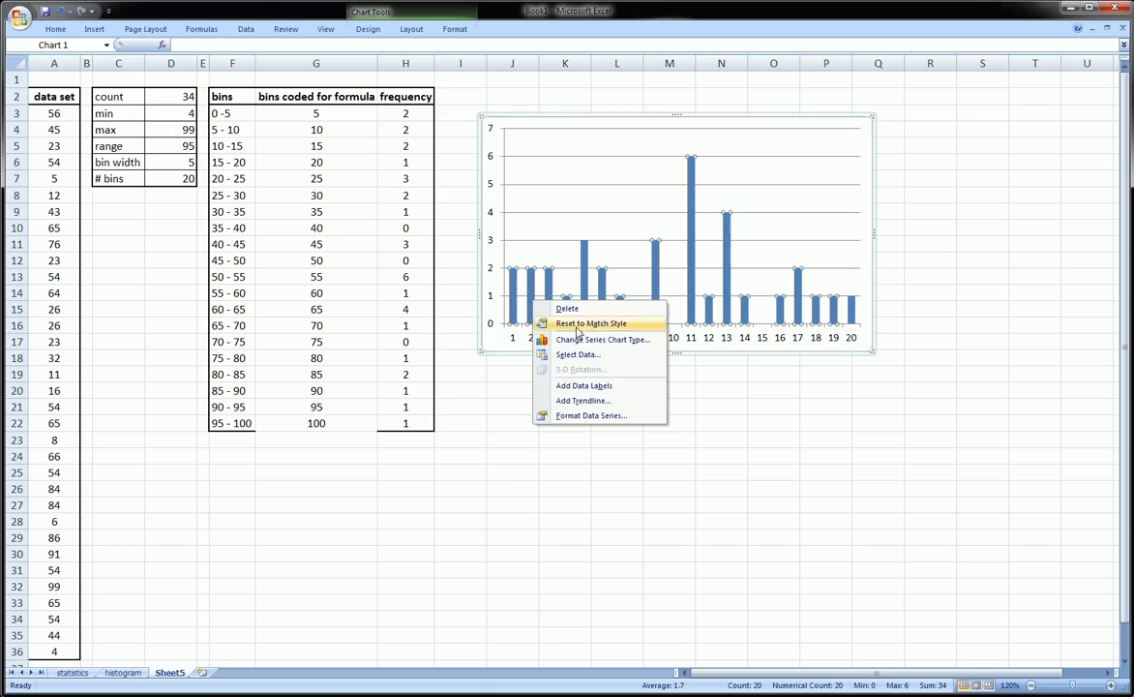
{"action": "left_click", "coordinate": [593, 414]}
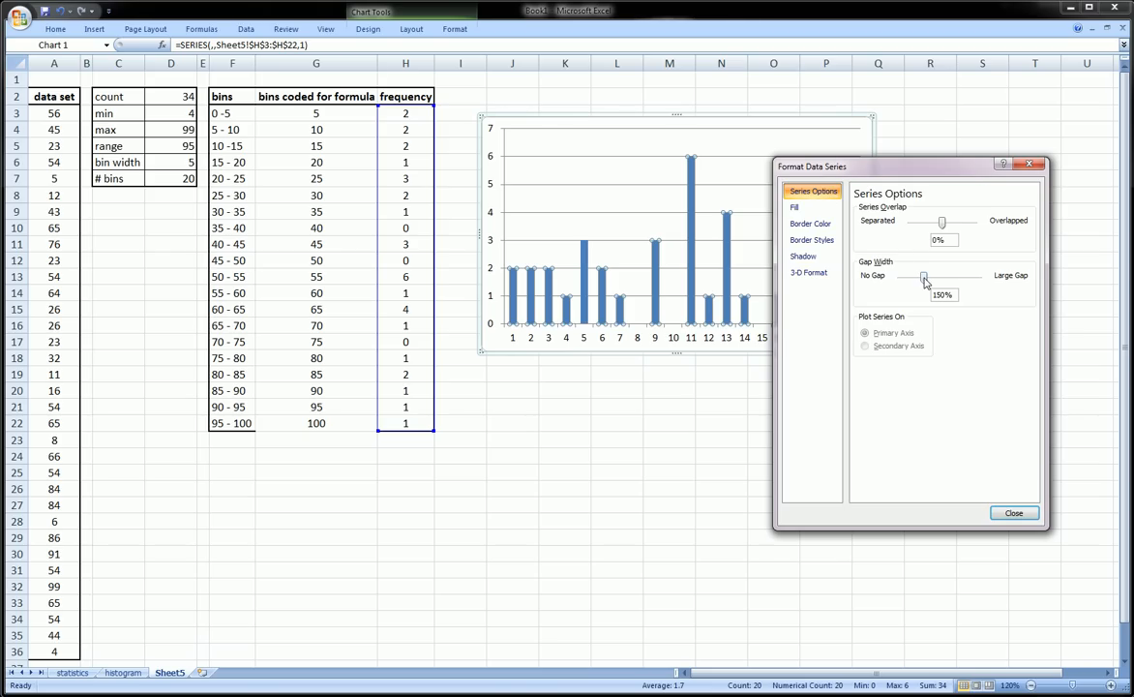
{"action": "left_click_drag", "start_coordinate": [925, 279], "coordinate": [900, 279]}
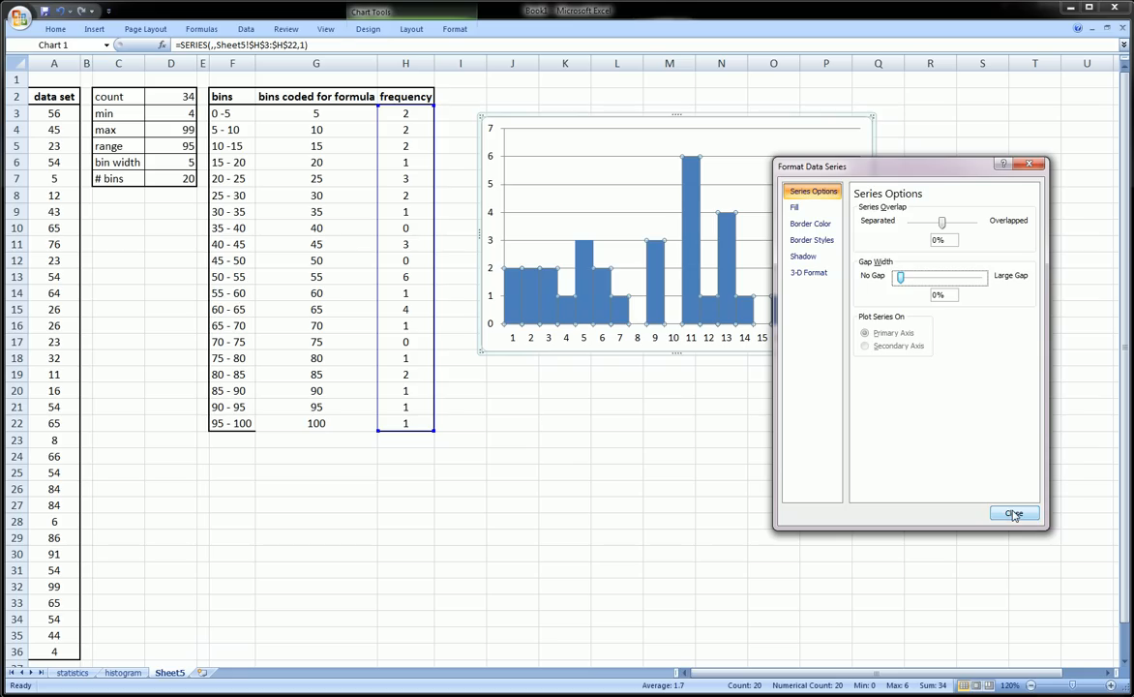
{"action": "left_click", "coordinate": [1015, 513]}
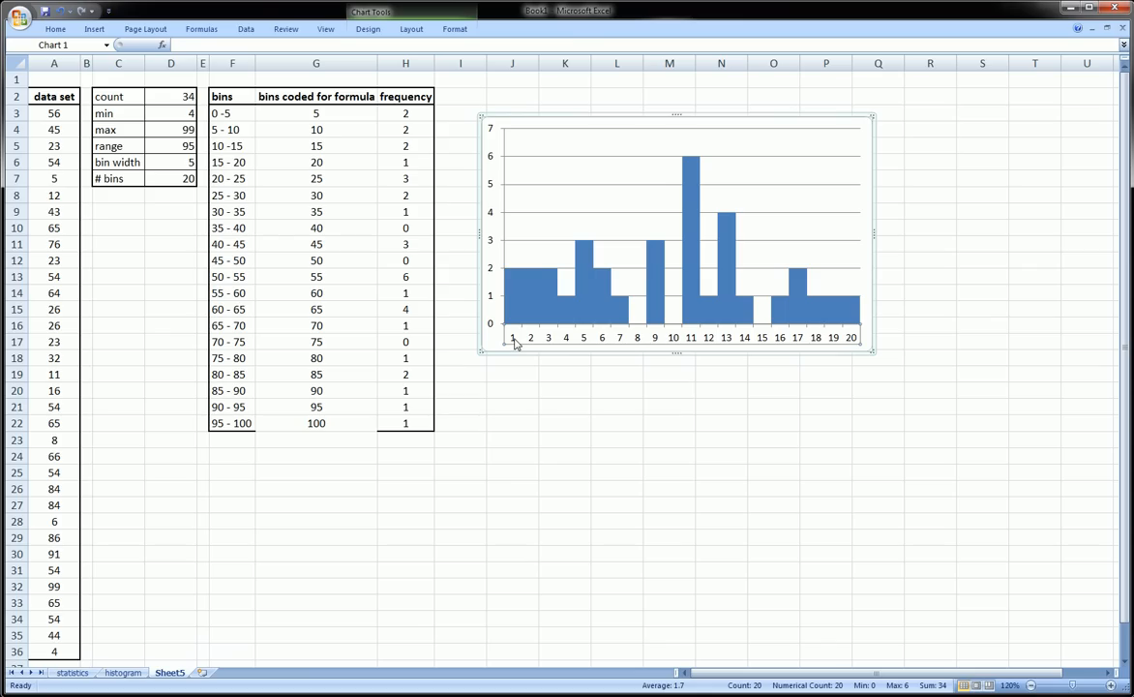
{"action": "left_click_drag", "start_coordinate": [232, 112], "coordinate": [233, 228]}
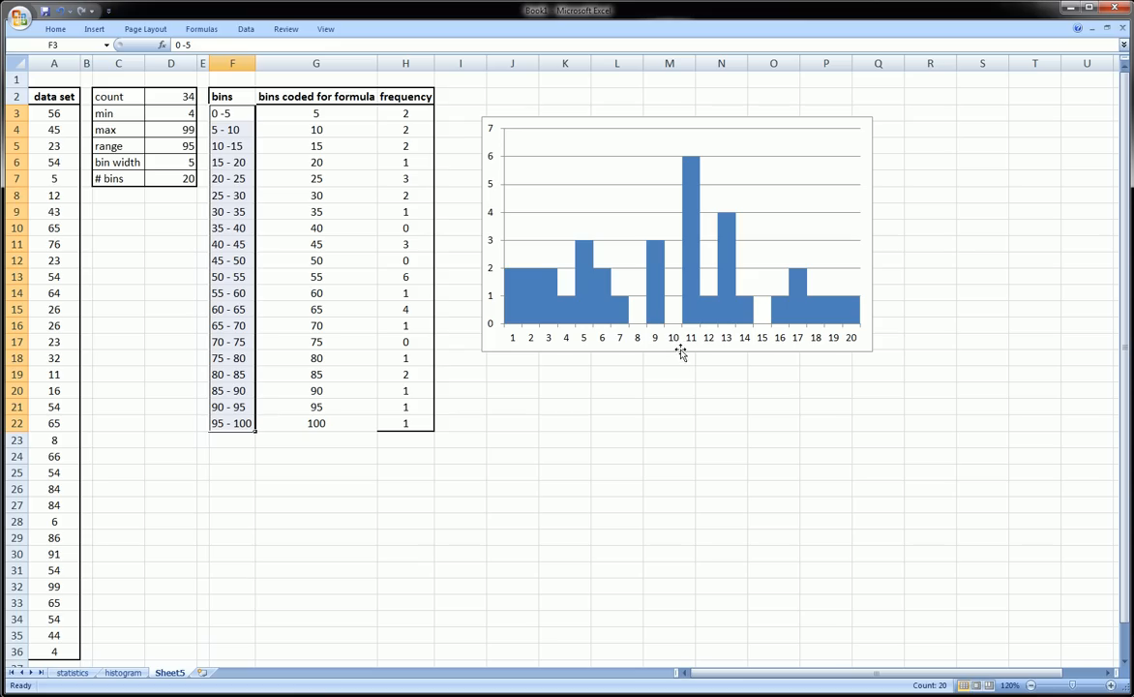
{"action": "mouse_move", "coordinate": [635, 352]}
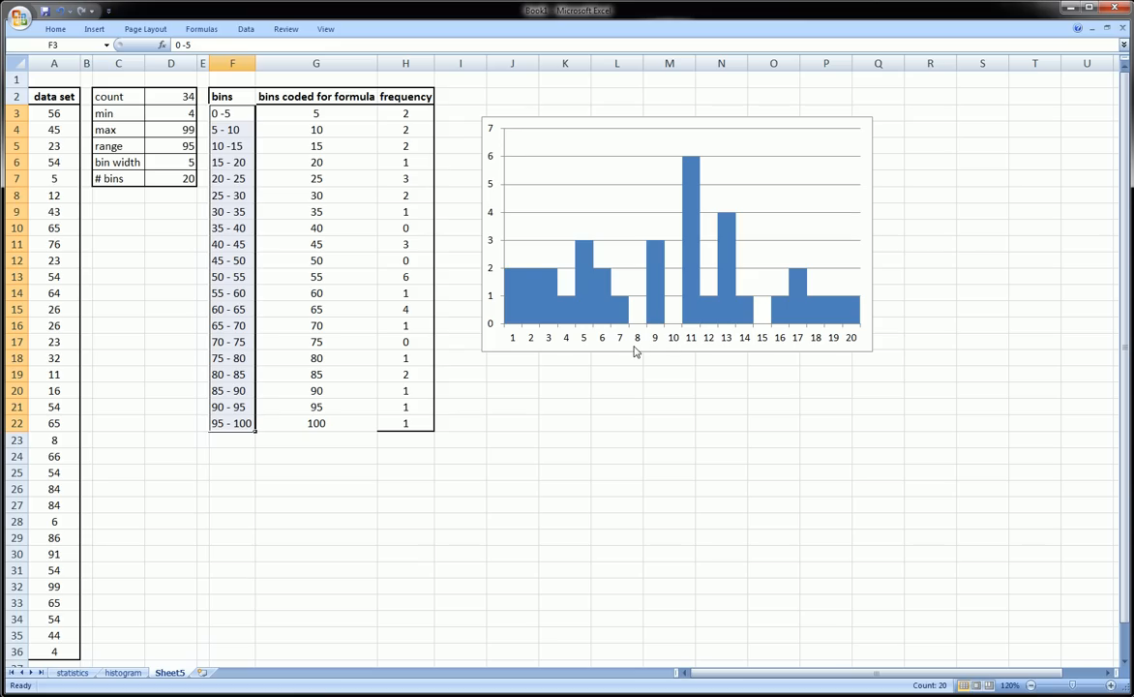
{"action": "mouse_move", "coordinate": [515, 345]}
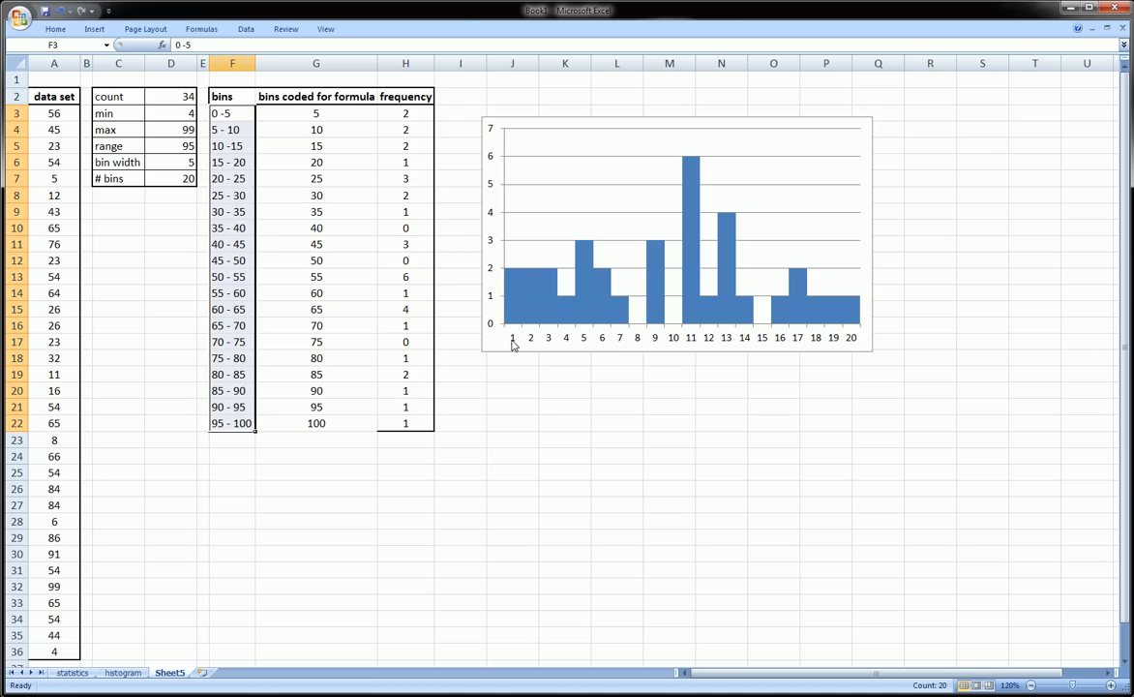
- Rotate the horizontal axis labels to a custom diagonal angle in Format Axis Alignment
{"action": "right_click", "coordinate": [513, 337]}
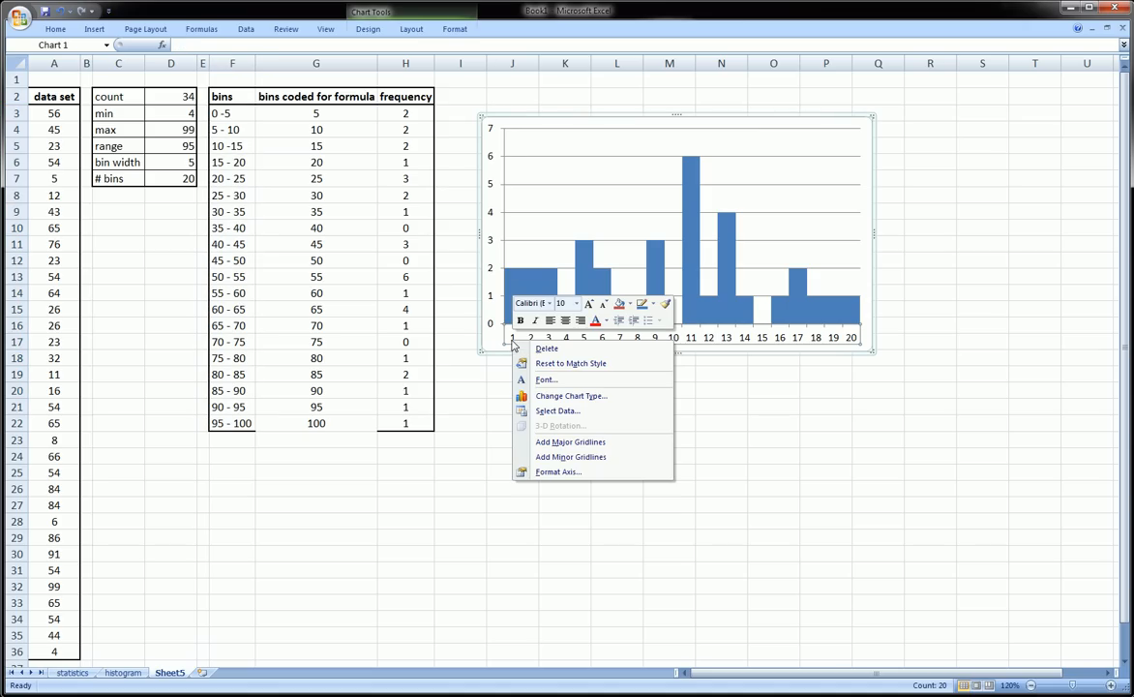
{"action": "mouse_move", "coordinate": [558, 472]}
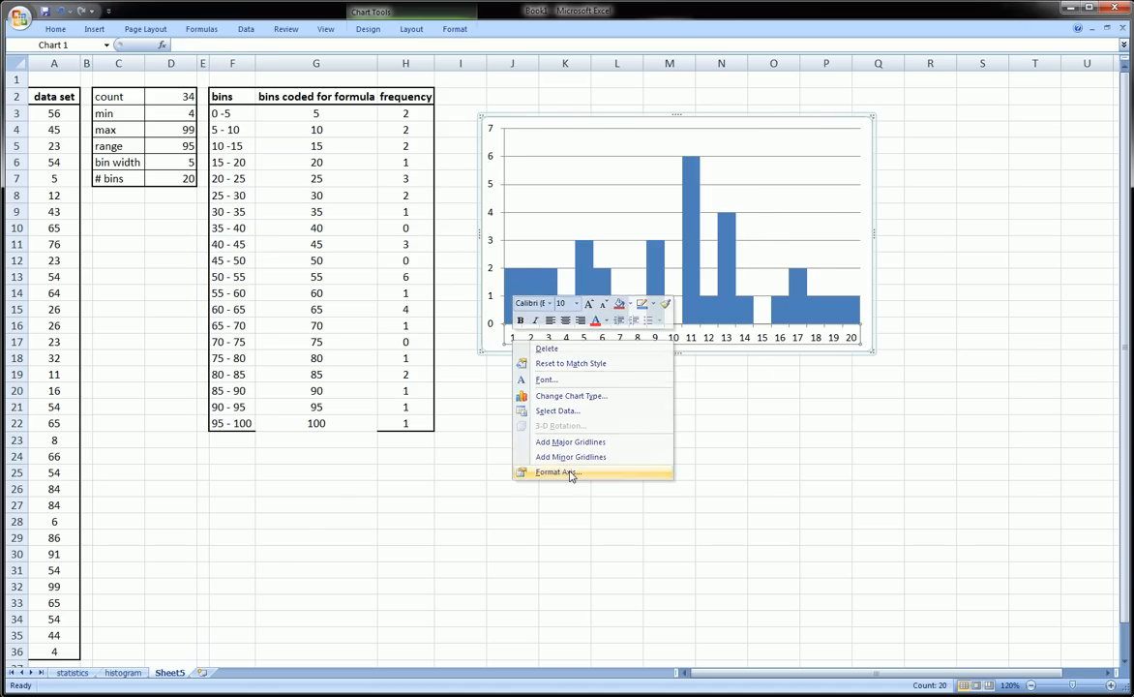
{"action": "left_click", "coordinate": [557, 472]}
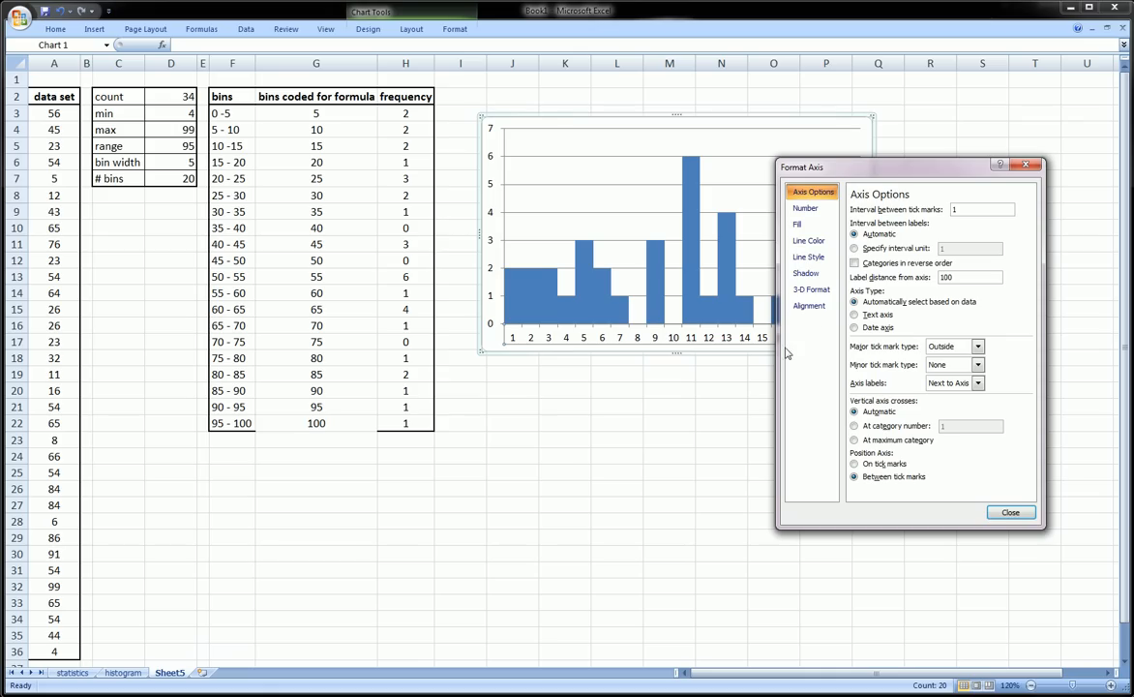
{"action": "mouse_move", "coordinate": [809, 306]}
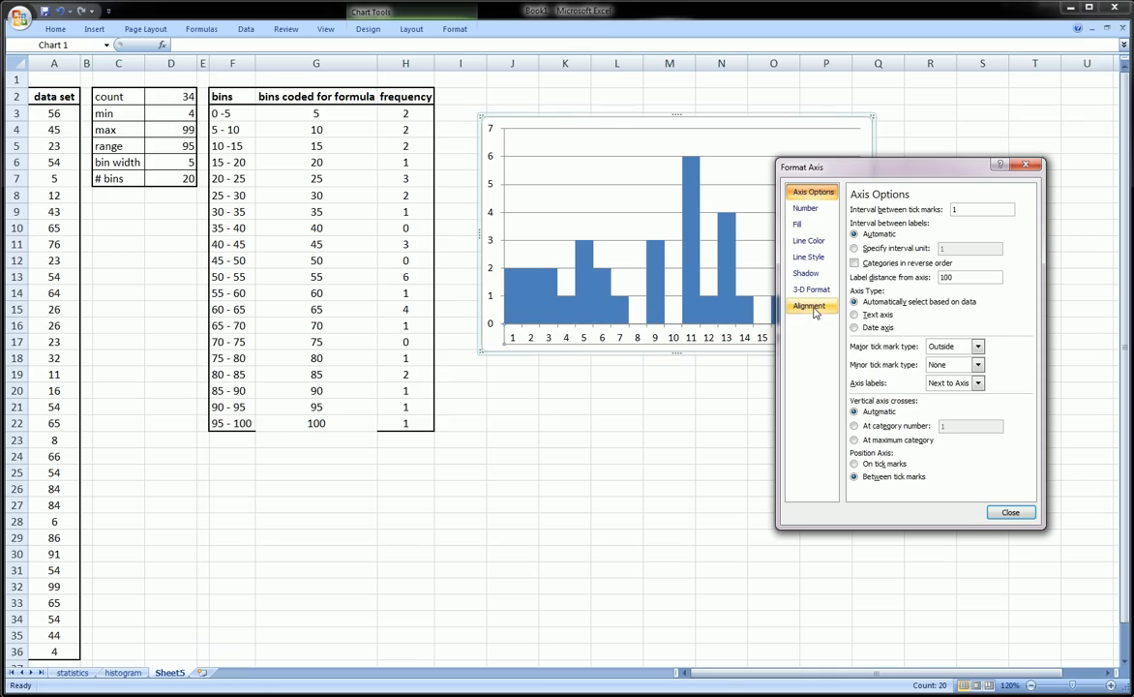
{"action": "left_click", "coordinate": [809, 306]}
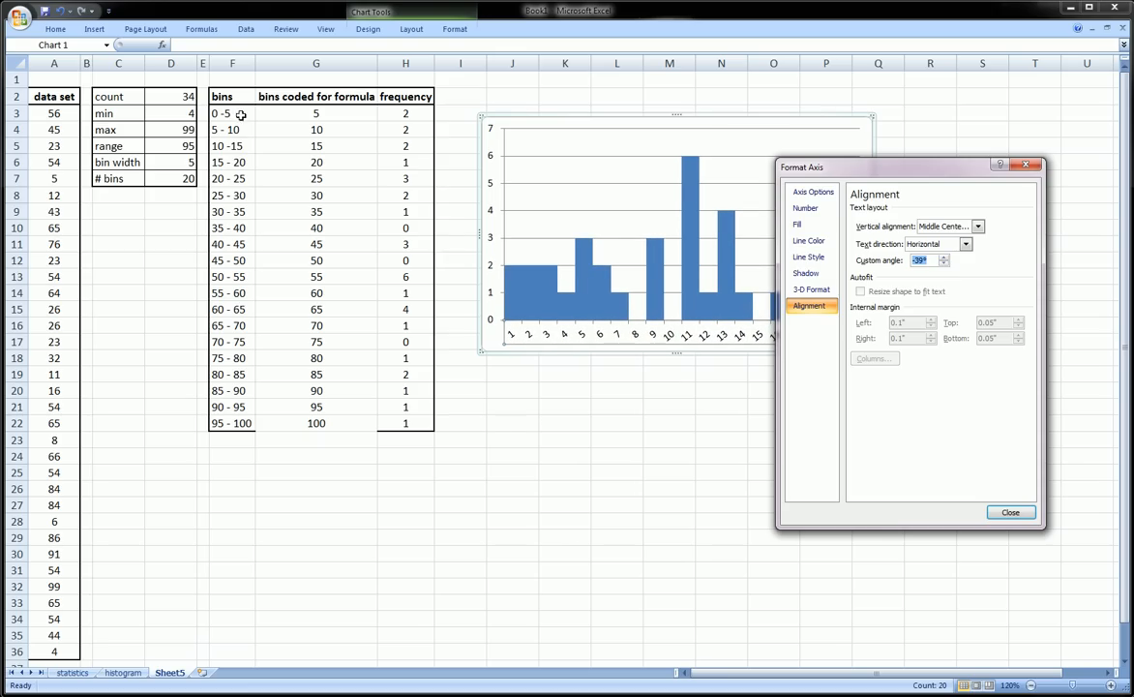
{"action": "mouse_move", "coordinate": [225, 321]}
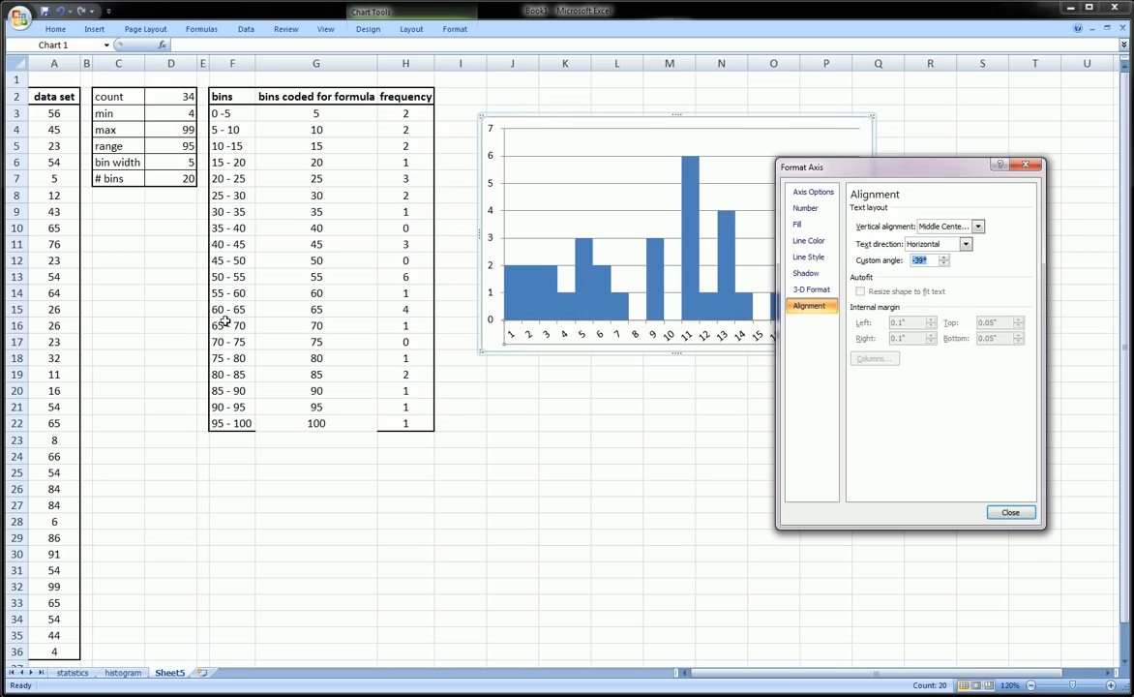
{"action": "left_click", "coordinate": [945, 263]}
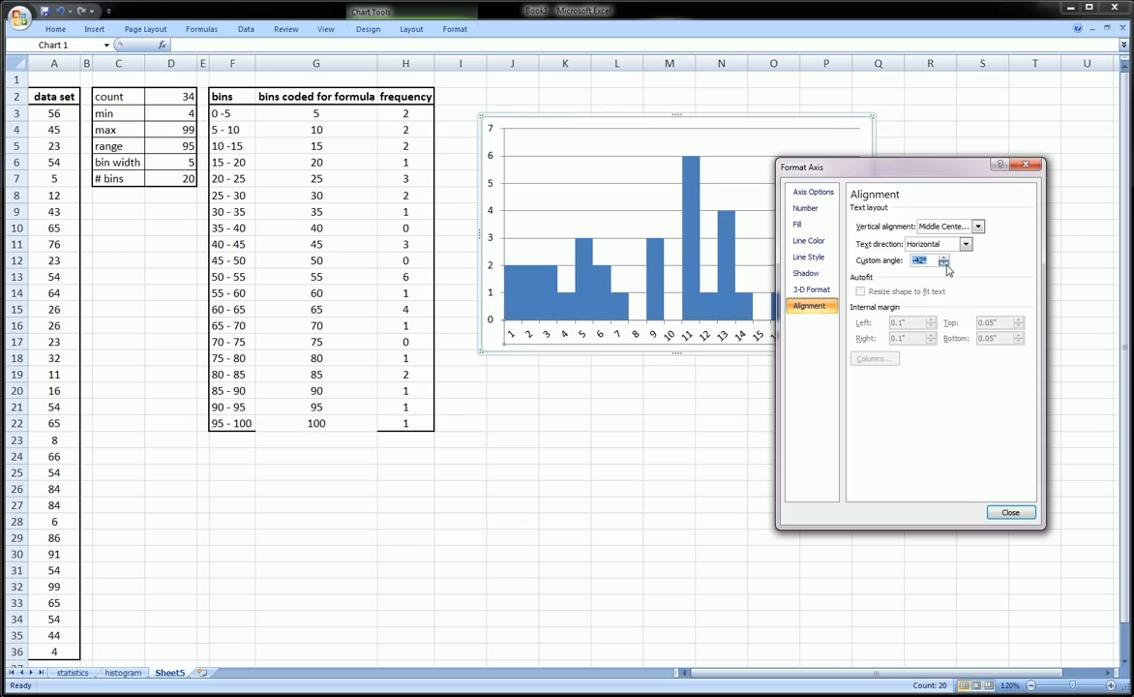
{"action": "left_click", "coordinate": [944, 263]}
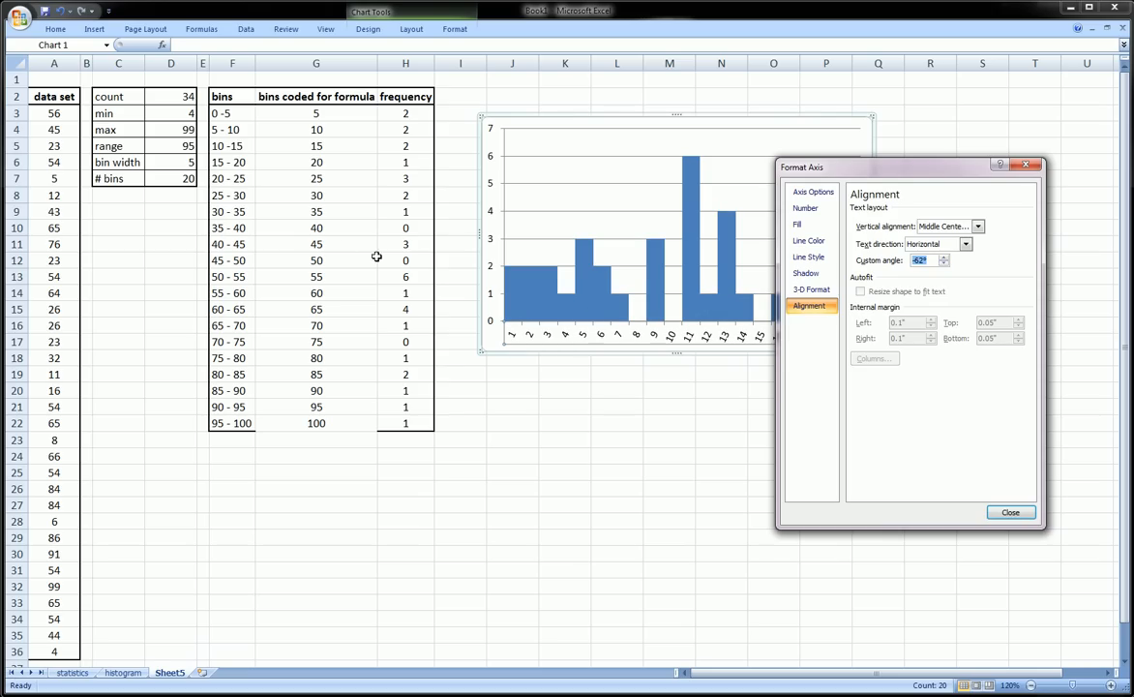
{"action": "mouse_move", "coordinate": [867, 444]}
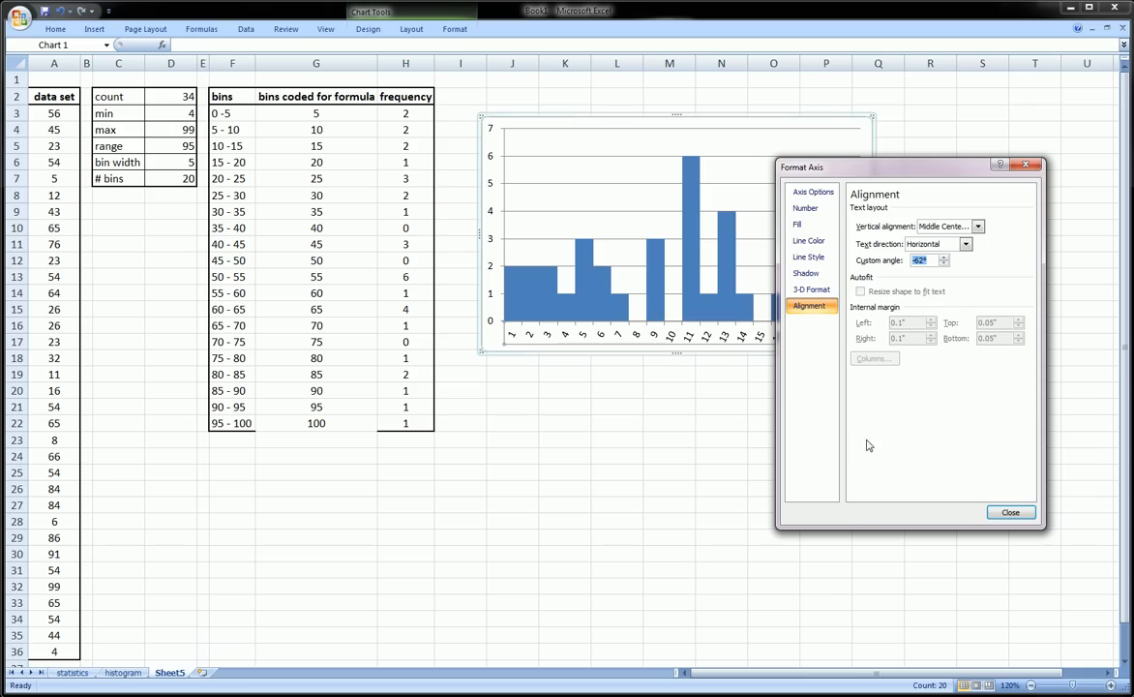
{"action": "left_click", "coordinate": [1010, 511]}
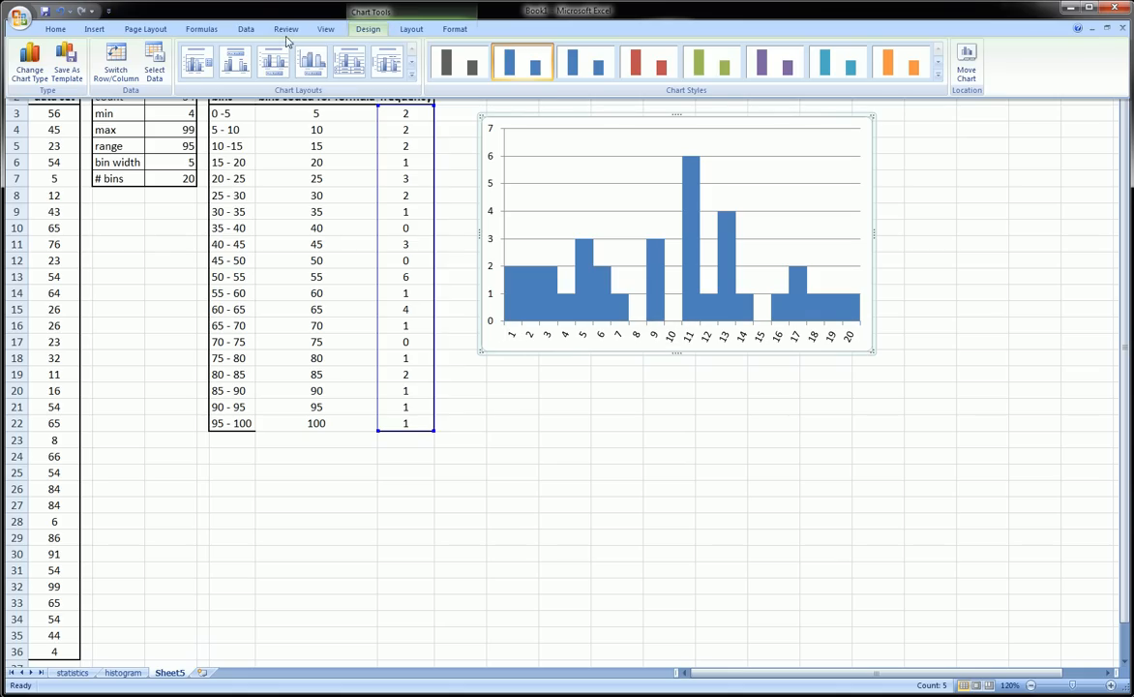
- Use the bin ranges F3:F22 as the chart's horizontal axis labels via Select Data Source
{"action": "left_click", "coordinate": [155, 60]}
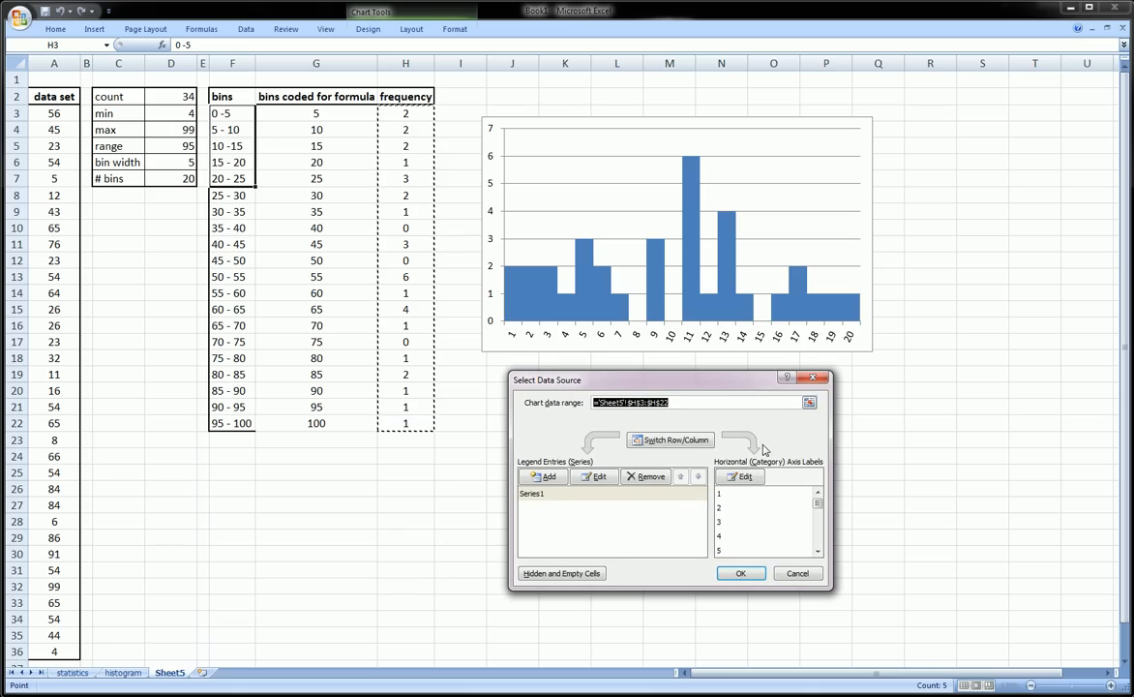
{"action": "left_click", "coordinate": [740, 476]}
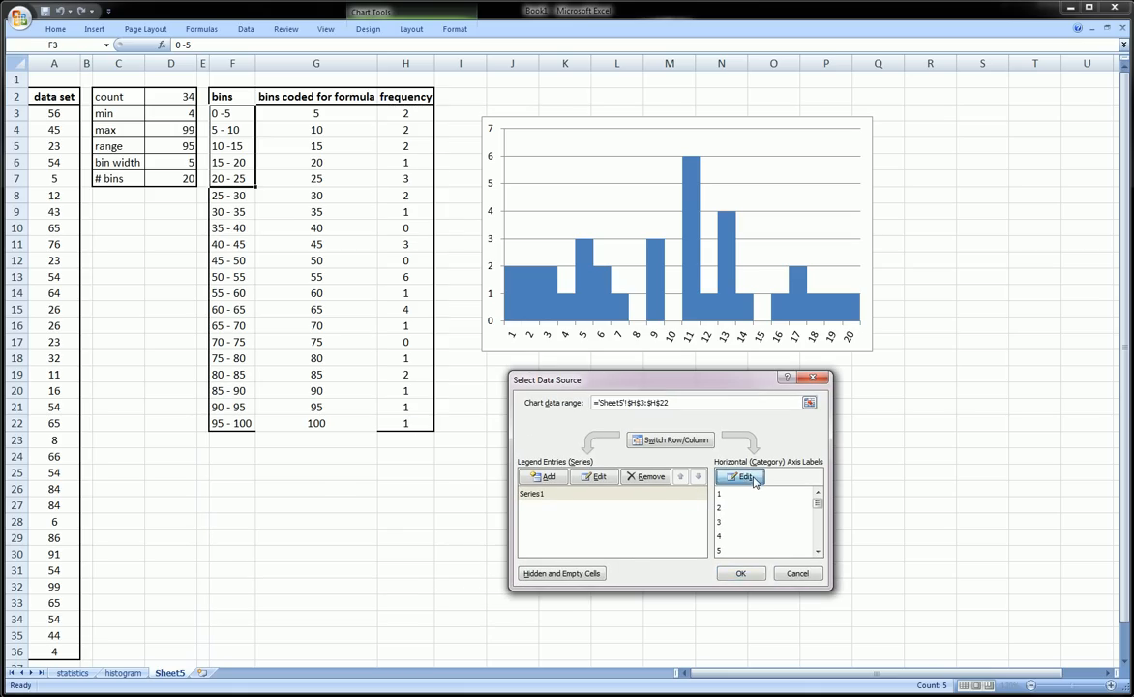
{"action": "left_click", "coordinate": [741, 477]}
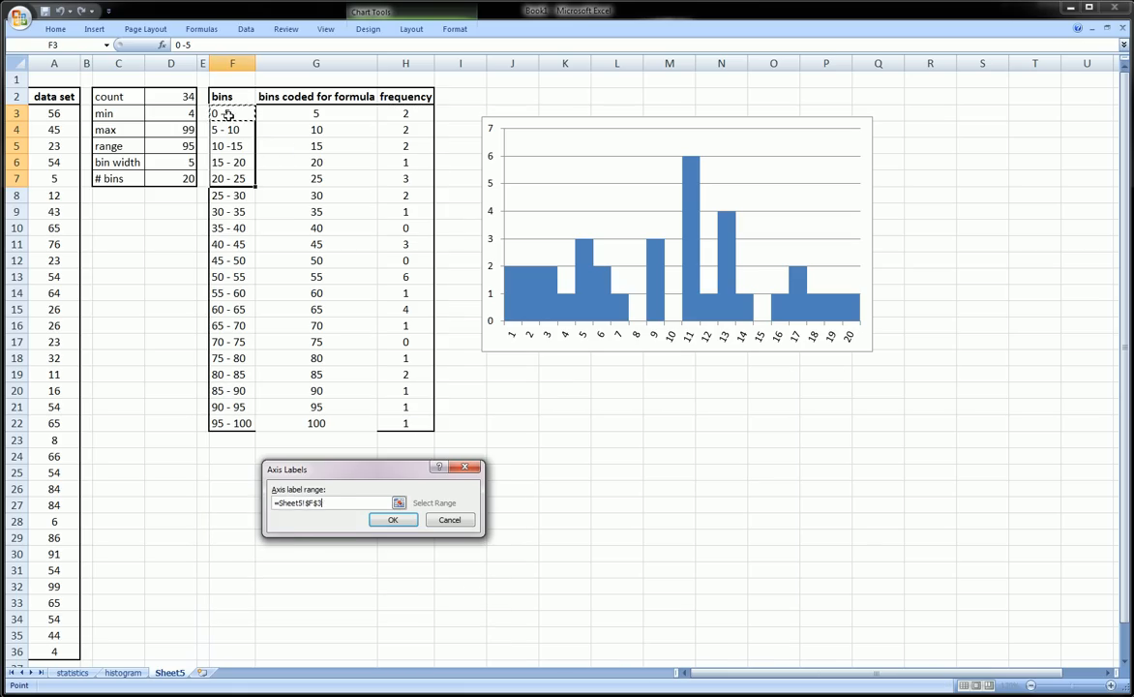
{"action": "left_click_drag", "start_coordinate": [230, 113], "coordinate": [230, 407]}
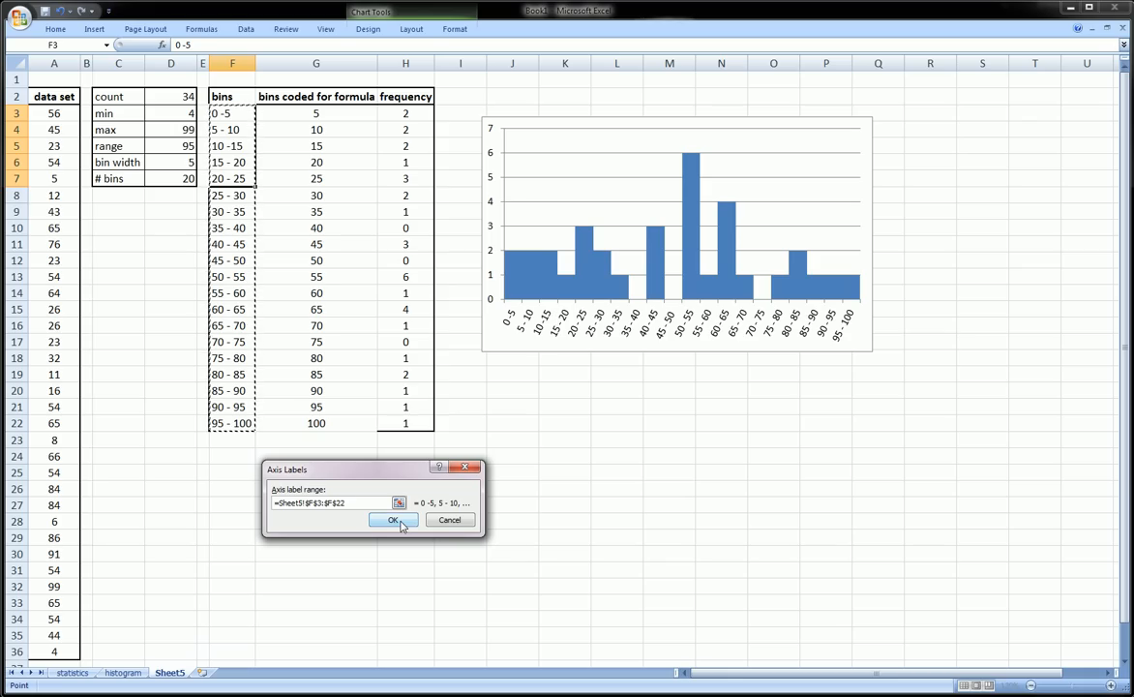
{"action": "left_click", "coordinate": [393, 519]}
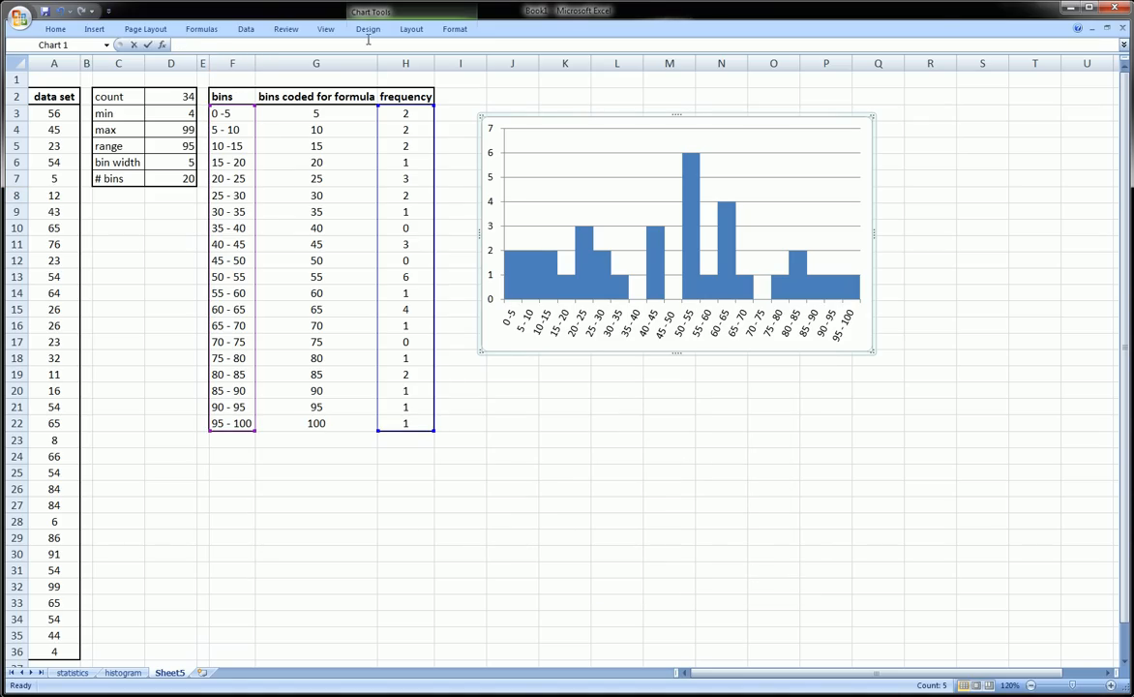
- Add a chart title above the bars reading Histogram from the Layout tab
{"action": "left_click", "coordinate": [411, 29]}
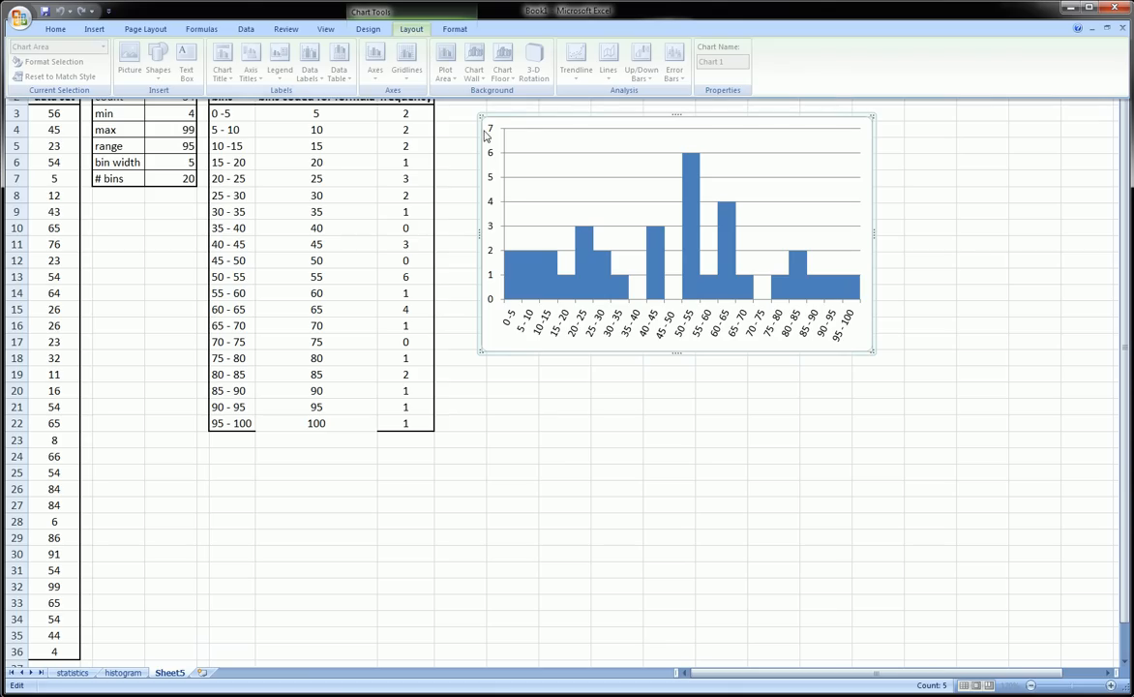
{"action": "mouse_move", "coordinate": [410, 29]}
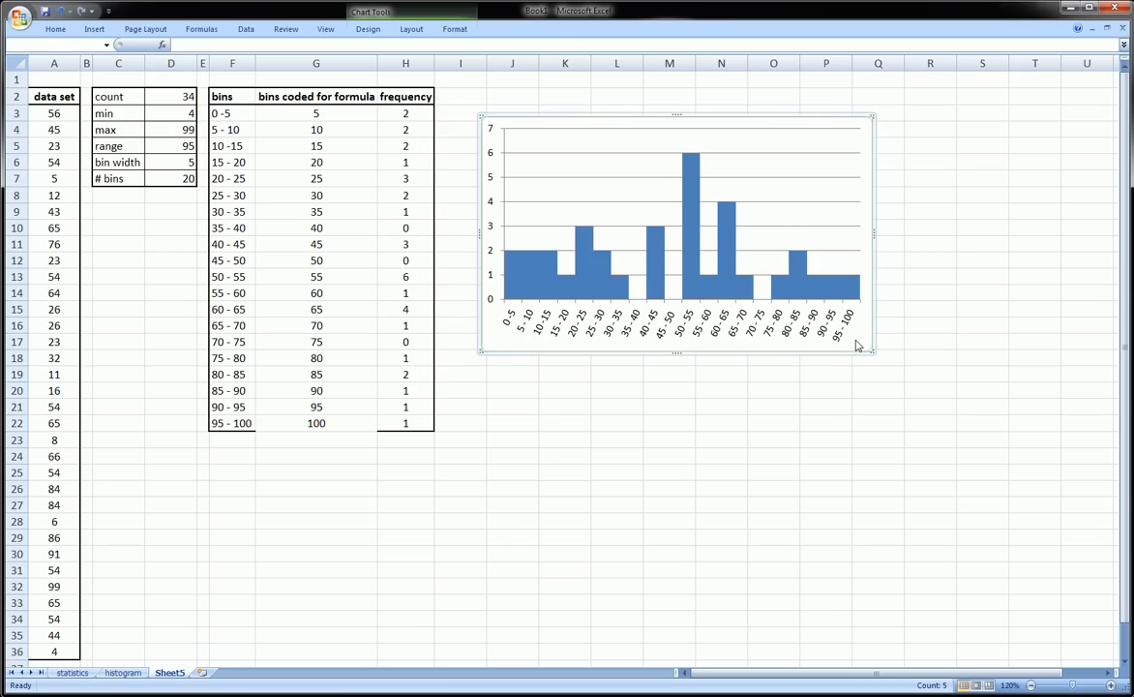
{"action": "mouse_move", "coordinate": [852, 345]}
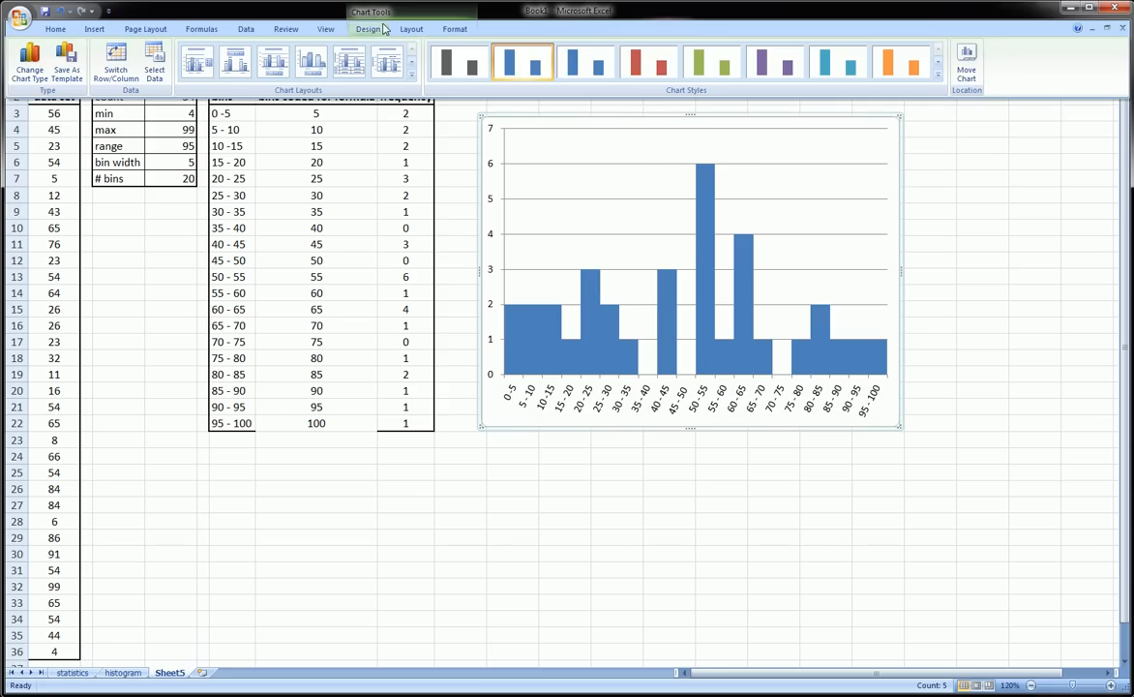
{"action": "left_click", "coordinate": [411, 29]}
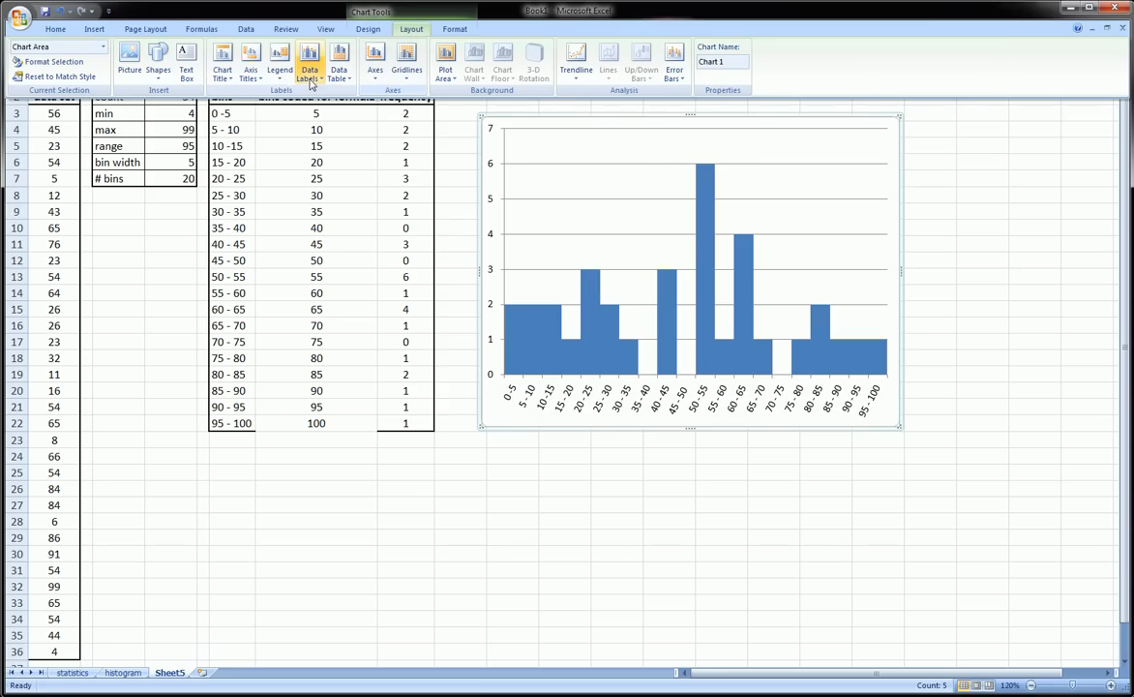
{"action": "left_click", "coordinate": [221, 70]}
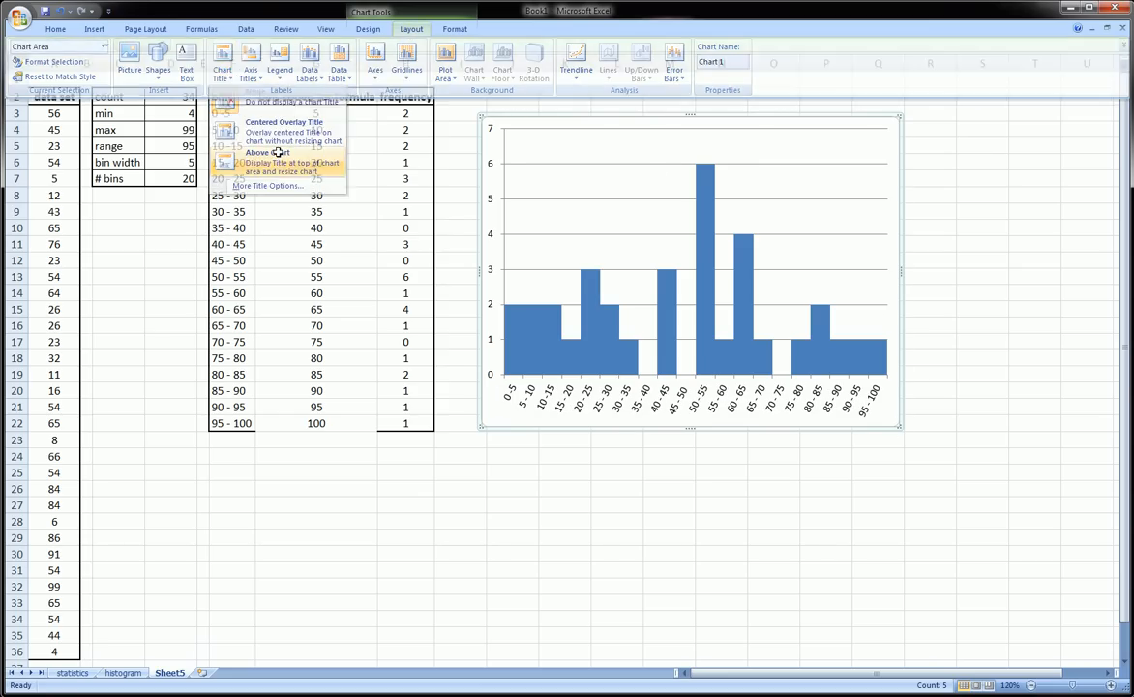
{"action": "left_click", "coordinate": [267, 151]}
{"action": "type", "text": "Histogram"}
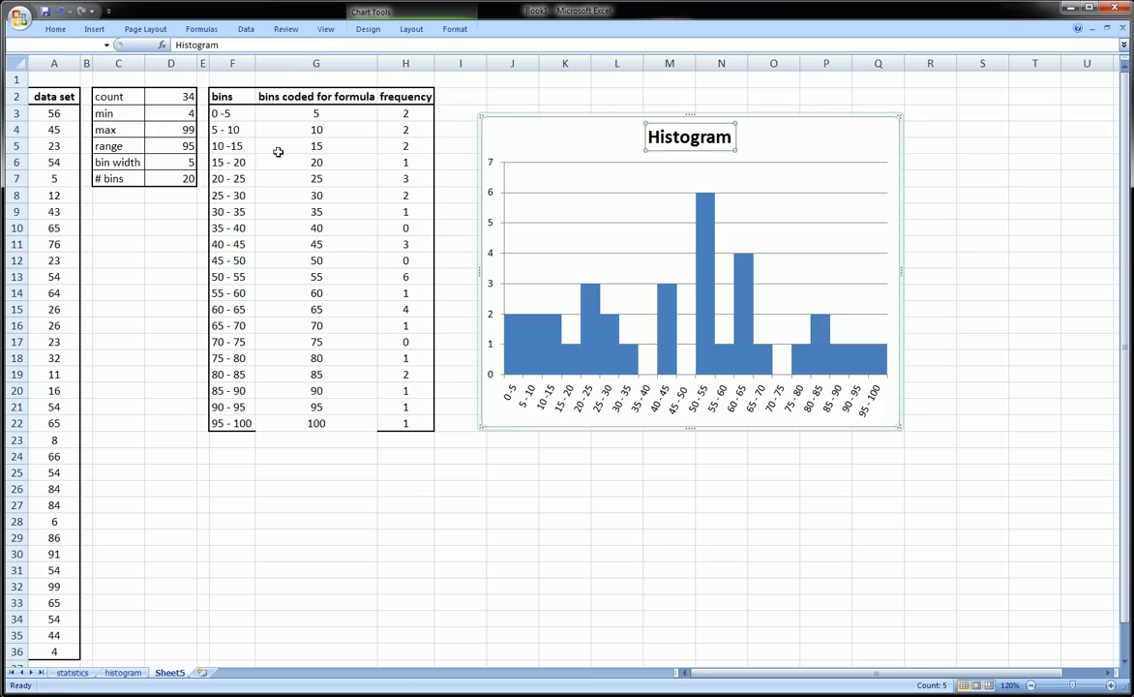
- Add a rotated primary vertical axis title reading Frequency
{"action": "left_click", "coordinate": [410, 29]}
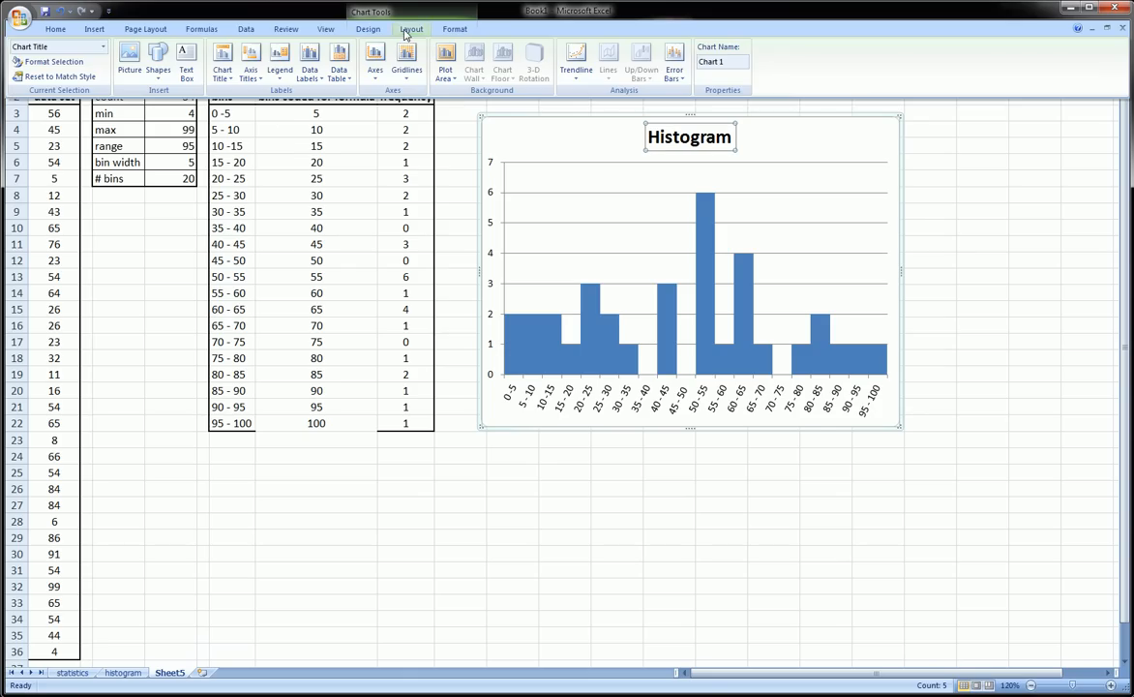
{"action": "mouse_move", "coordinate": [375, 70]}
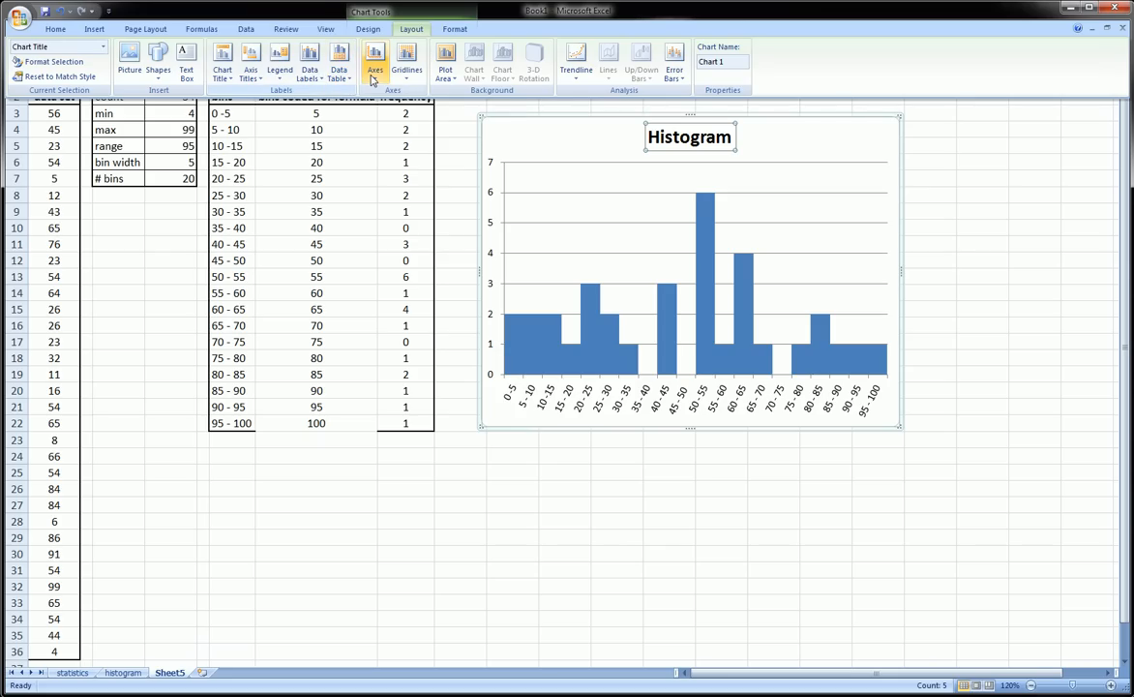
{"action": "left_click", "coordinate": [375, 70]}
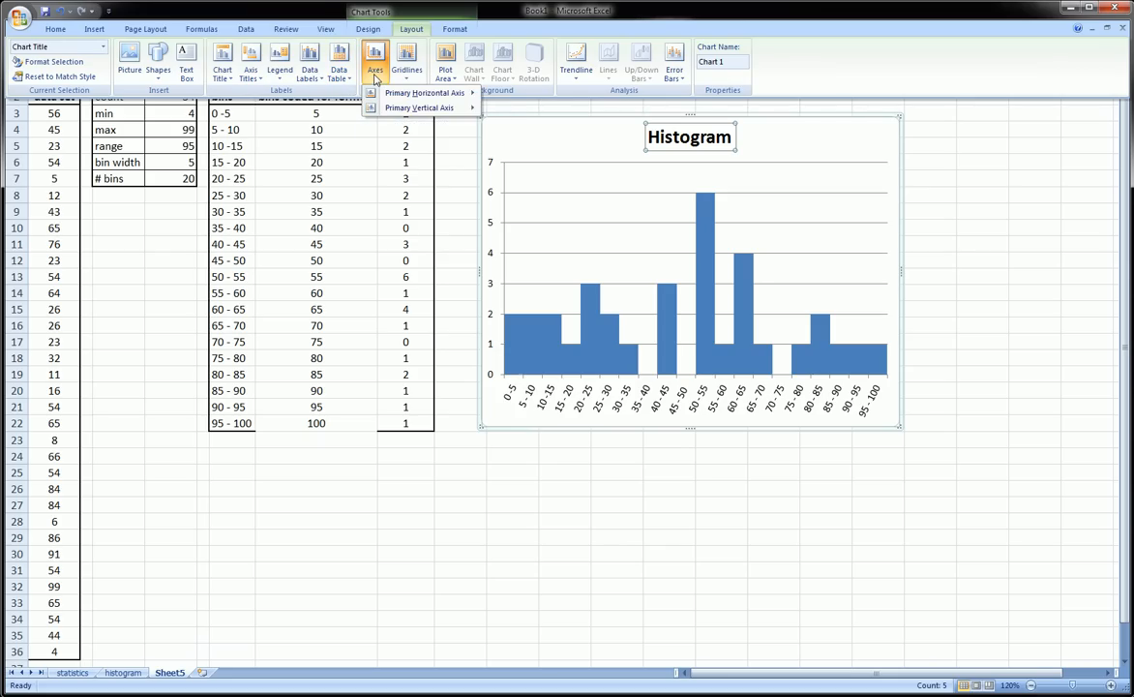
{"action": "left_click", "coordinate": [420, 109]}
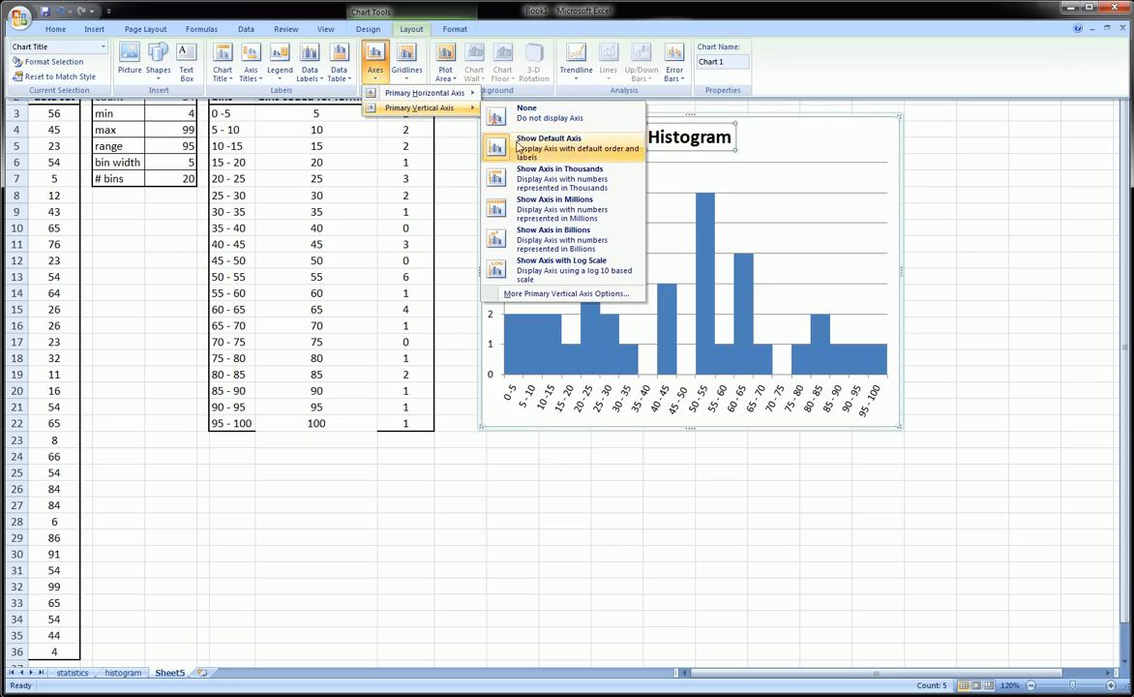
{"action": "left_click", "coordinate": [550, 144]}
{"action": "type", "text": "Freq"}
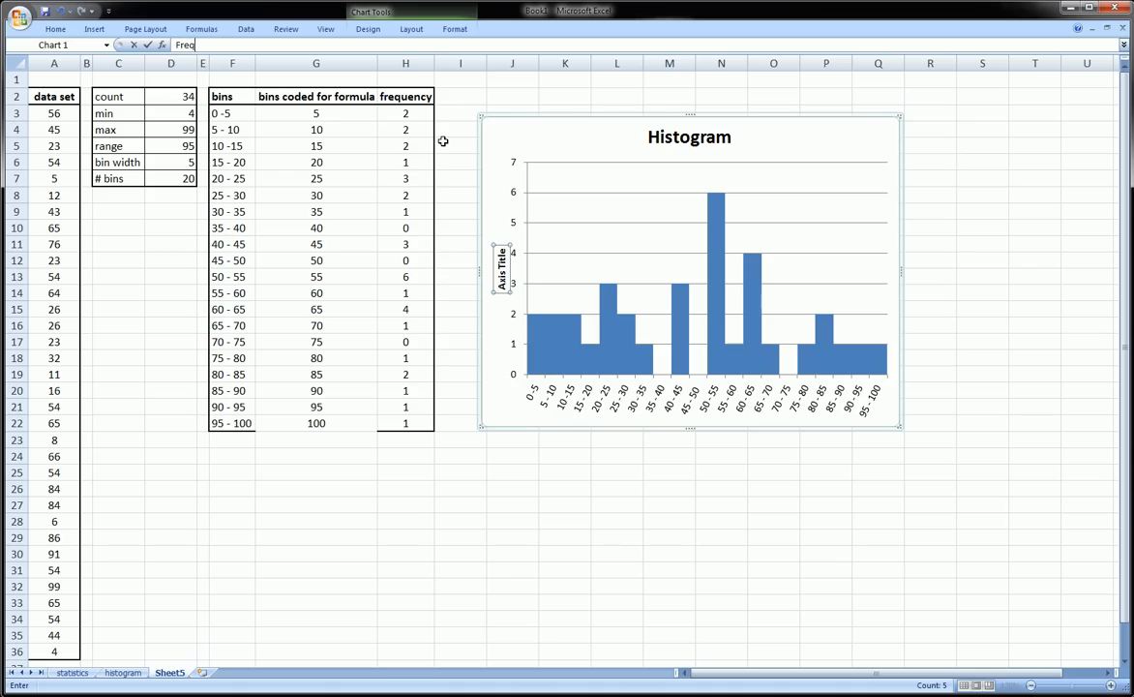
{"action": "type", "text": "uency"}
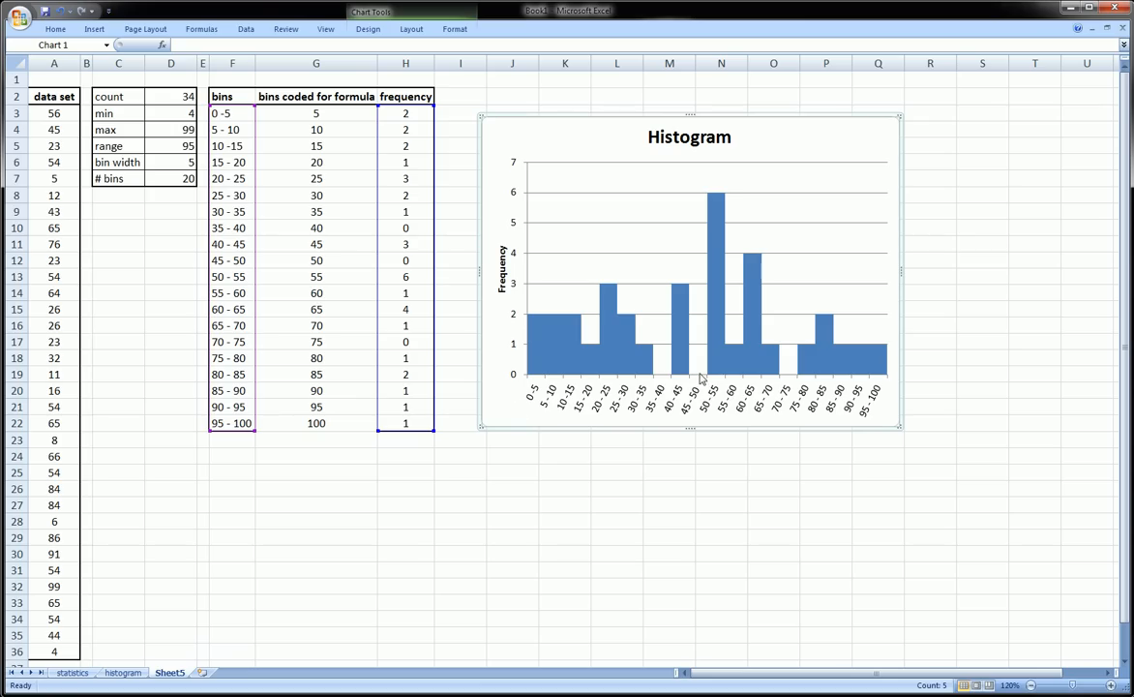
{"action": "mouse_move", "coordinate": [668, 379]}
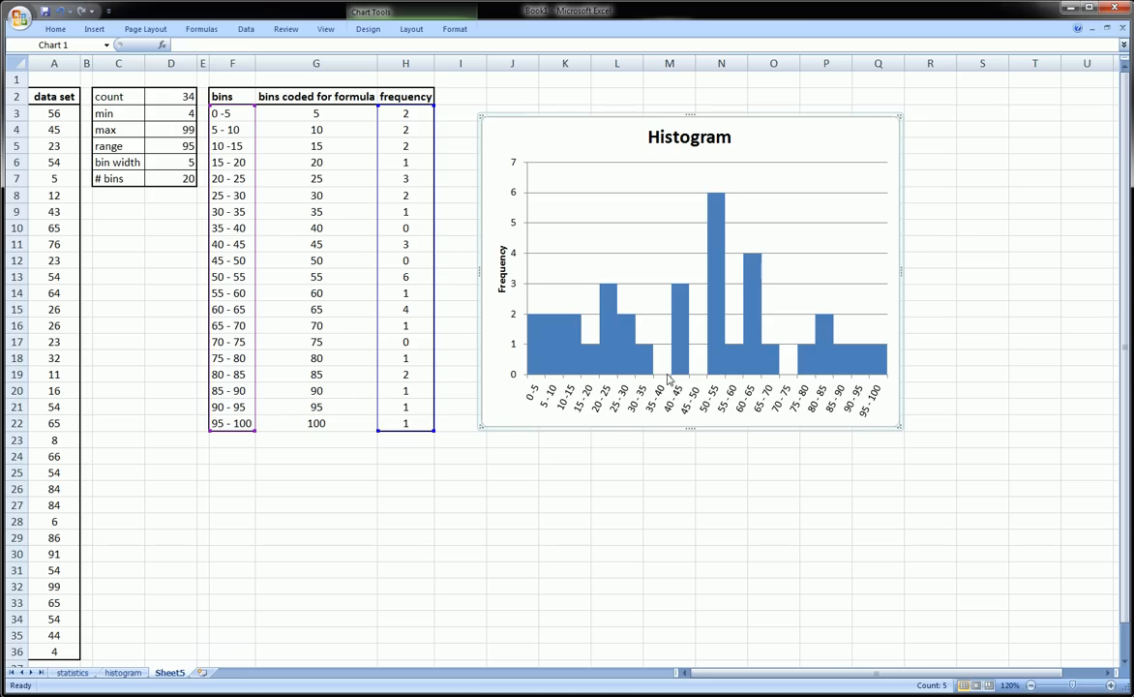
{"action": "mouse_move", "coordinate": [666, 377]}
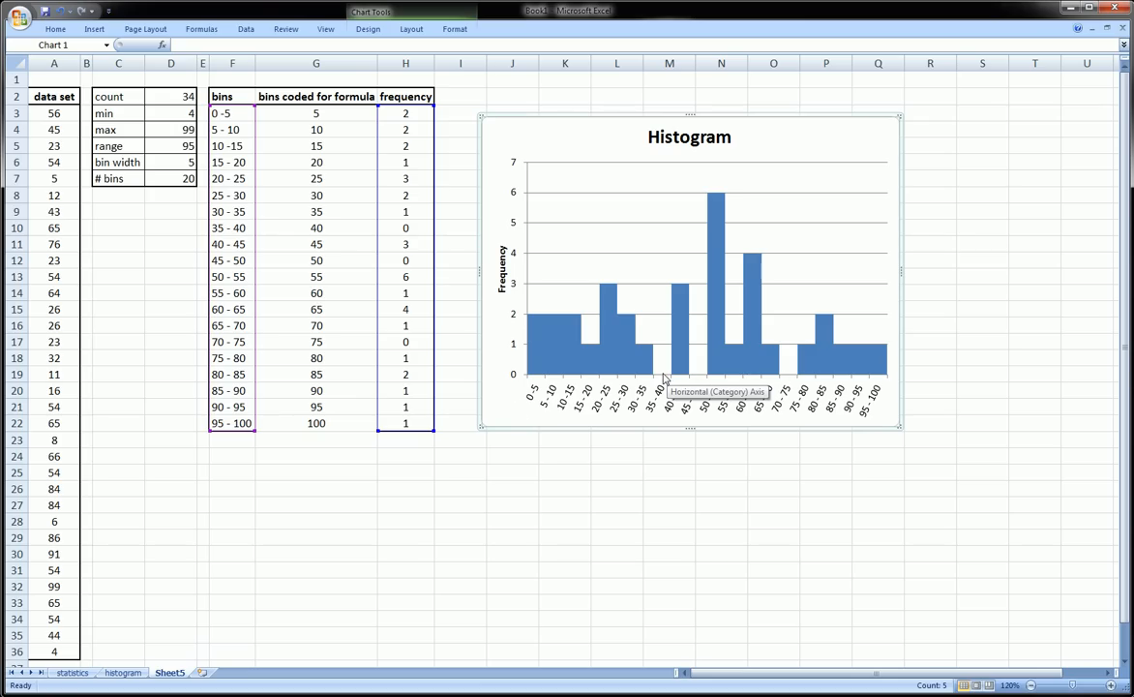
{"action": "mouse_move", "coordinate": [667, 391]}
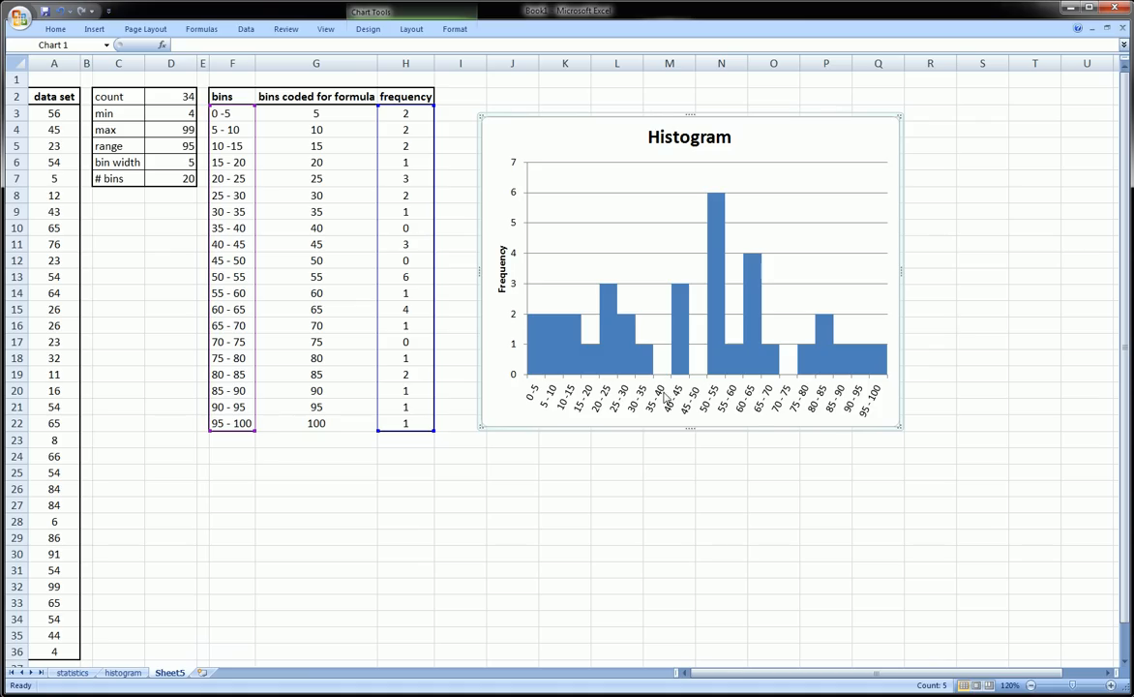
{"action": "left_click", "coordinate": [54, 127]}
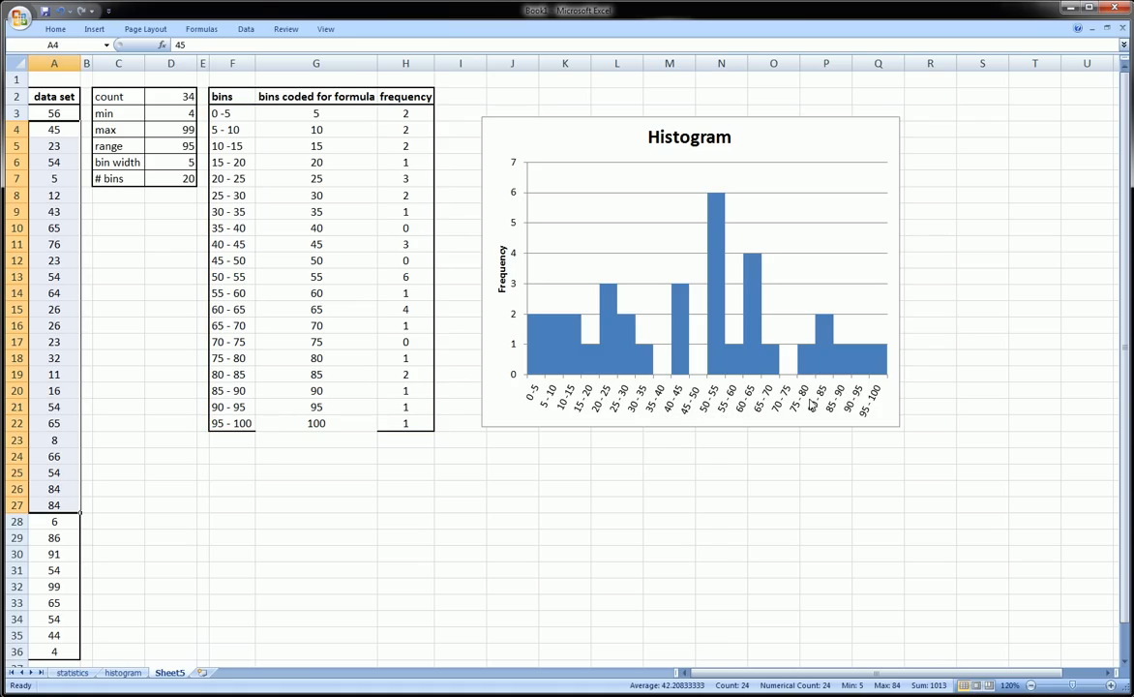
{"action": "mouse_move", "coordinate": [697, 401]}
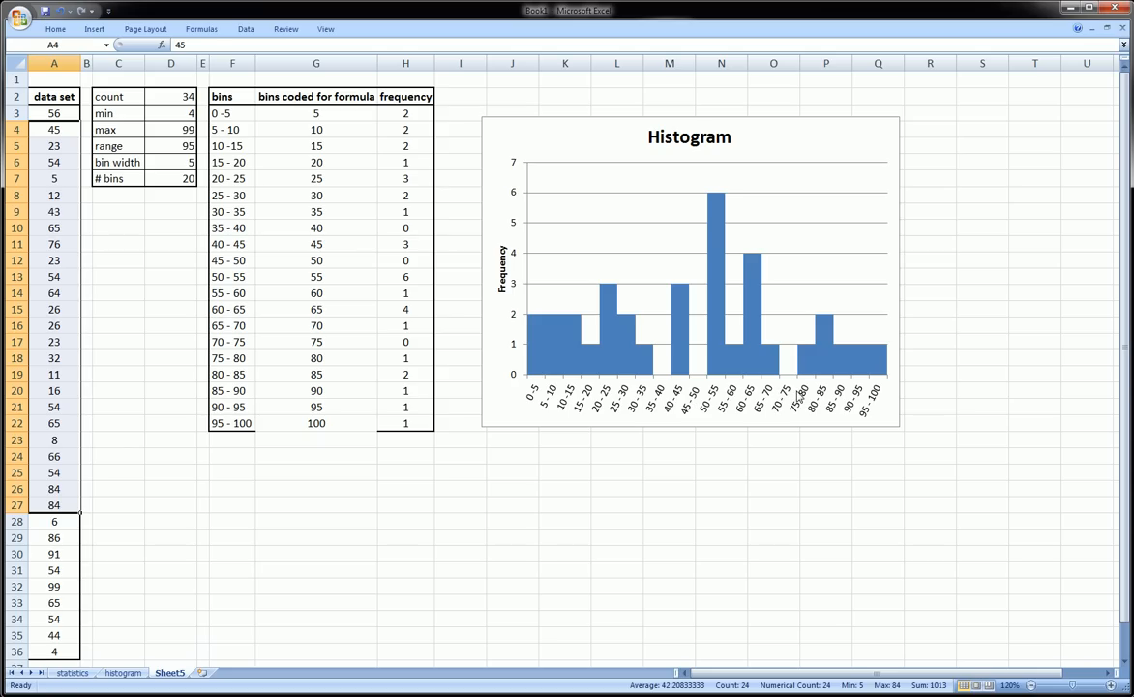
{"action": "left_click_drag", "start_coordinate": [55, 145], "coordinate": [55, 422]}
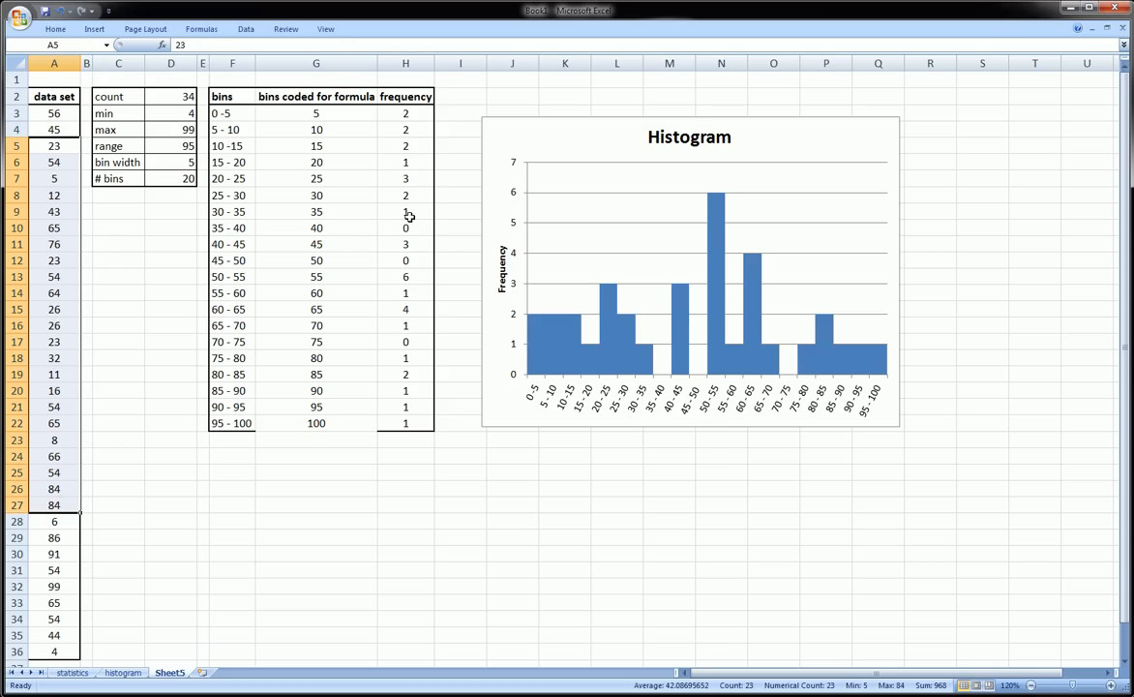
{"action": "left_click", "coordinate": [405, 259]}
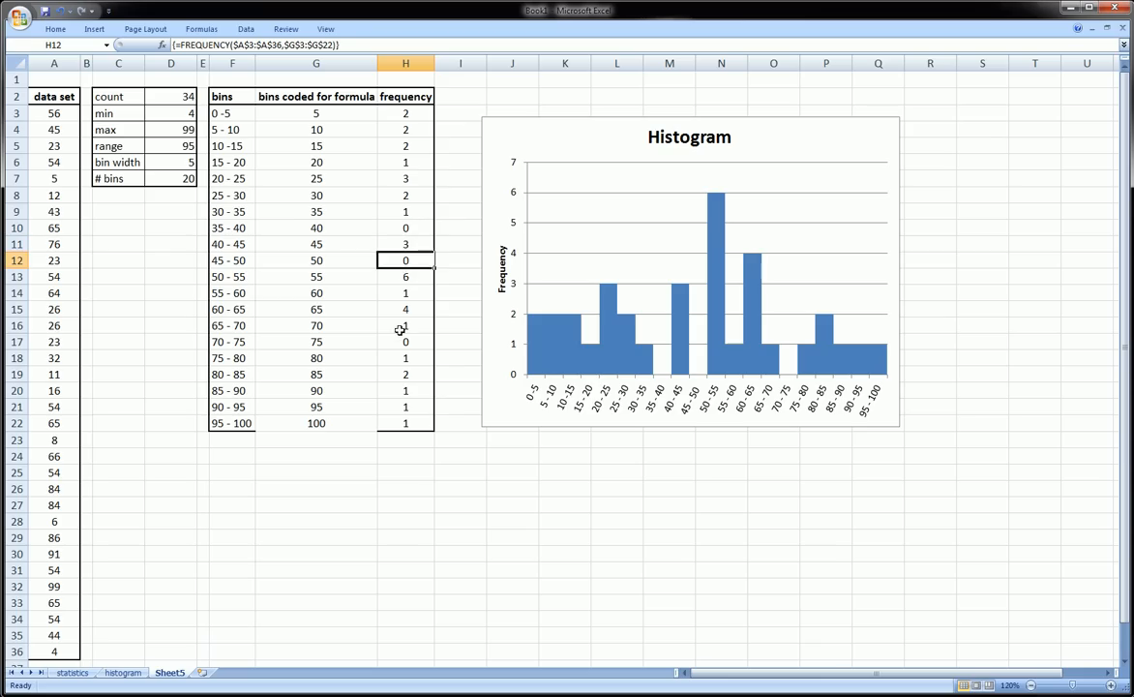
{"action": "left_click", "coordinate": [407, 341]}
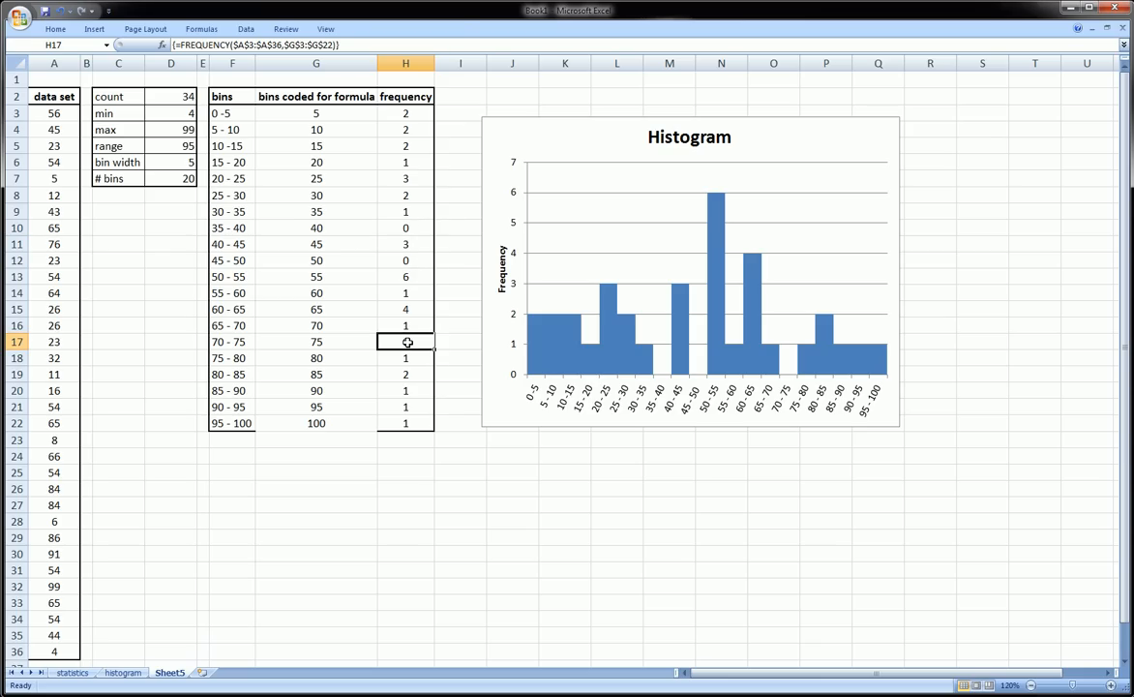
{"action": "left_click", "coordinate": [690, 271]}
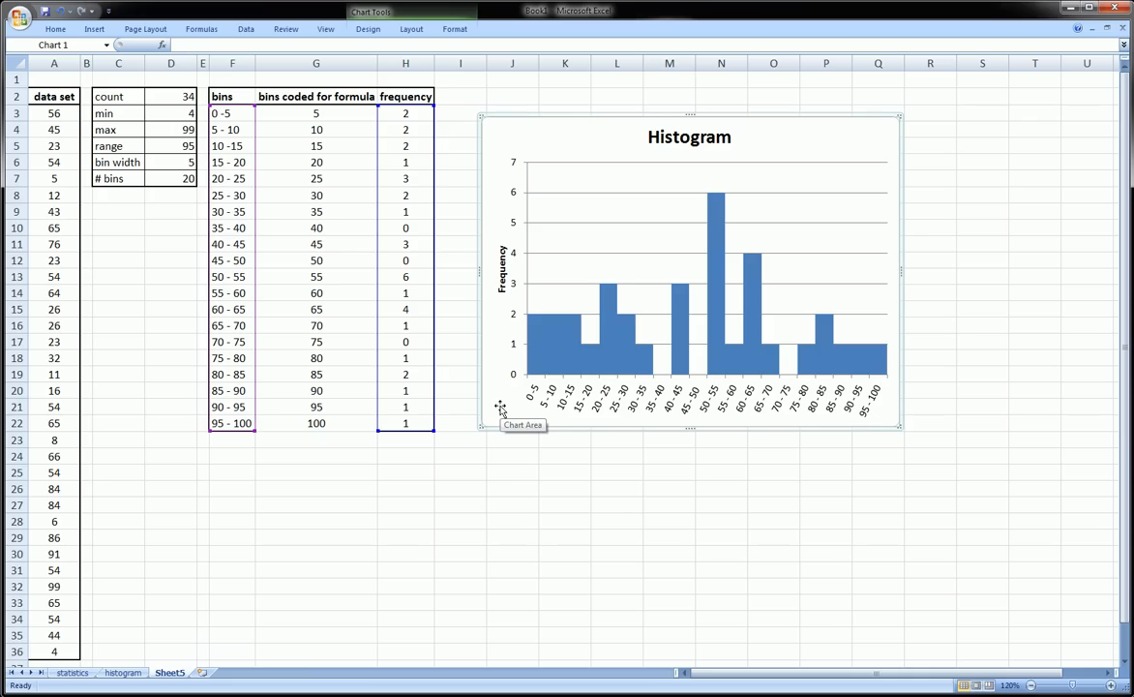
{"action": "mouse_move", "coordinate": [511, 405]}
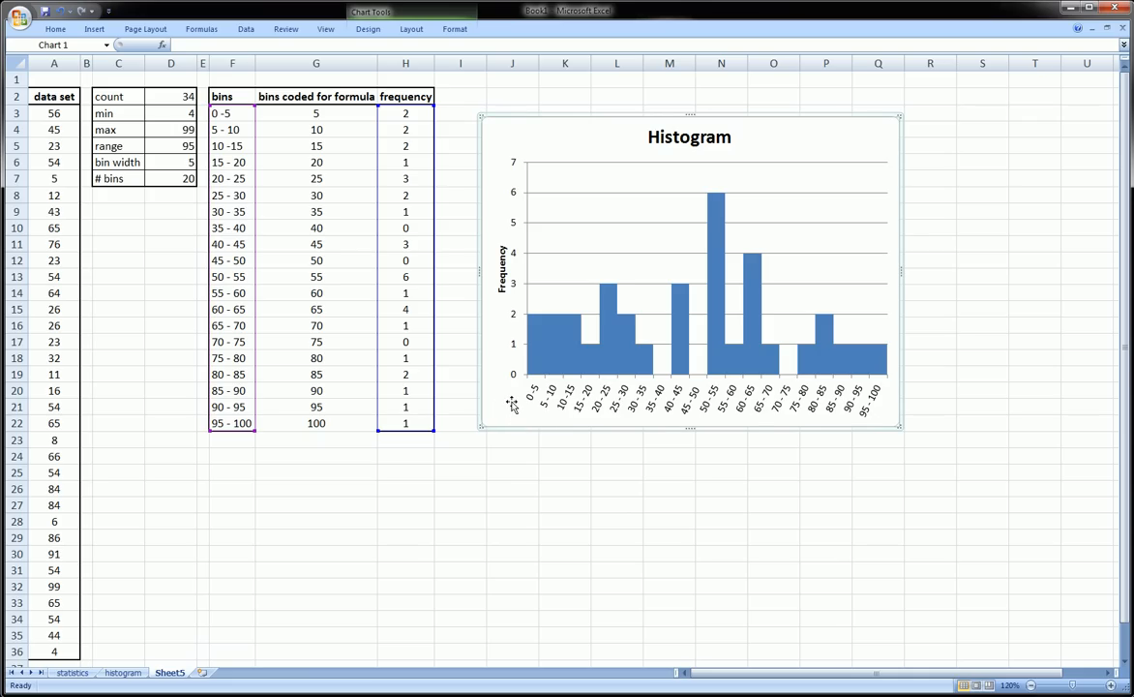
{"action": "mouse_move", "coordinate": [511, 403]}
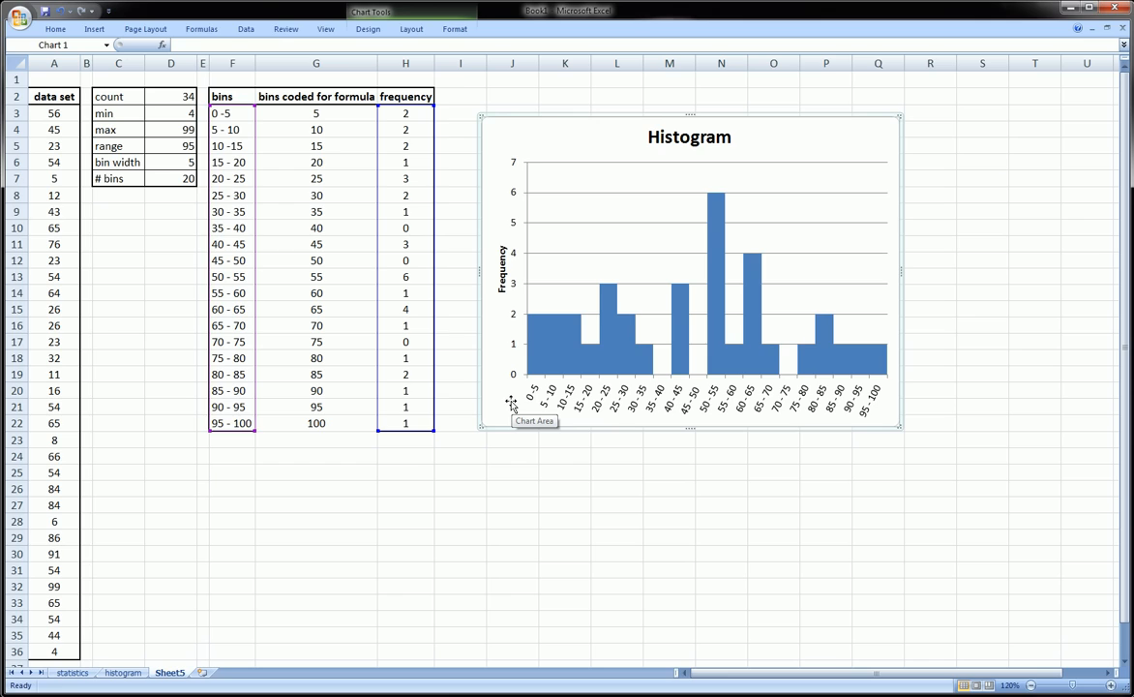